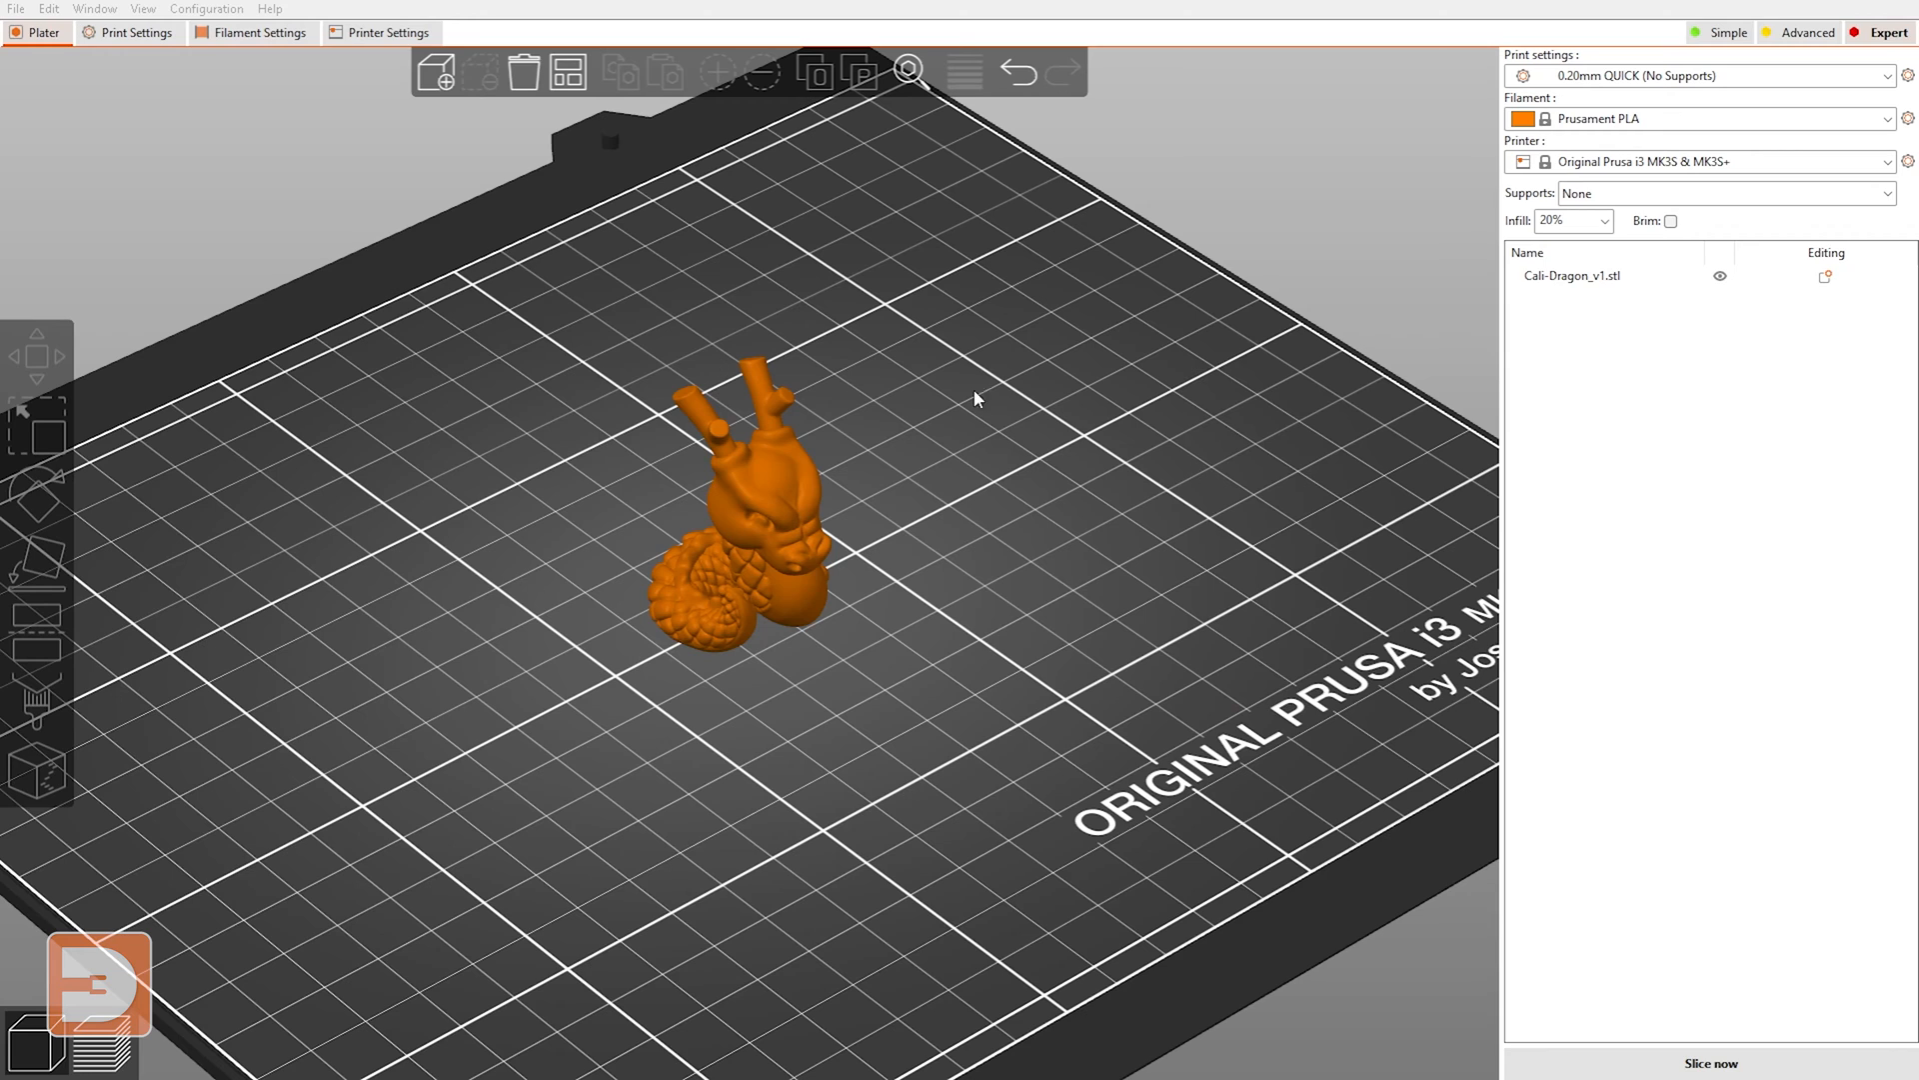
mouse_move(784, 790)
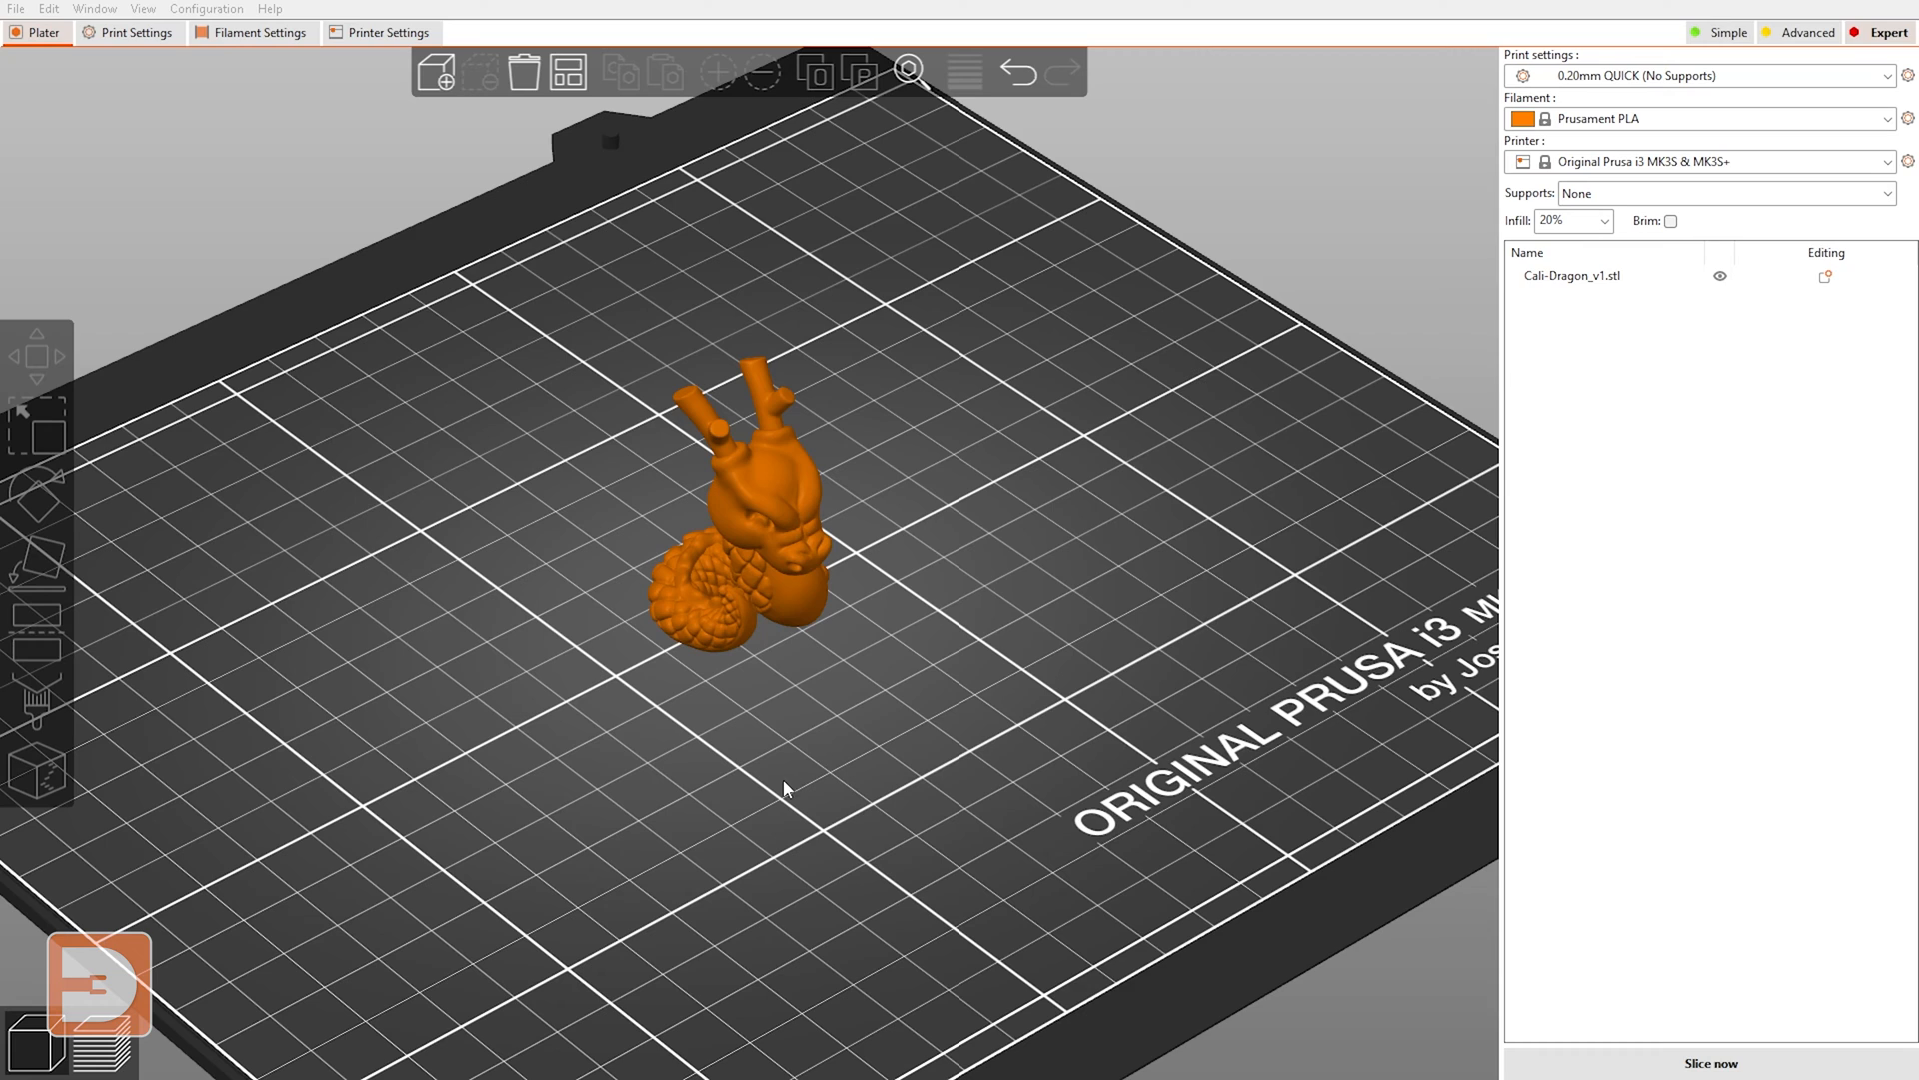
mouse_move(512, 344)
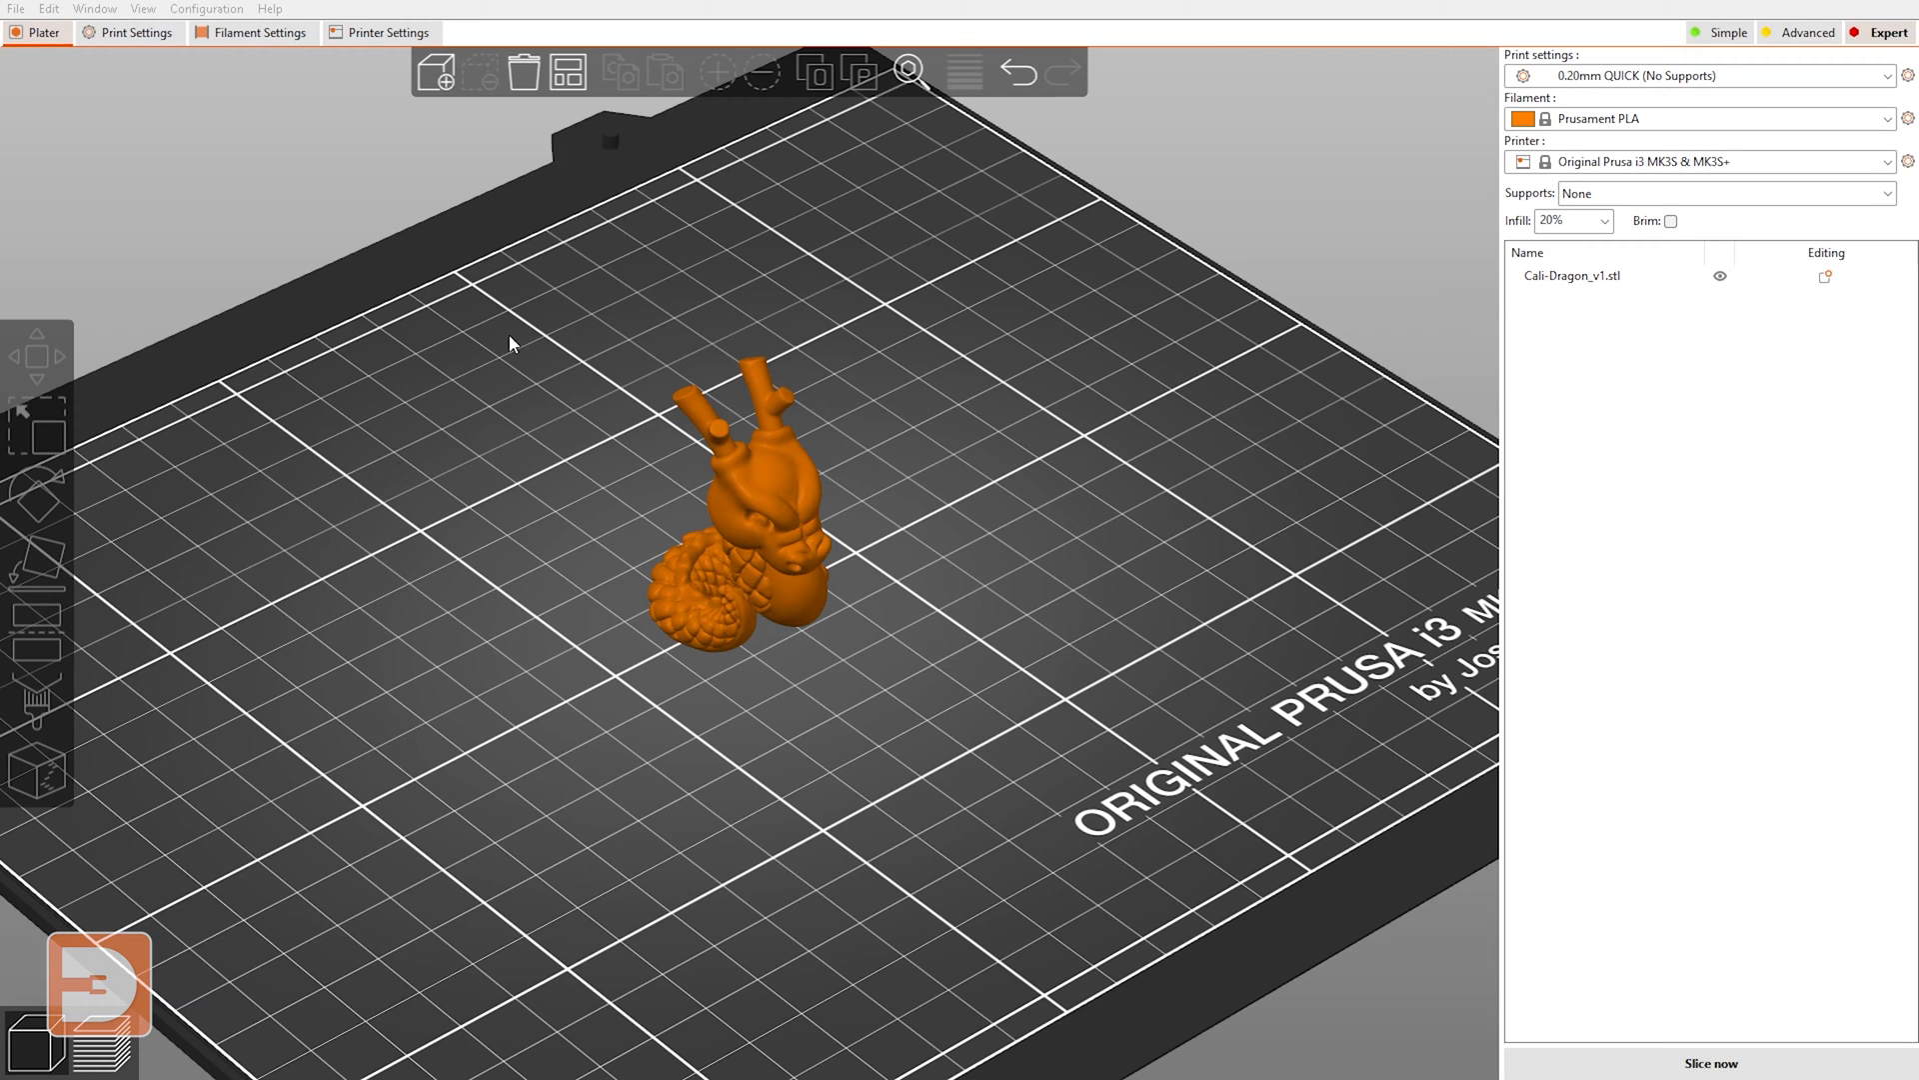
mouse_move(543, 395)
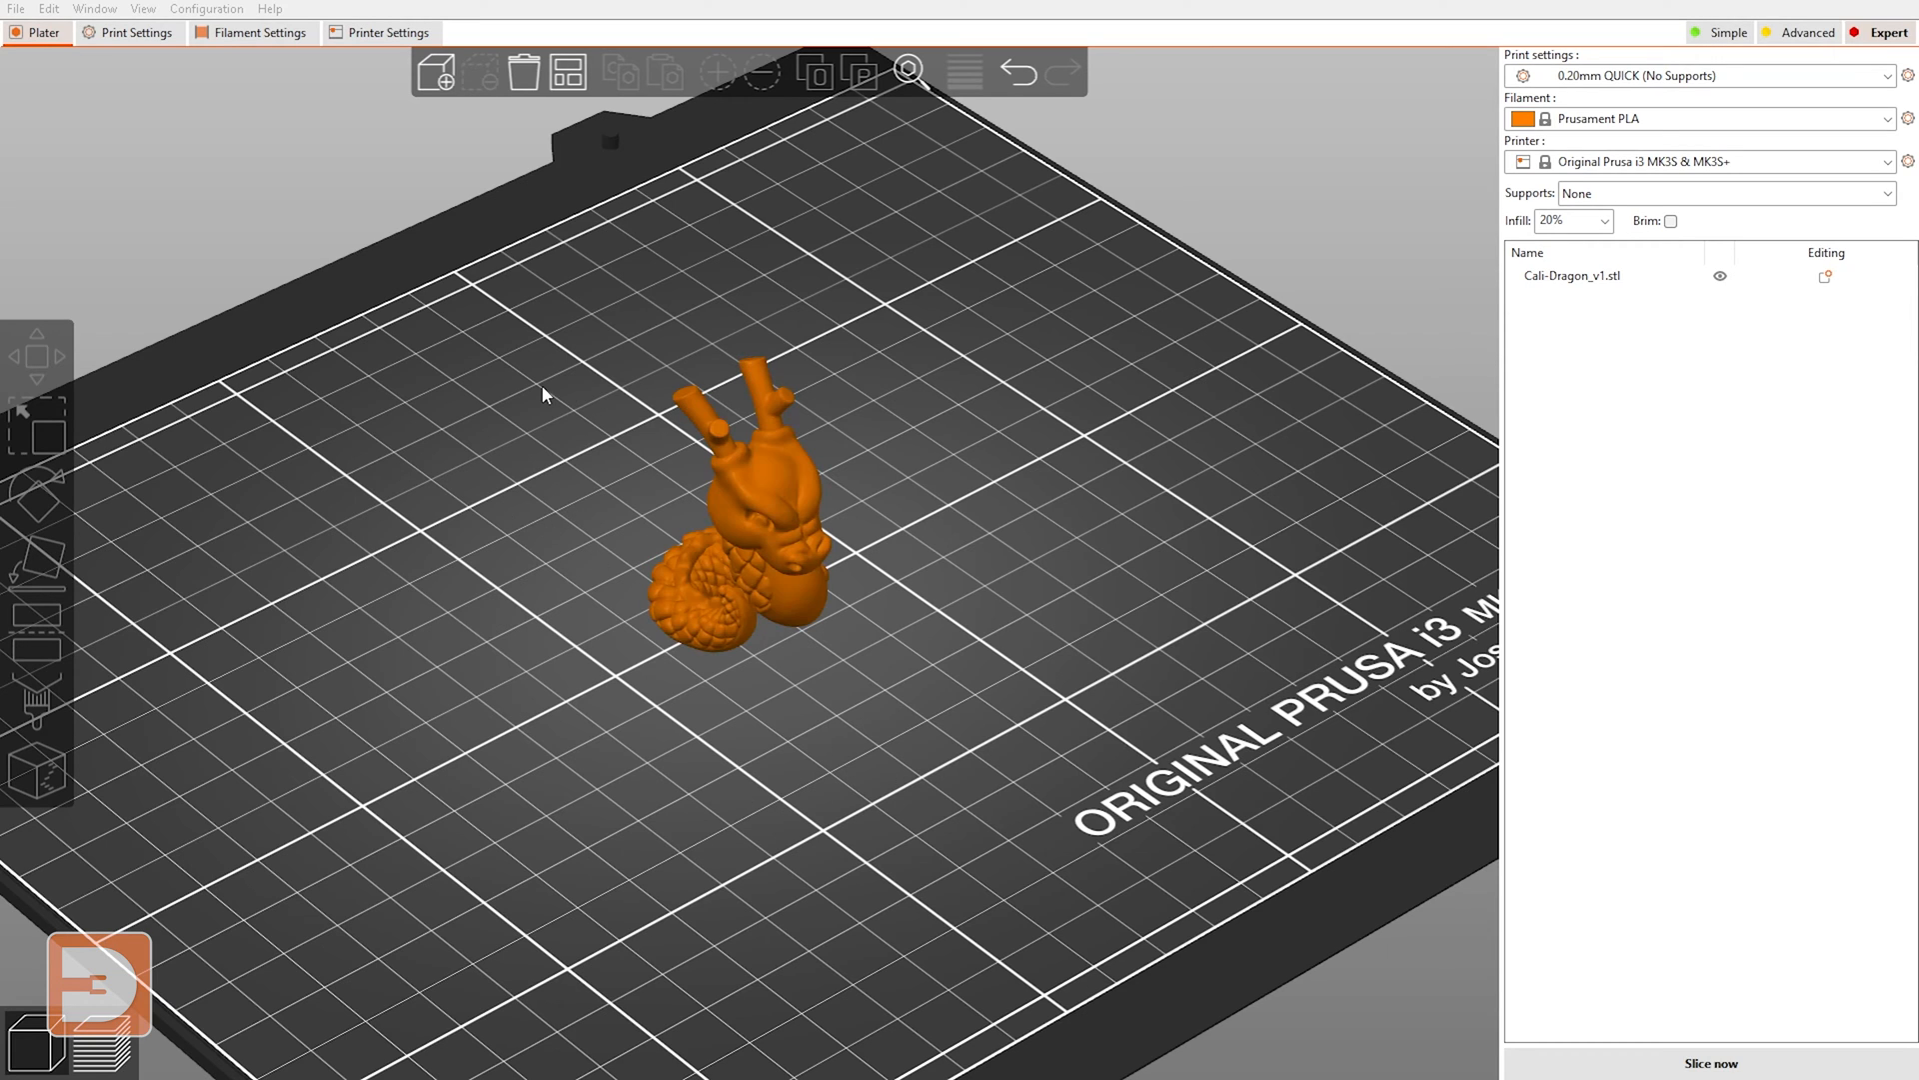
- Show the global Print Settings where Fuzzy skin is currently set to None
left_click(134, 32)
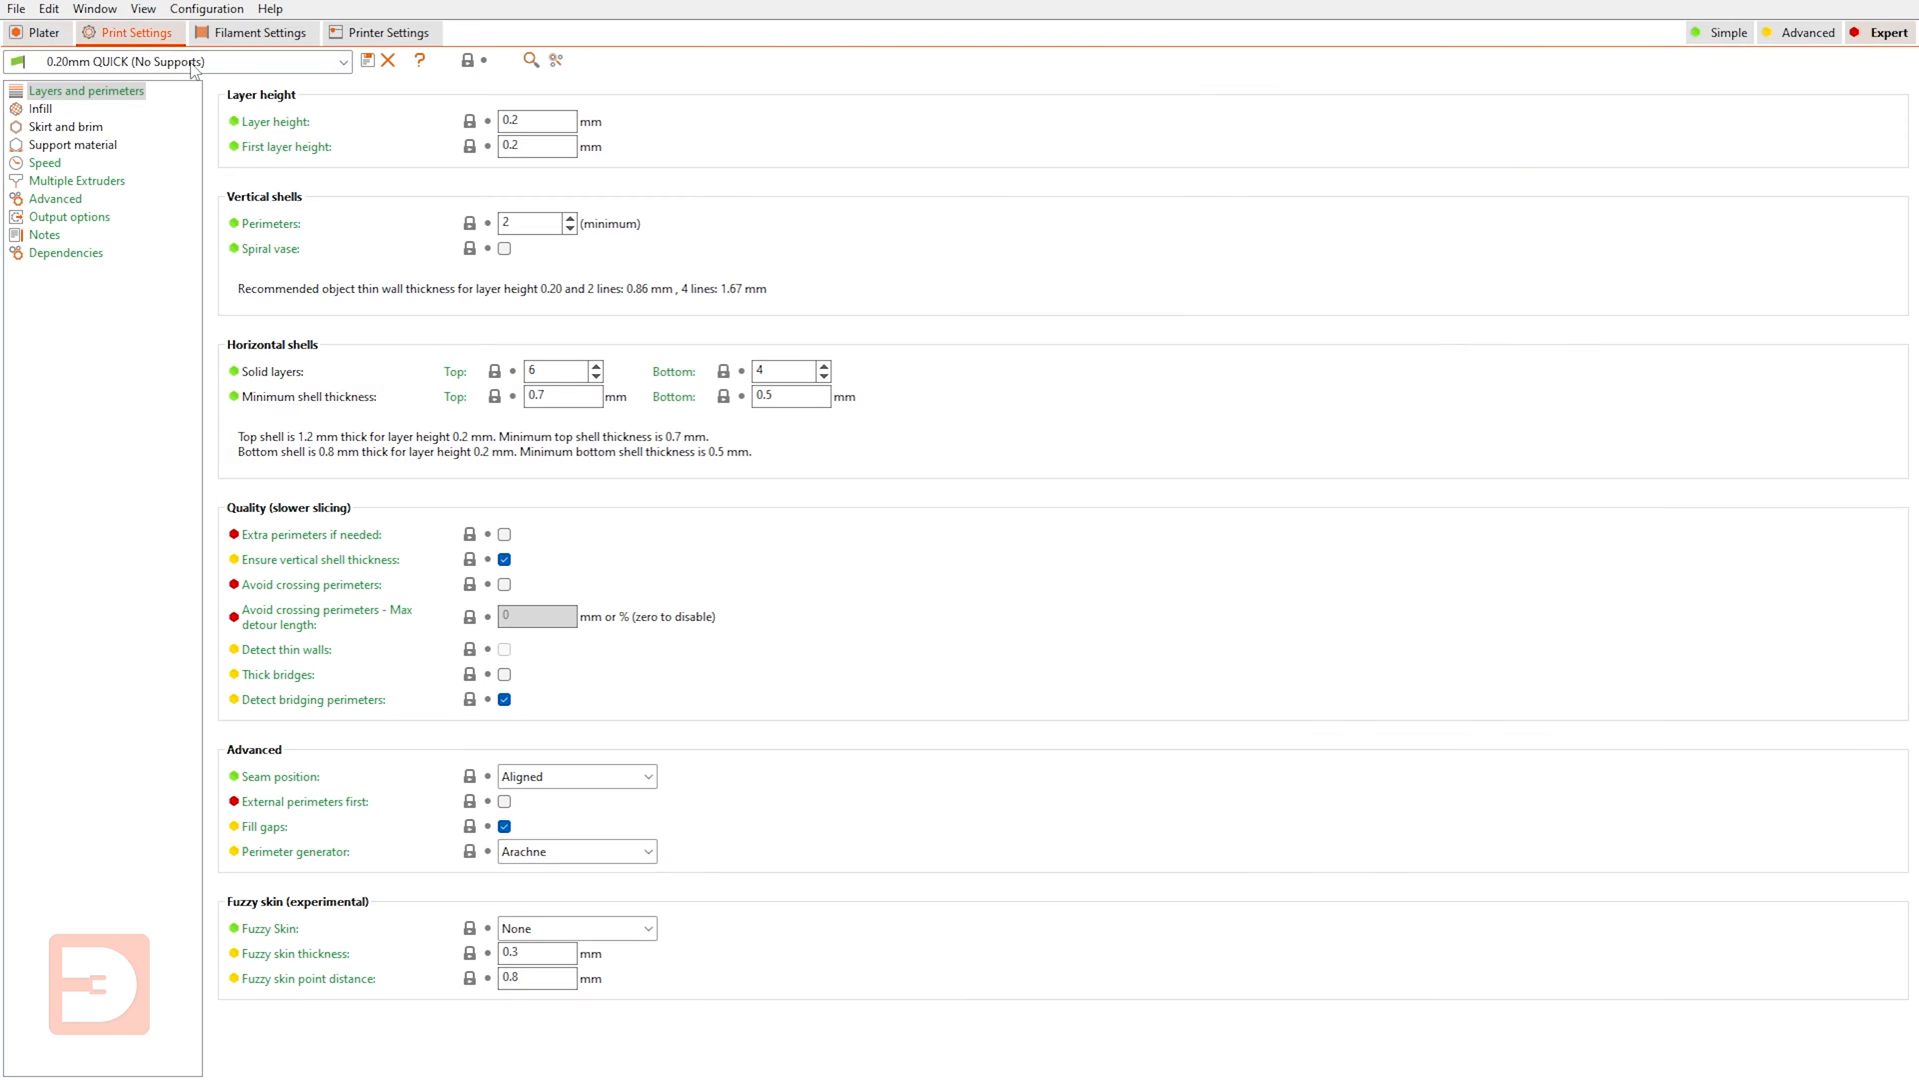
mouse_move(138, 104)
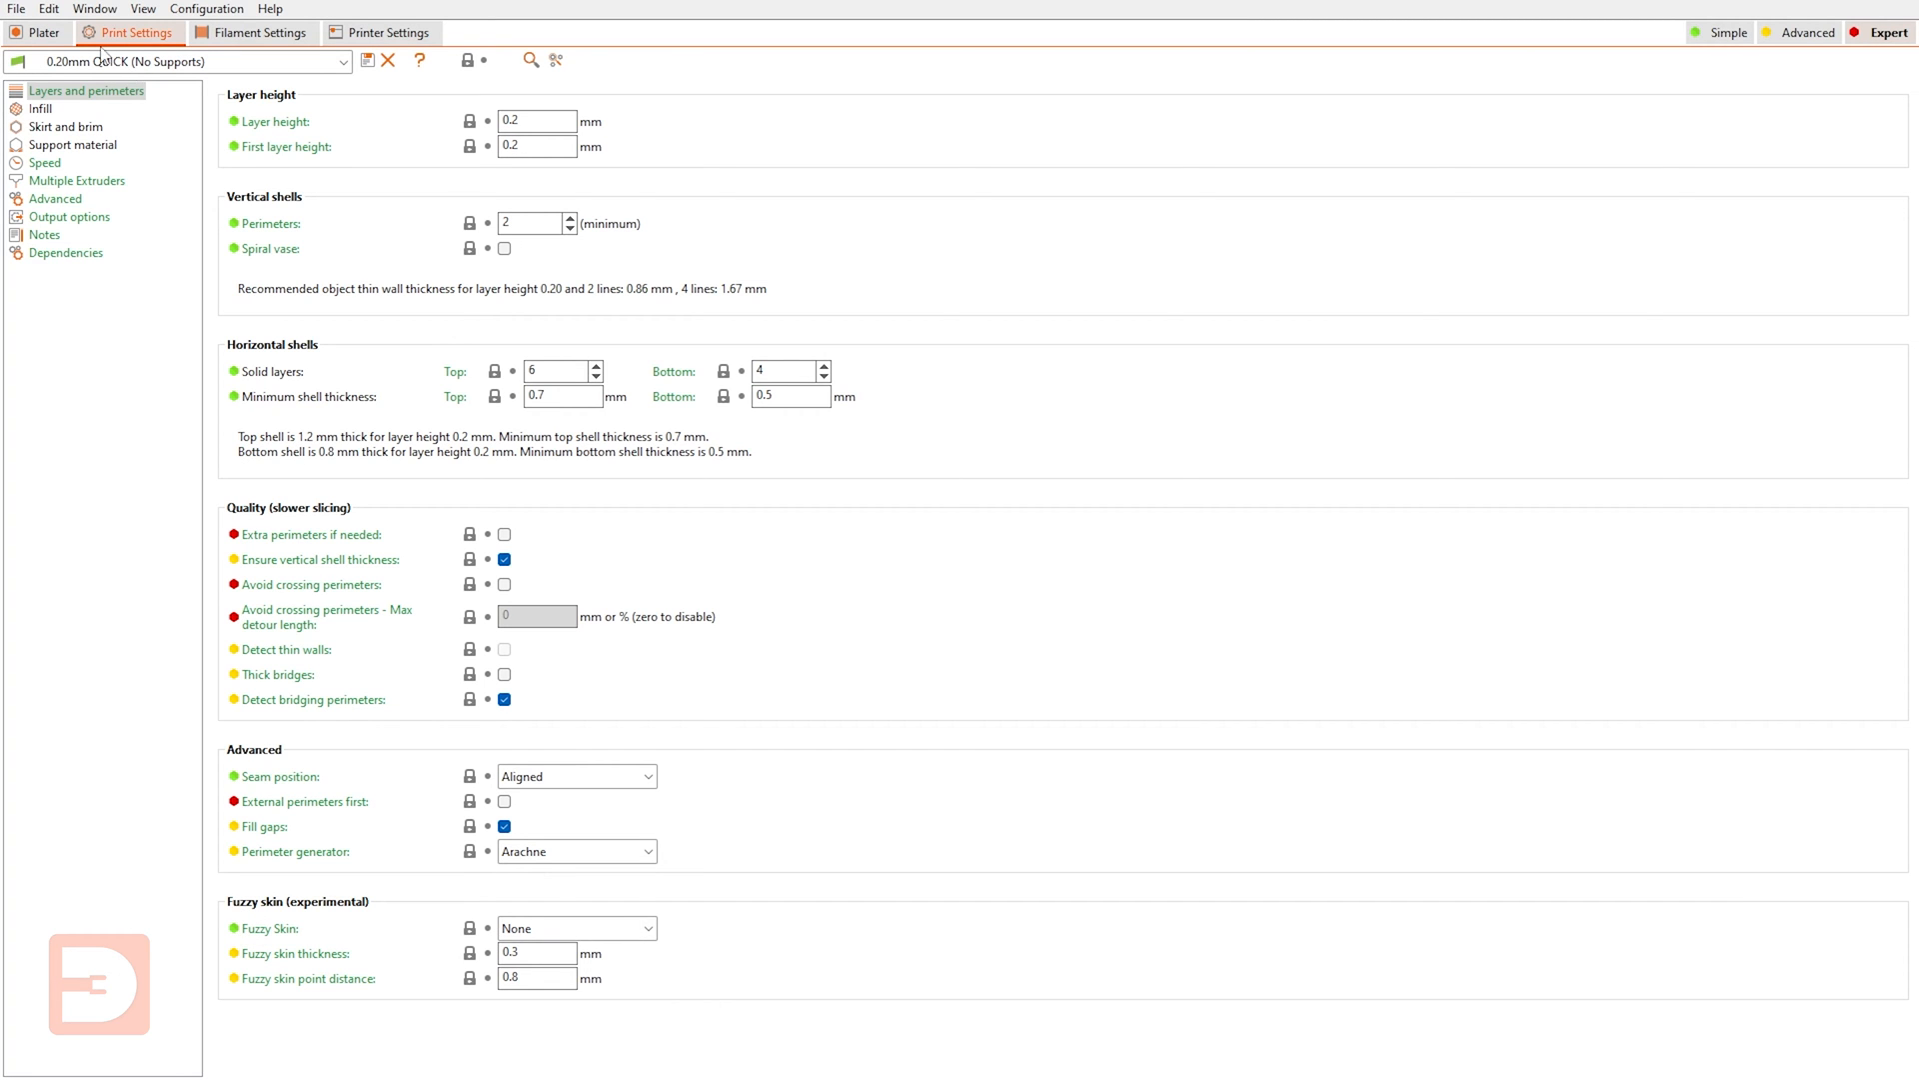
- Add Fuzzy Skin settings to the Cali-Dragon with all three options ticked
left_click(42, 32)
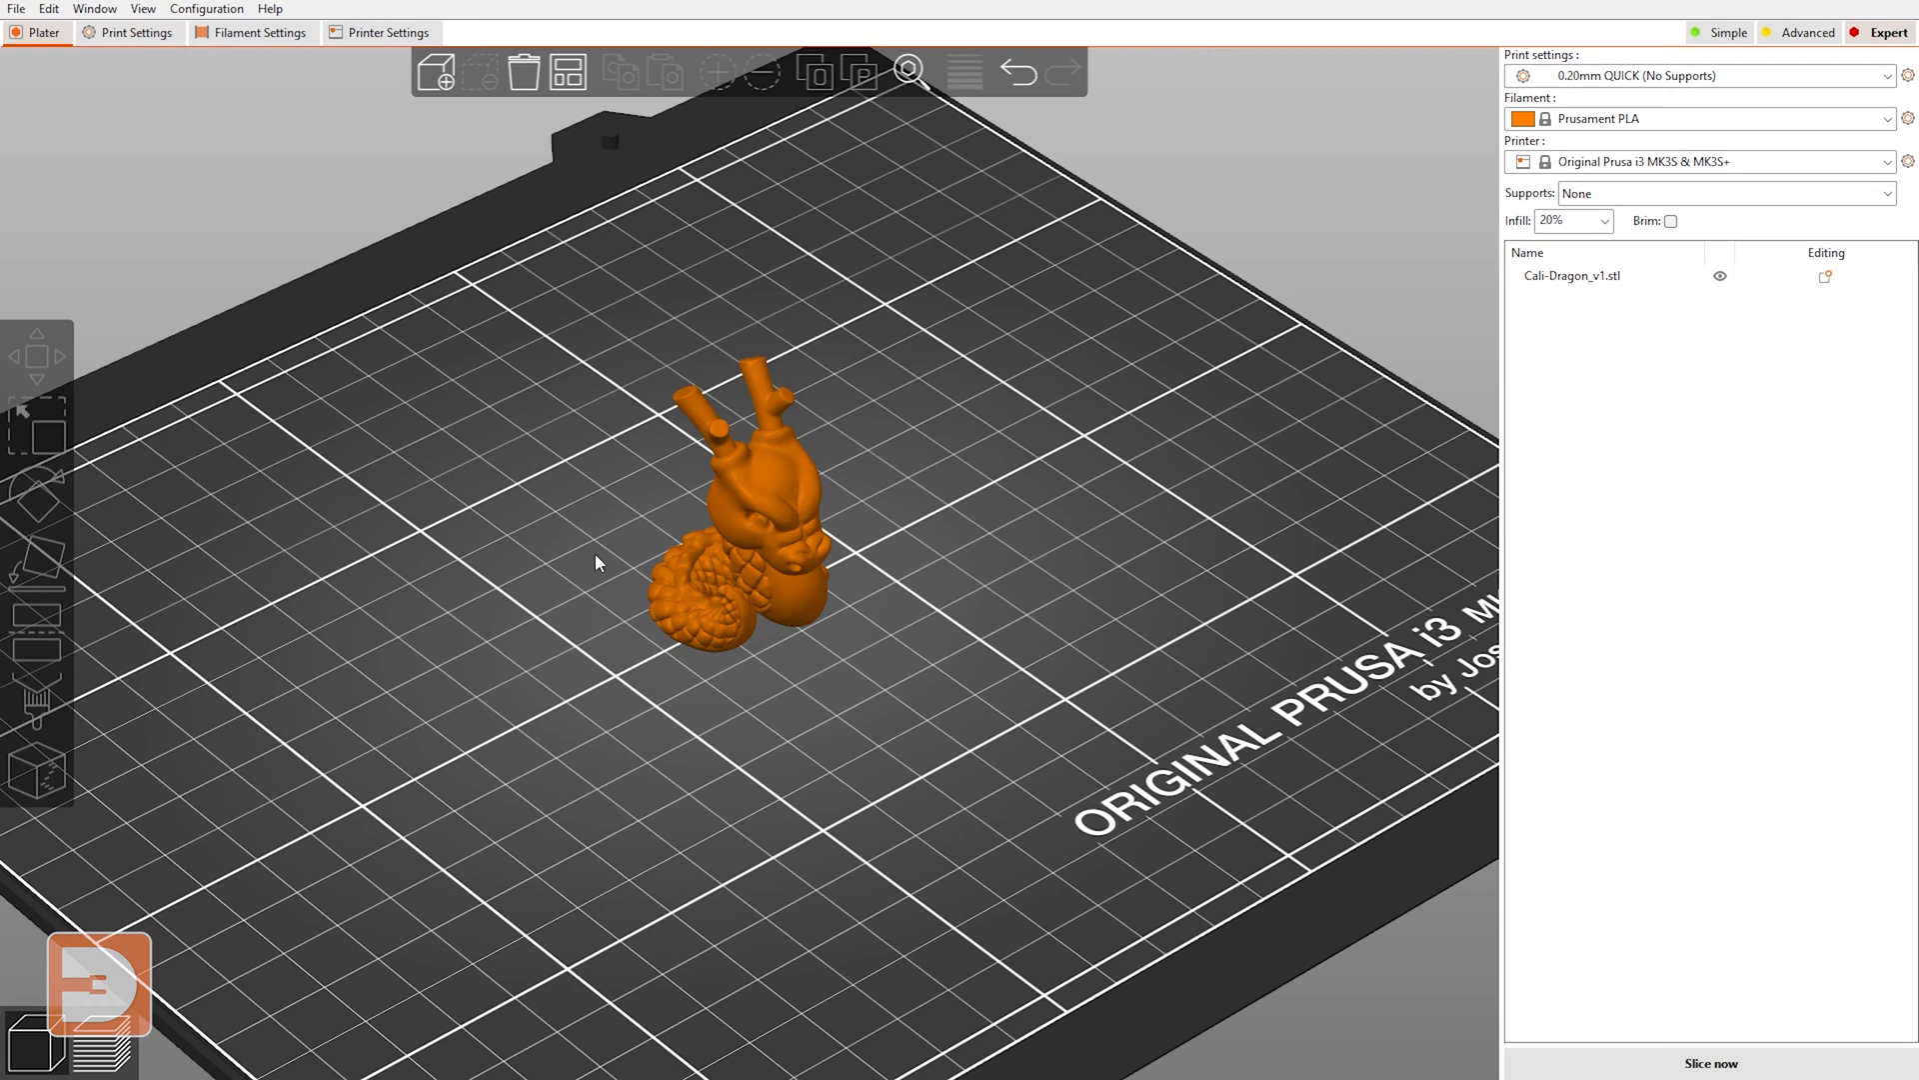
mouse_move(922, 531)
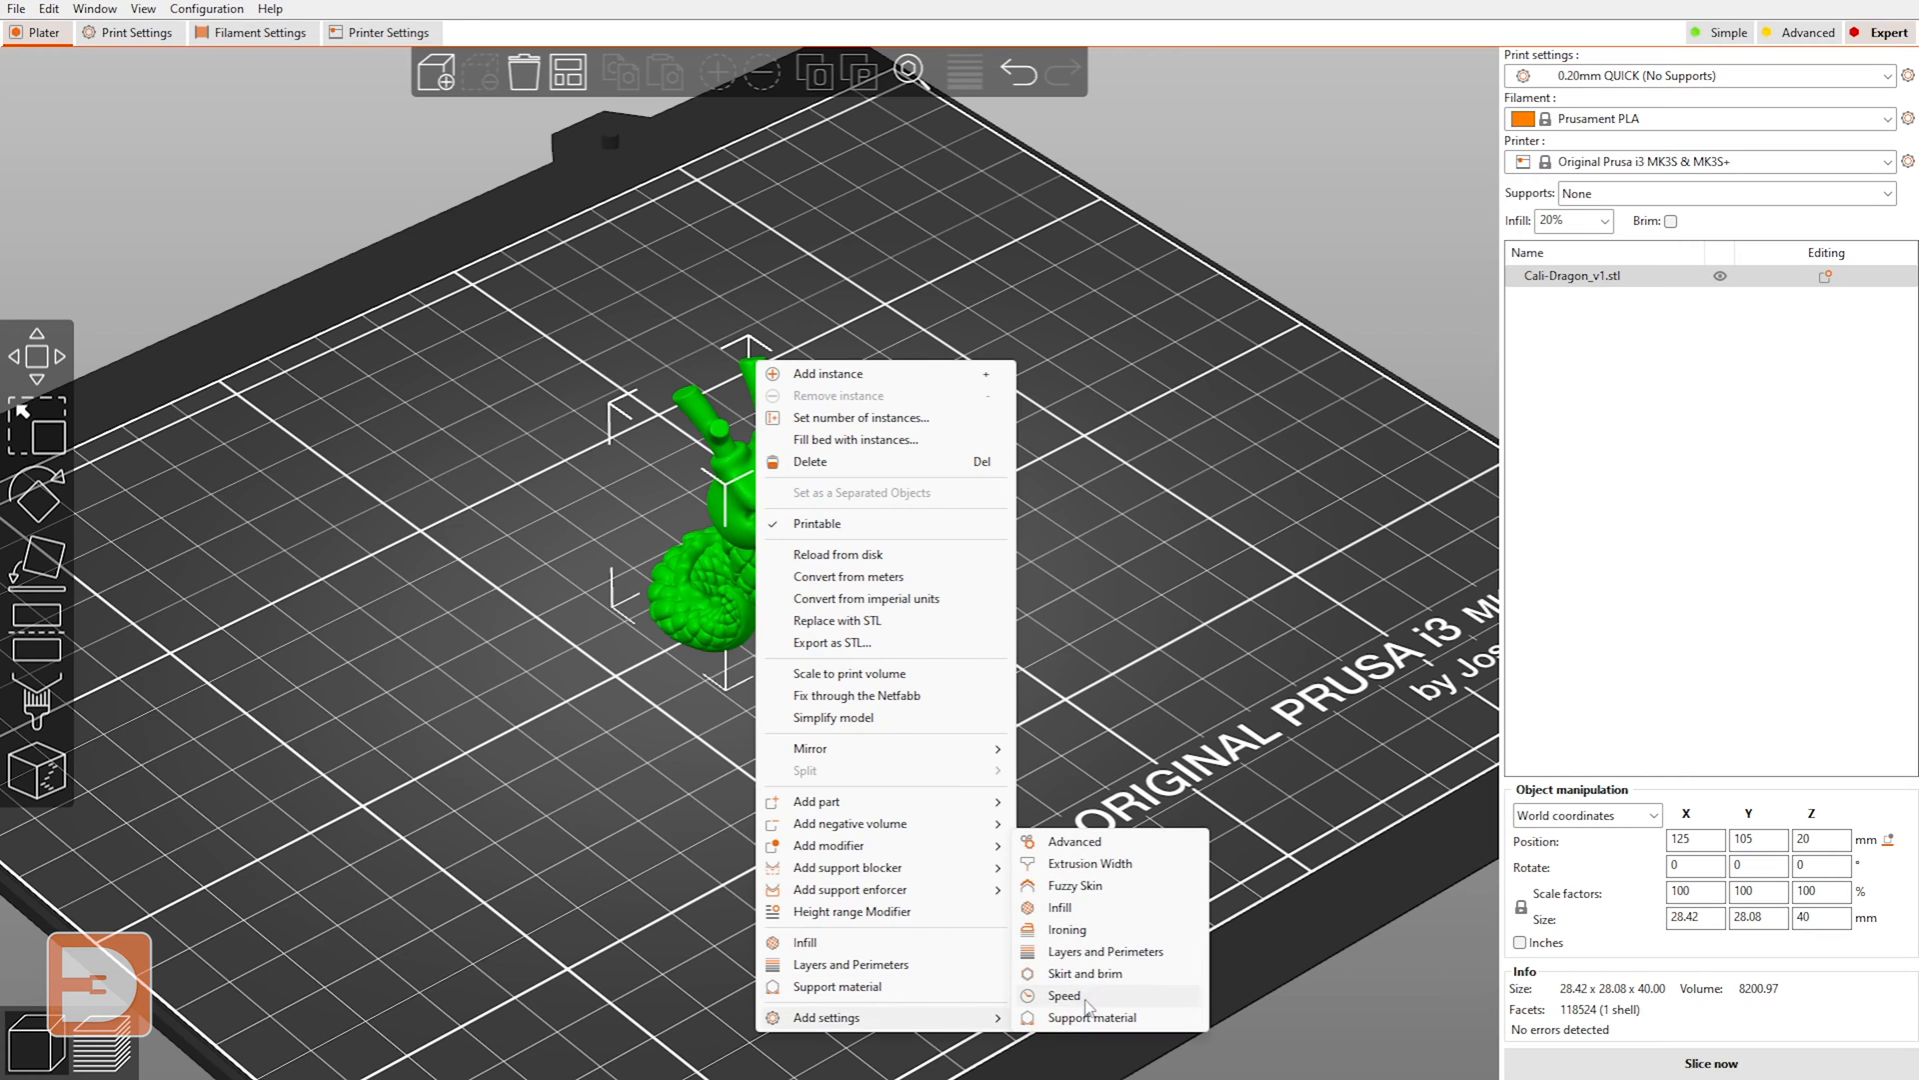
left_click(1073, 886)
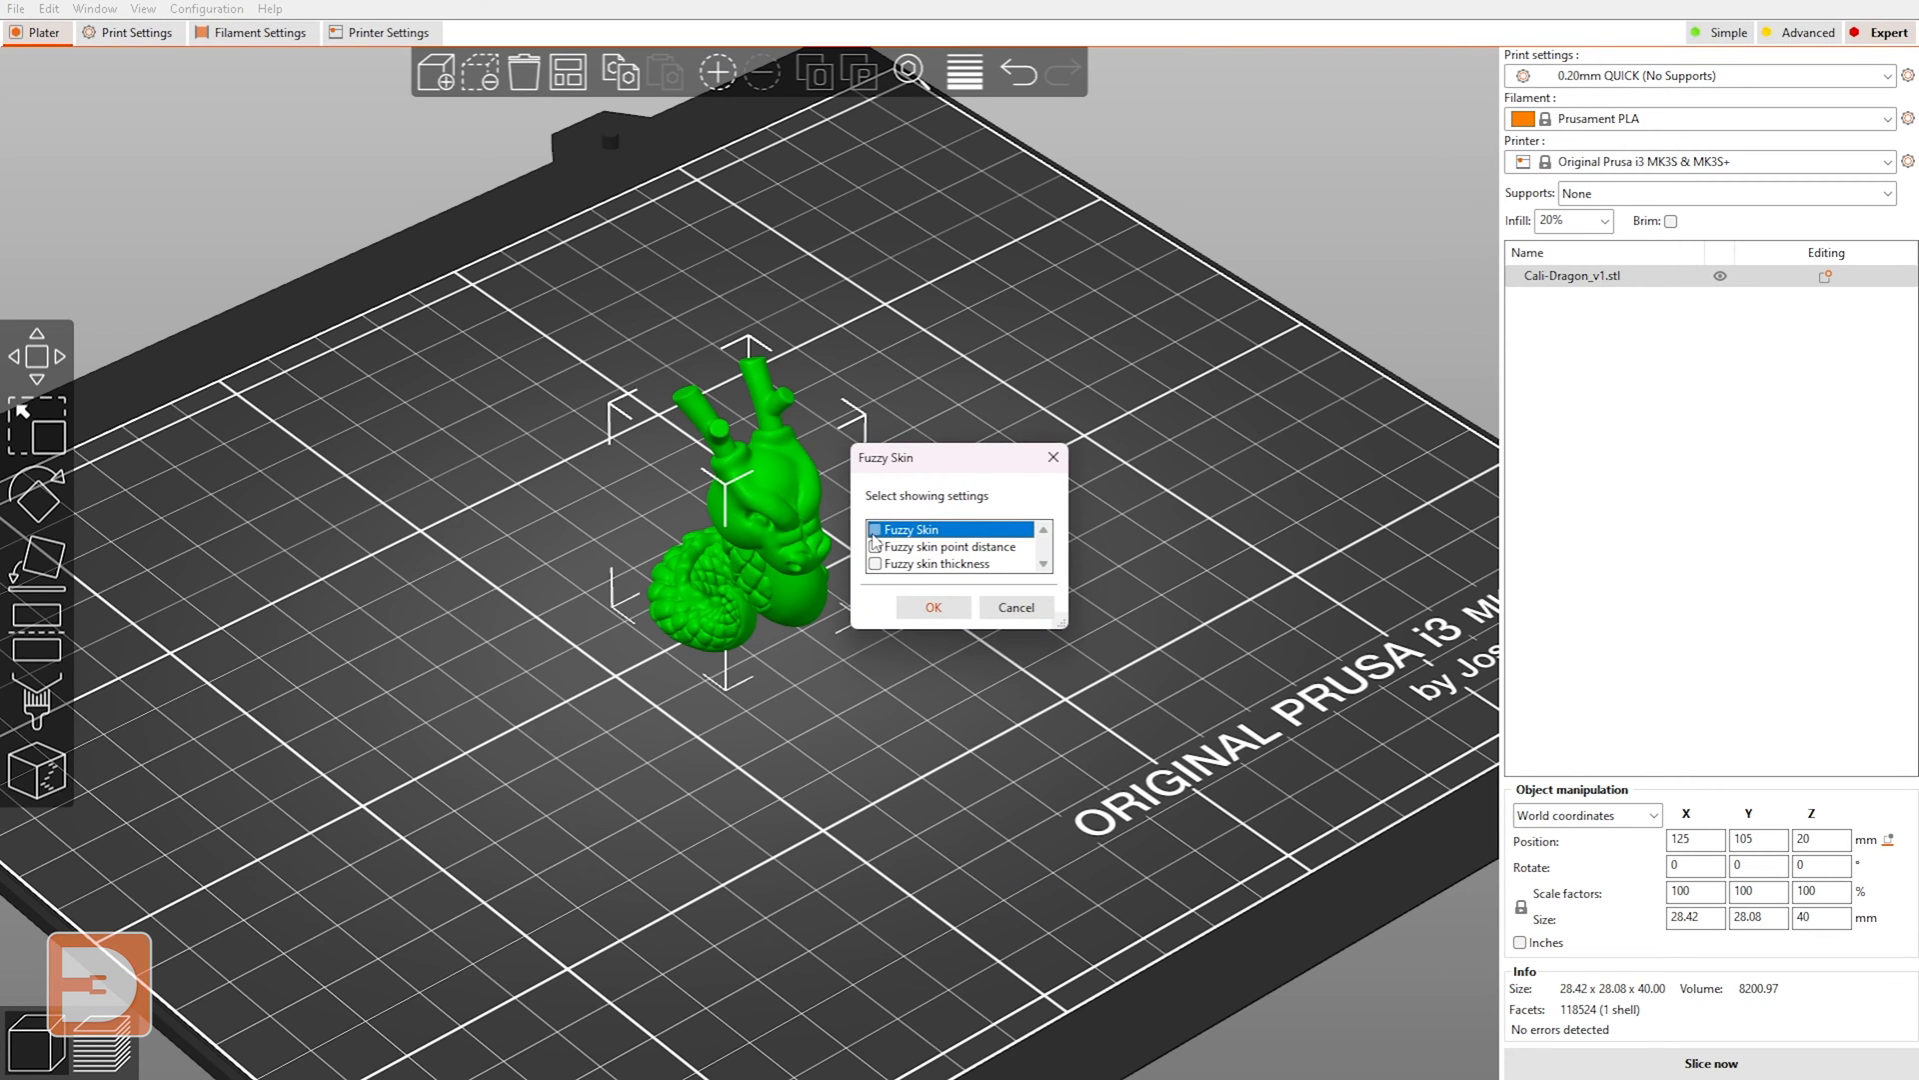
mouse_move(870, 542)
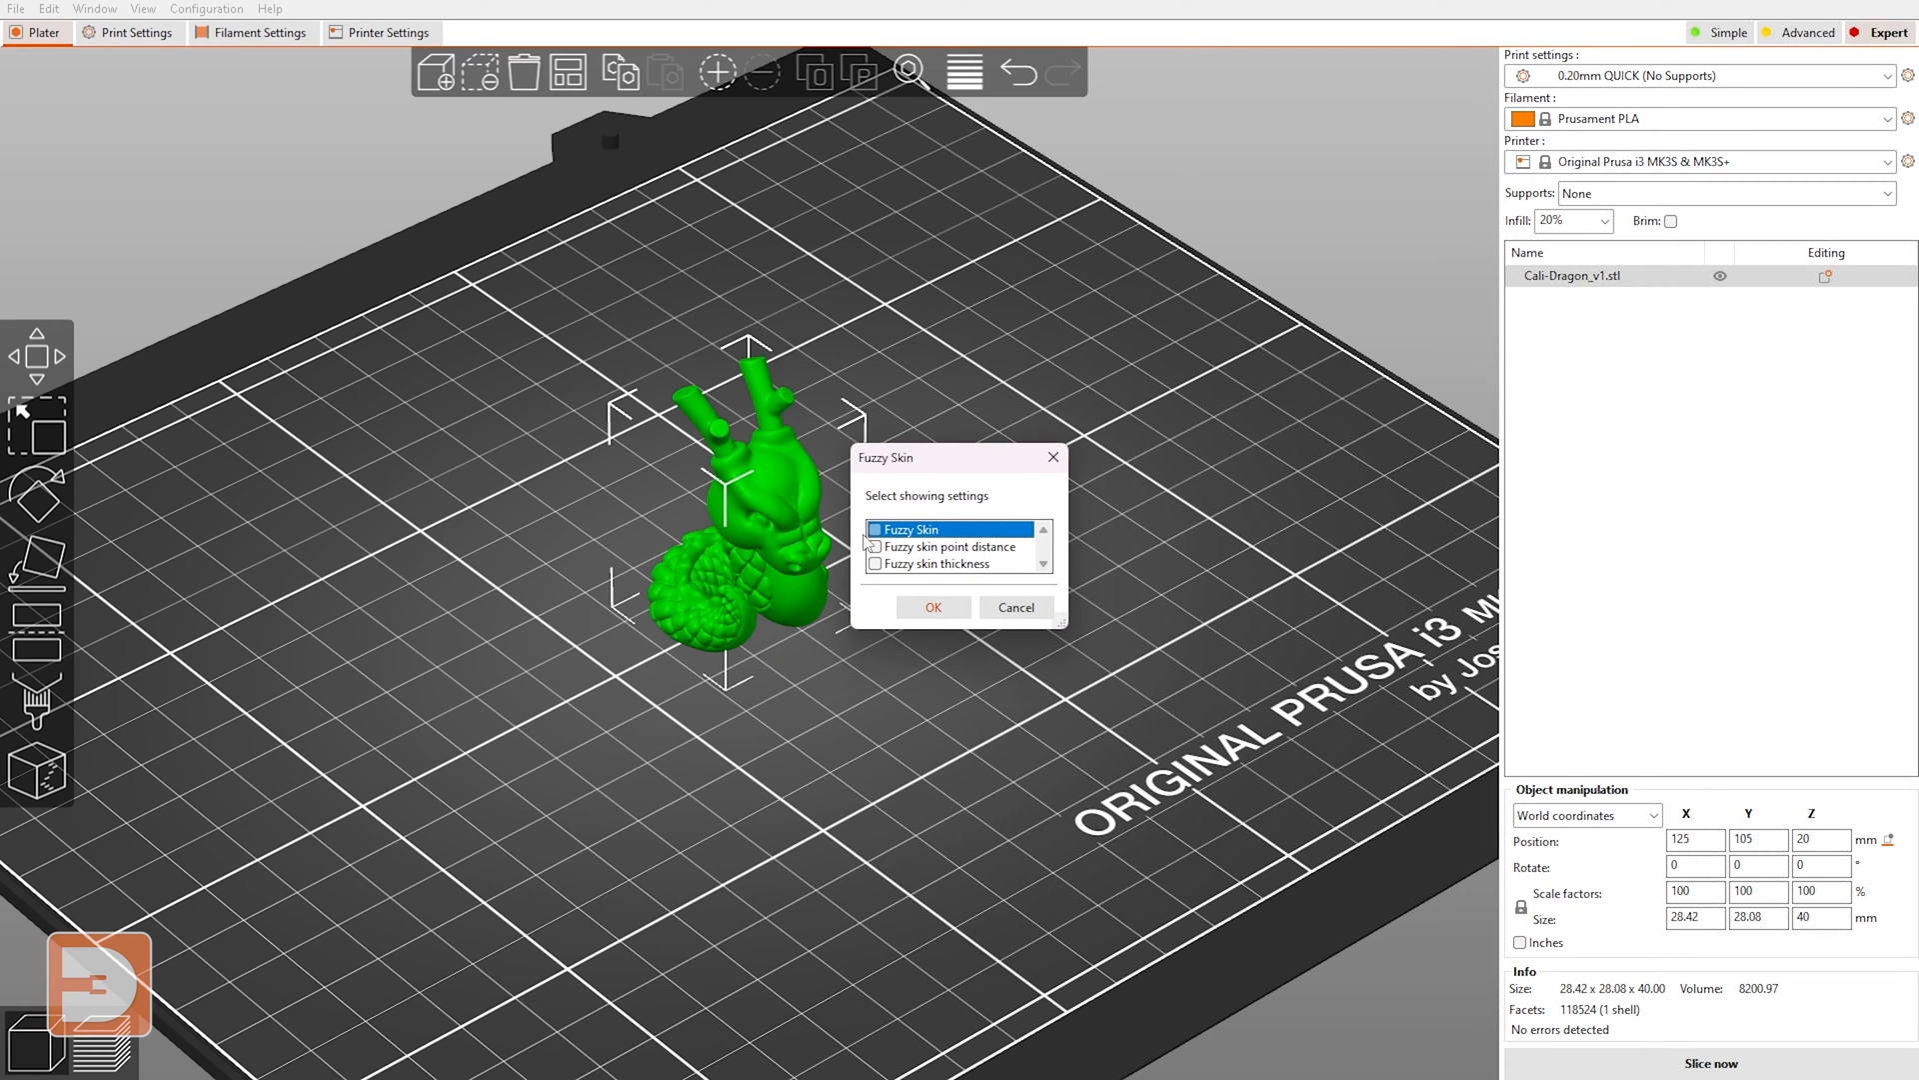
left_click(874, 564)
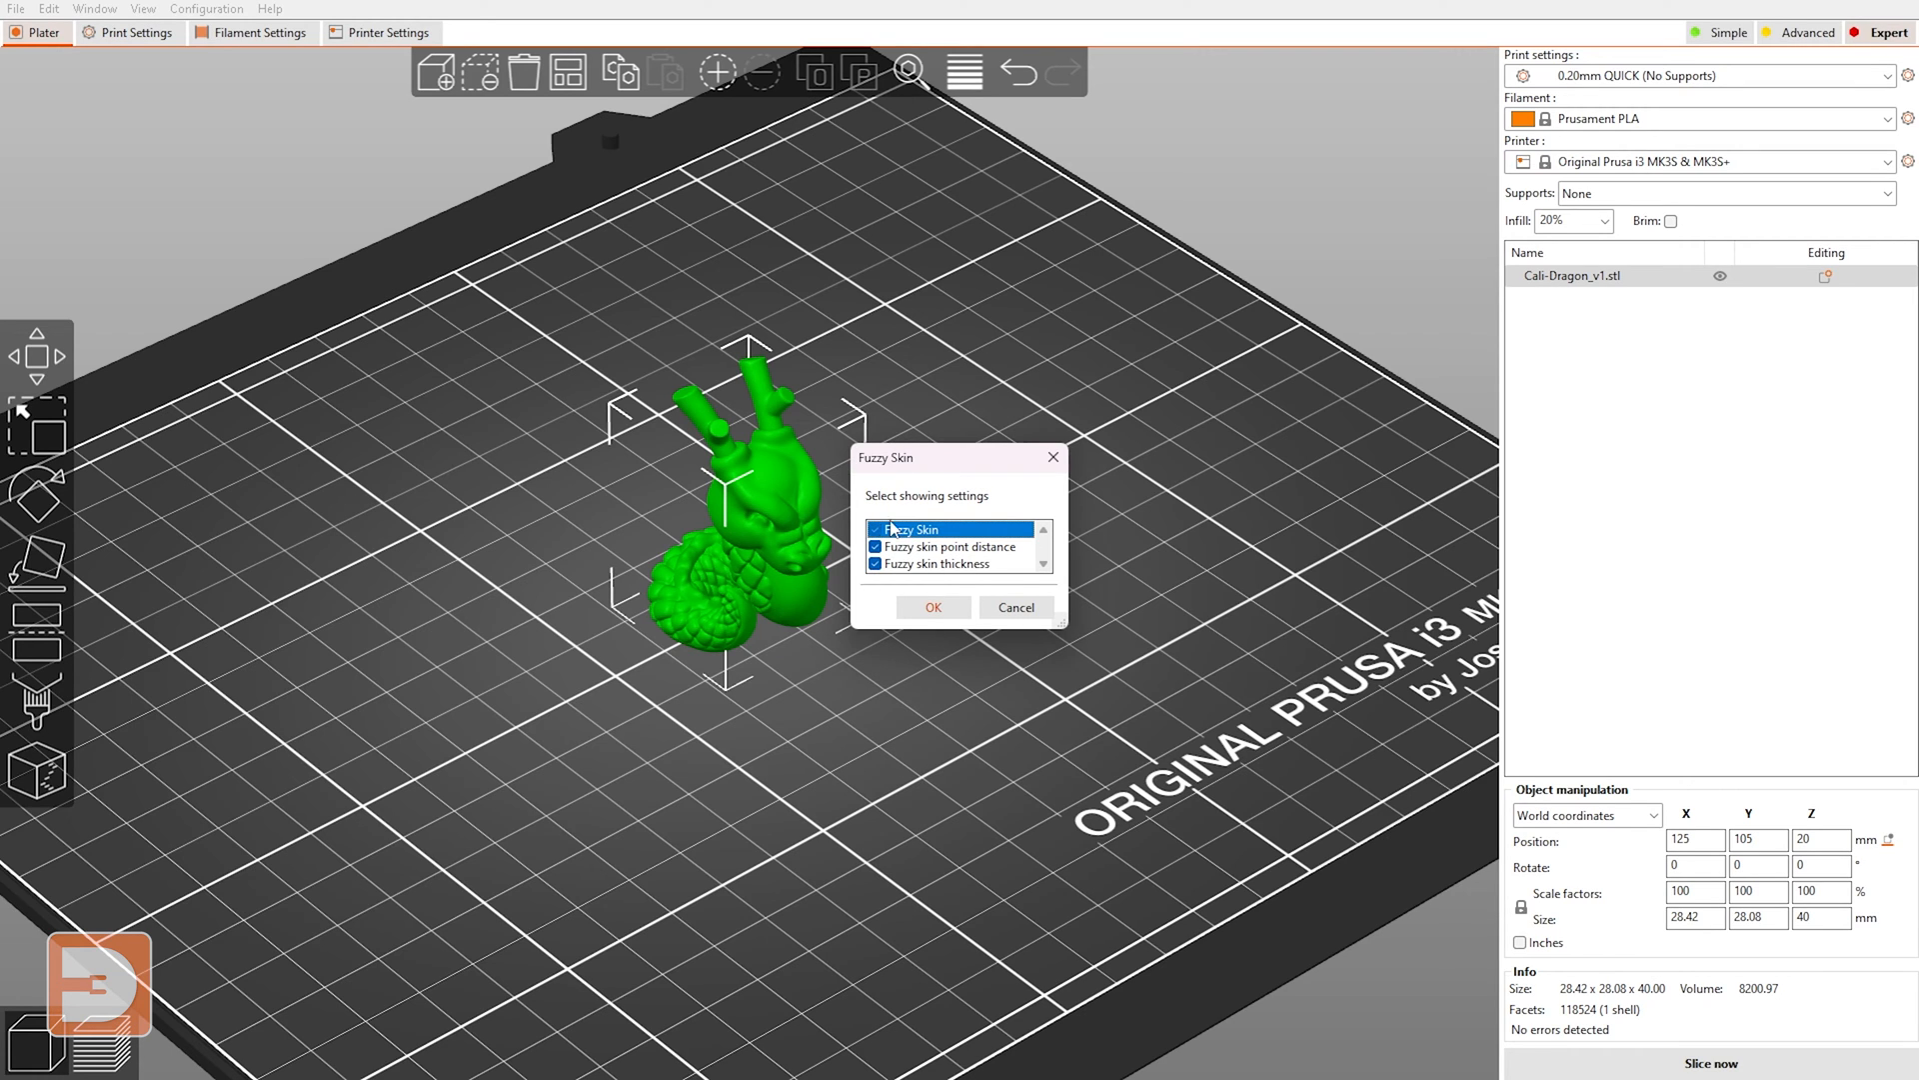
- Confirm the dragon's Fuzzy Skin group: None, 0.8 mm point distance, 0.3 mm thickness
left_click(932, 605)
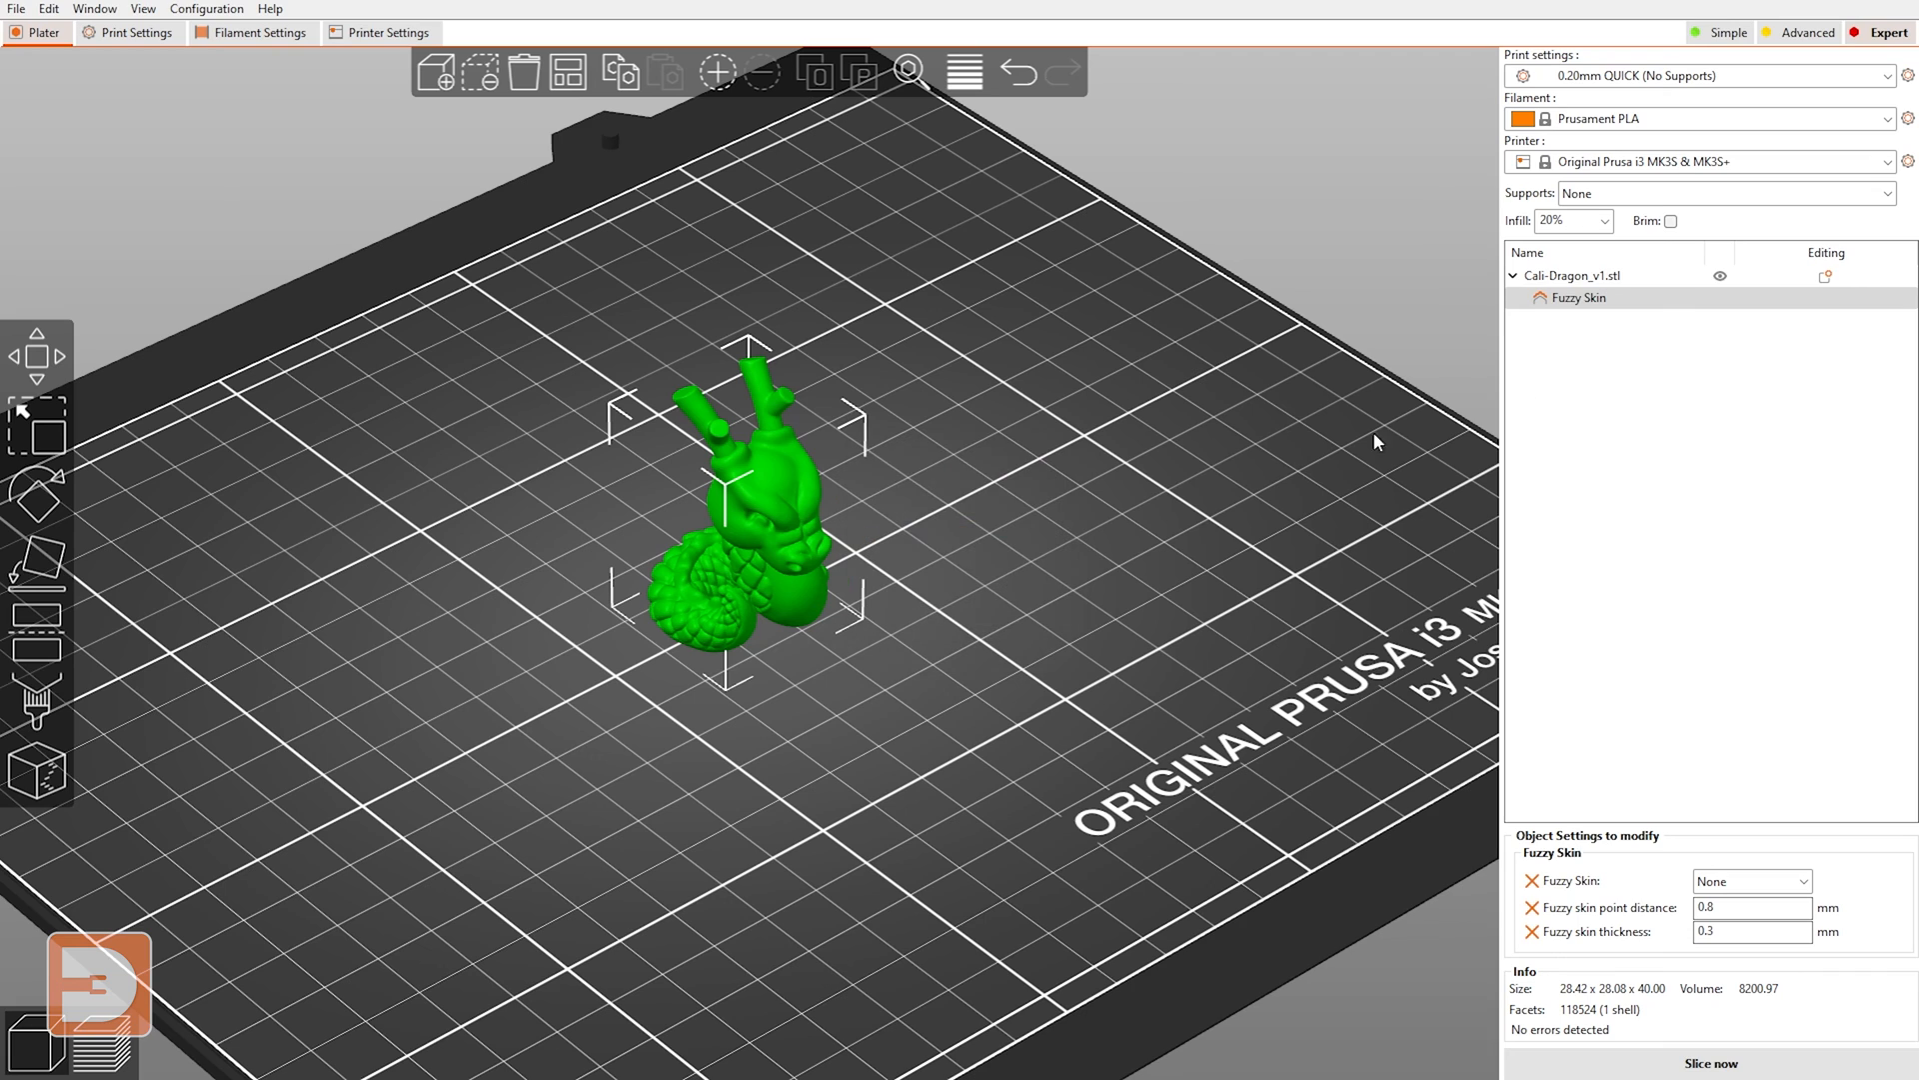
mouse_move(1574, 302)
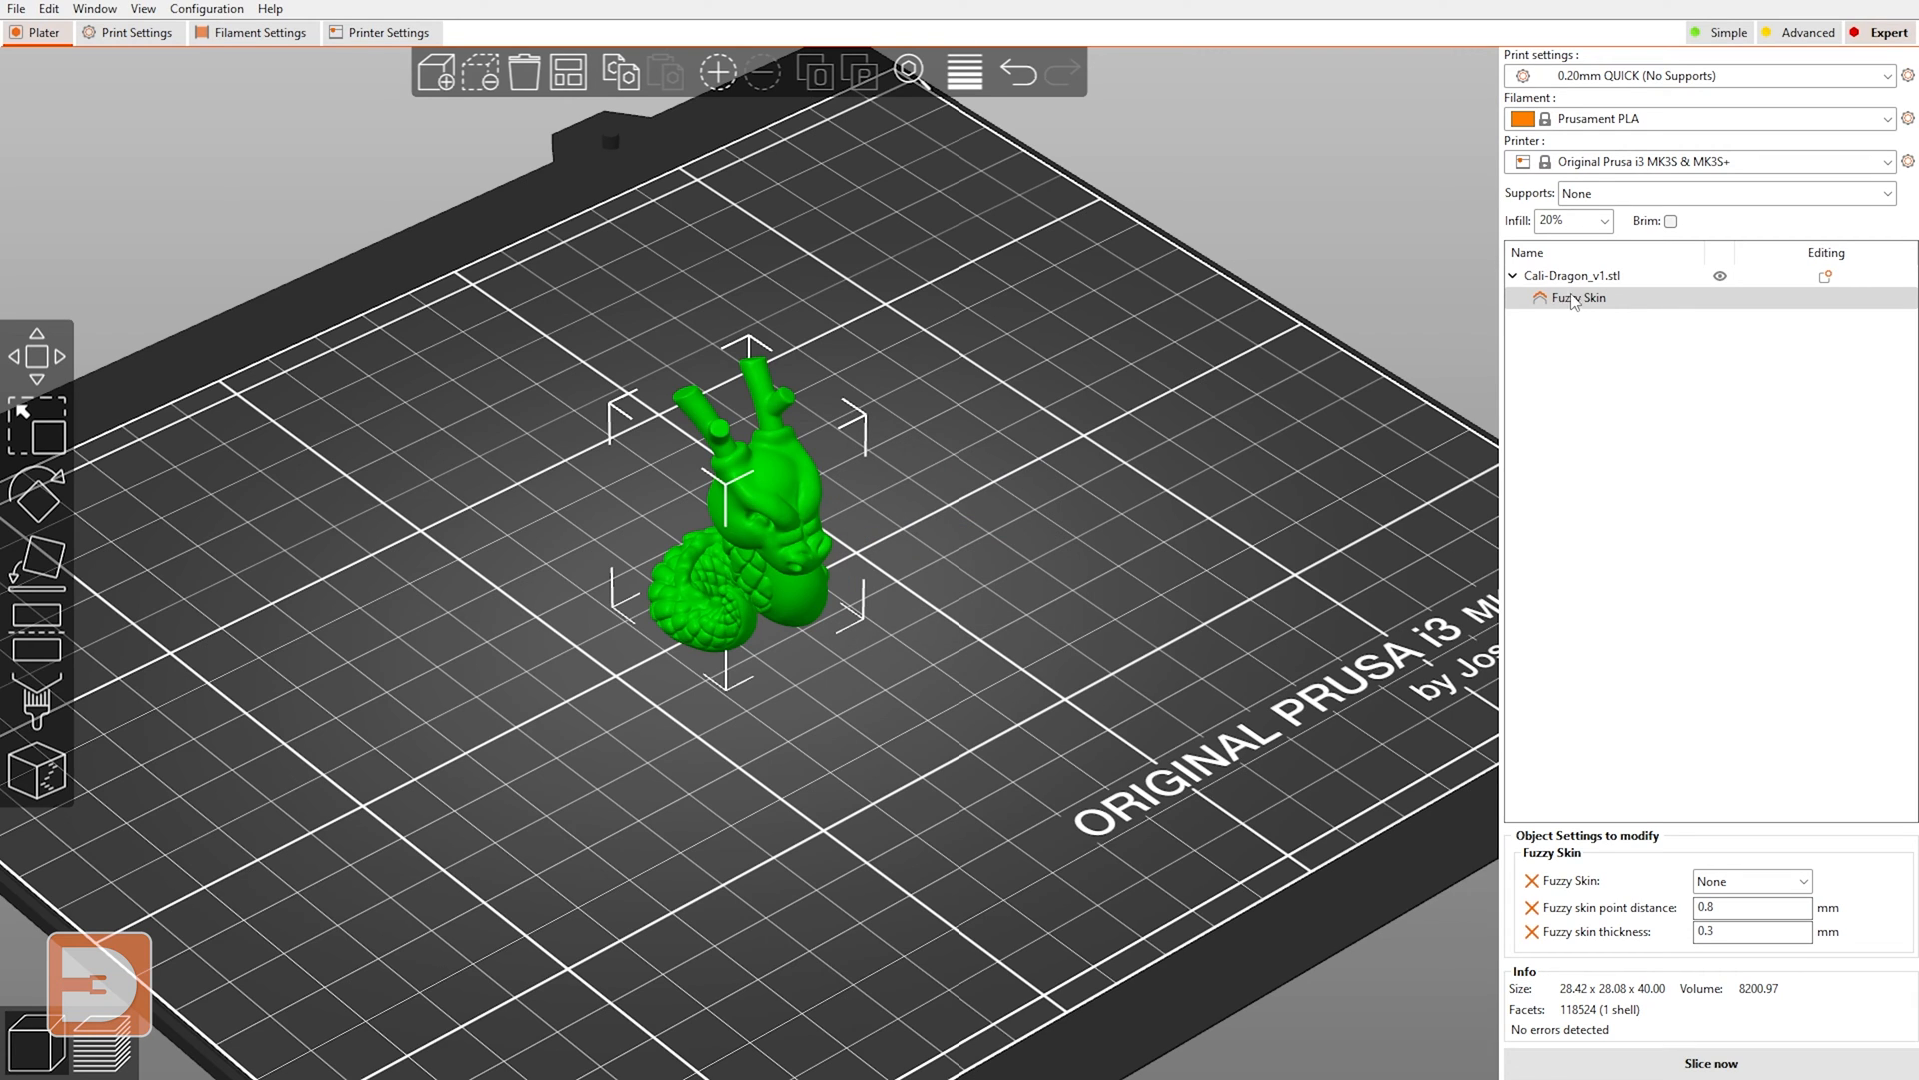
mouse_move(724, 598)
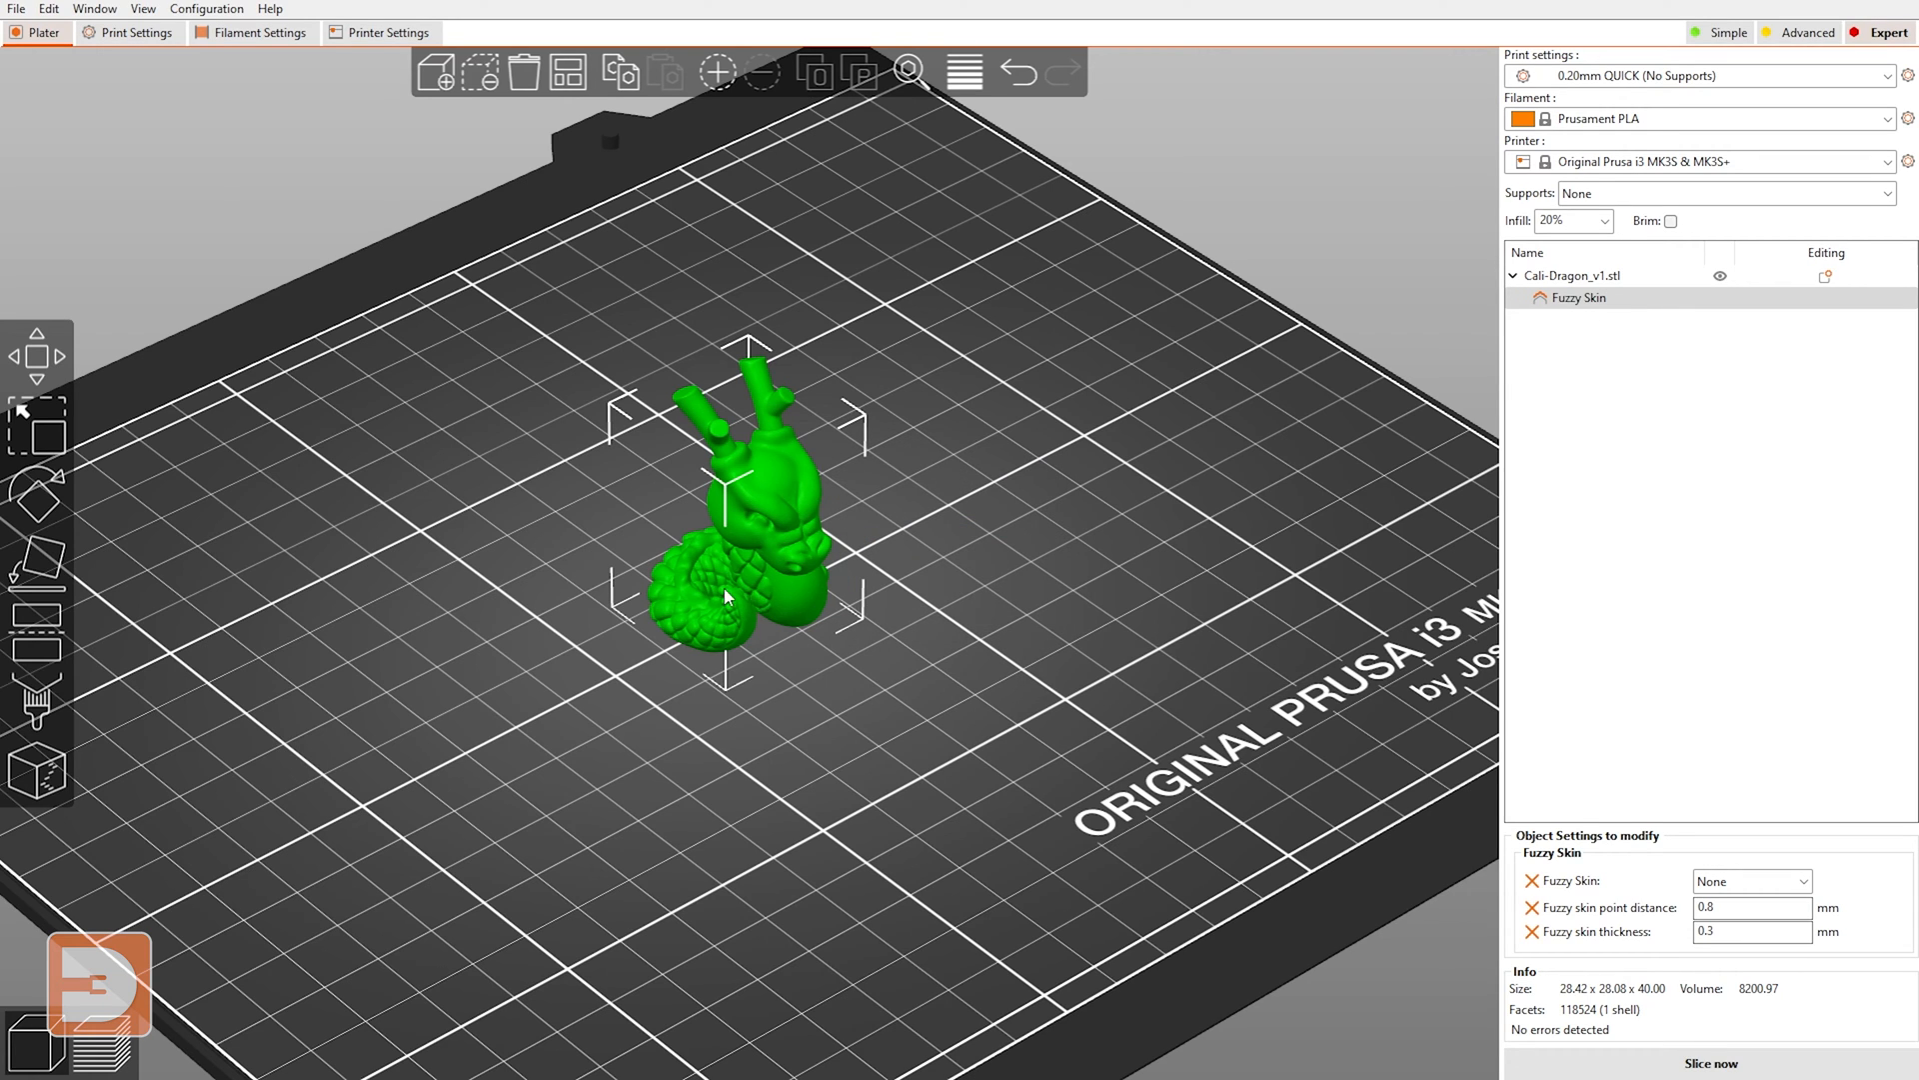
mouse_move(972, 352)
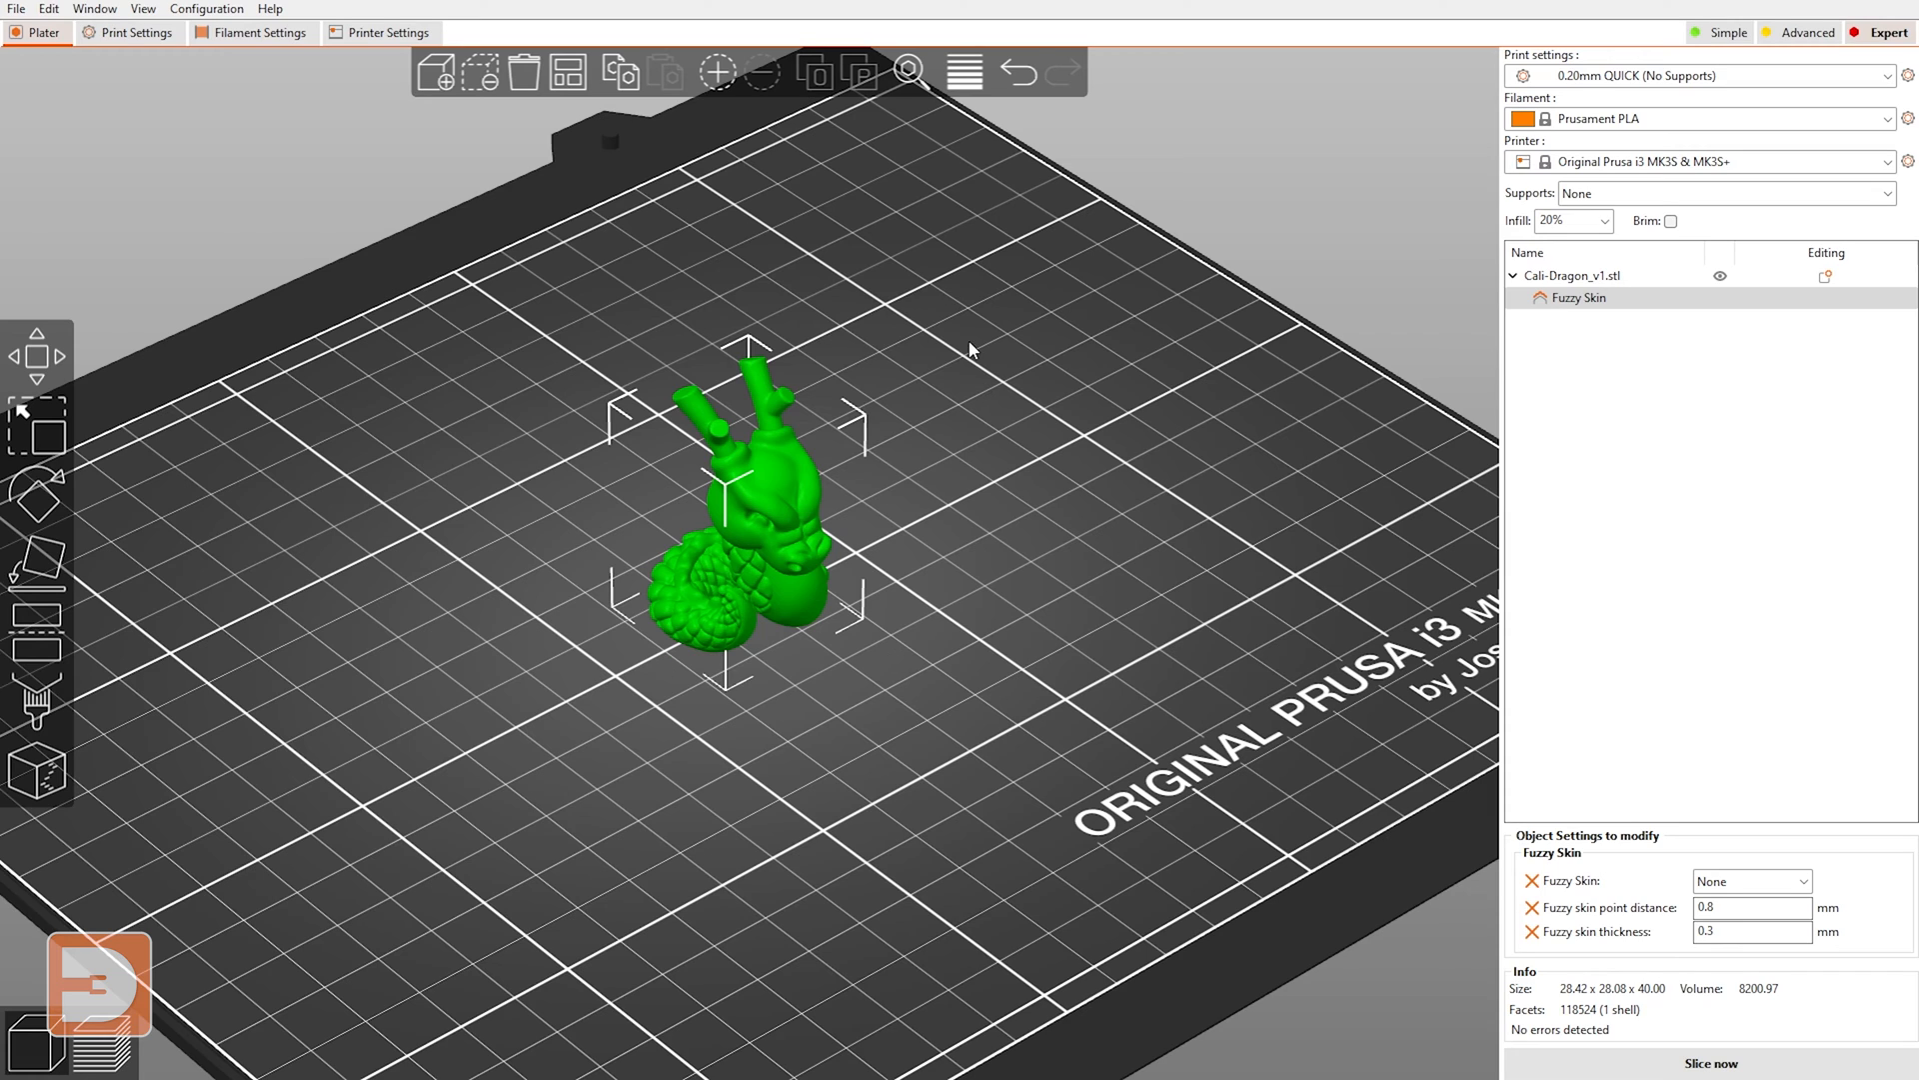
mouse_move(1416, 396)
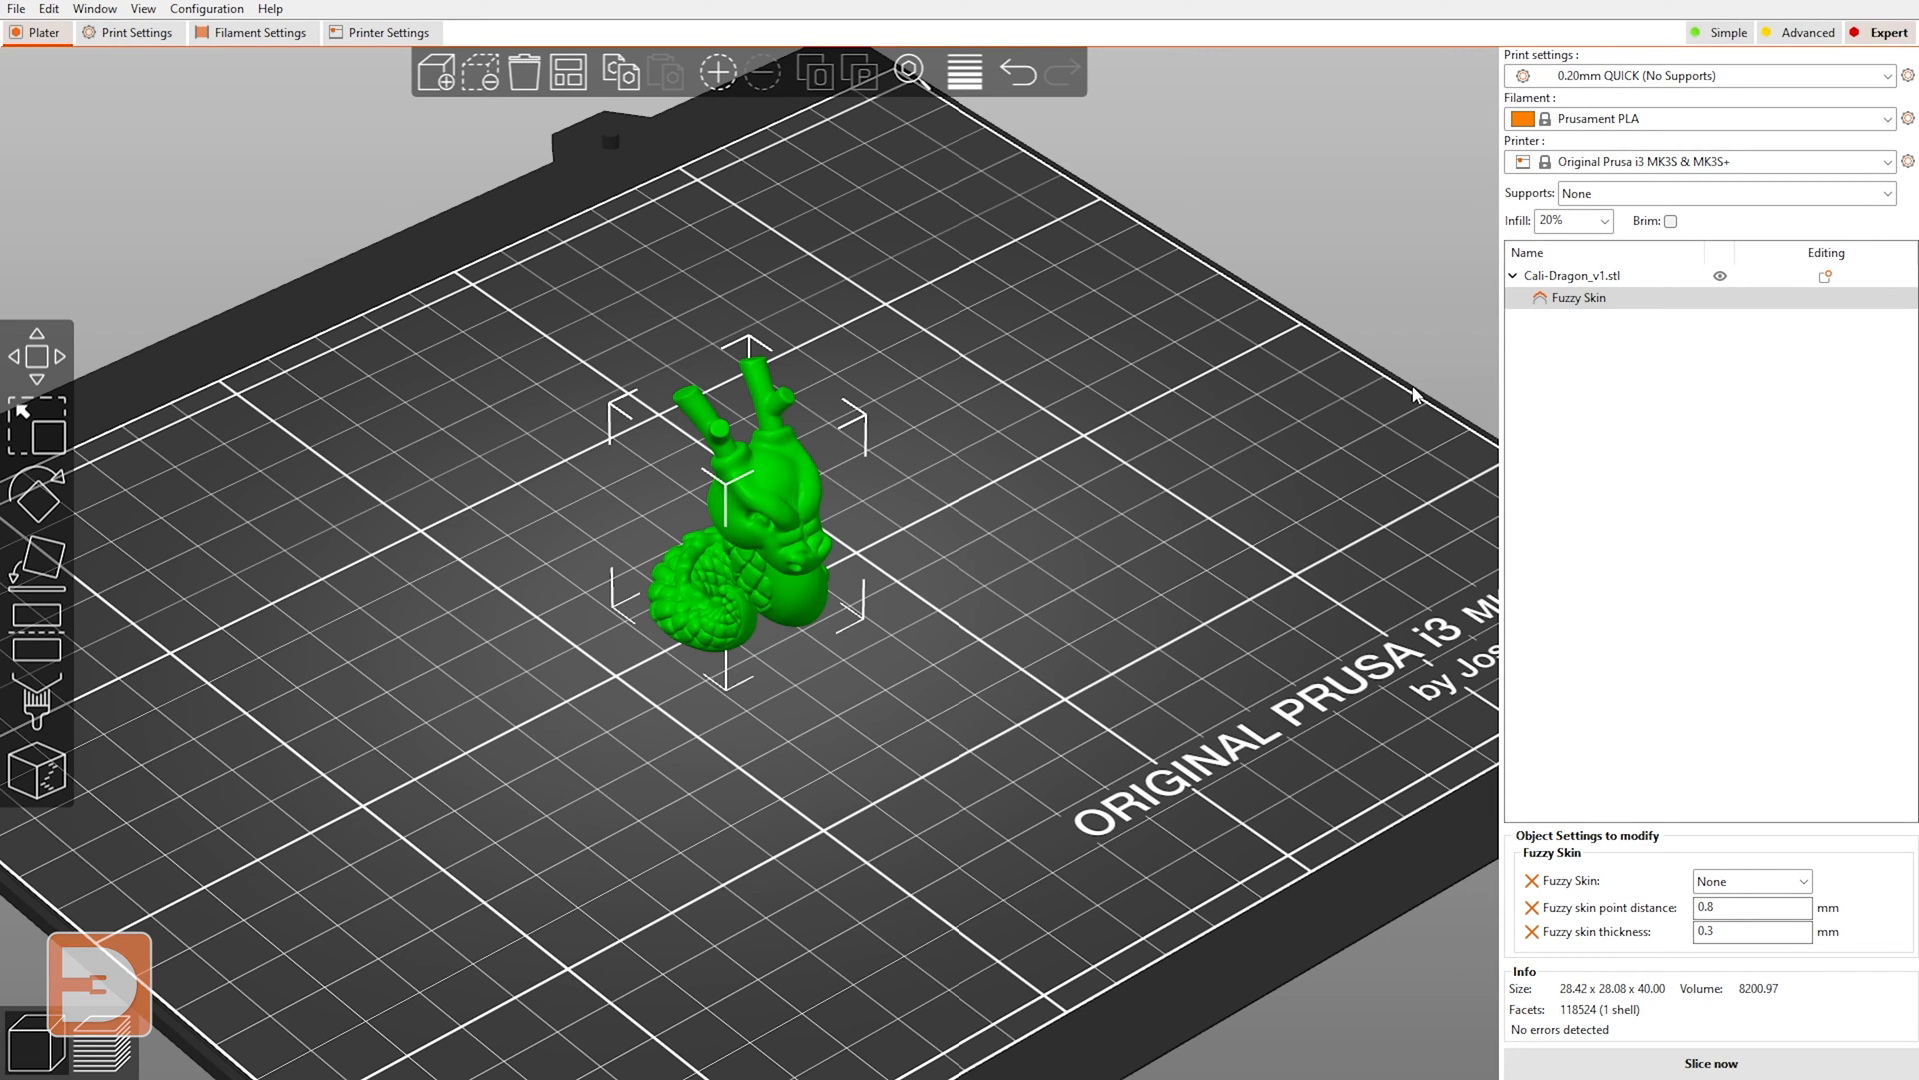
mouse_move(804, 564)
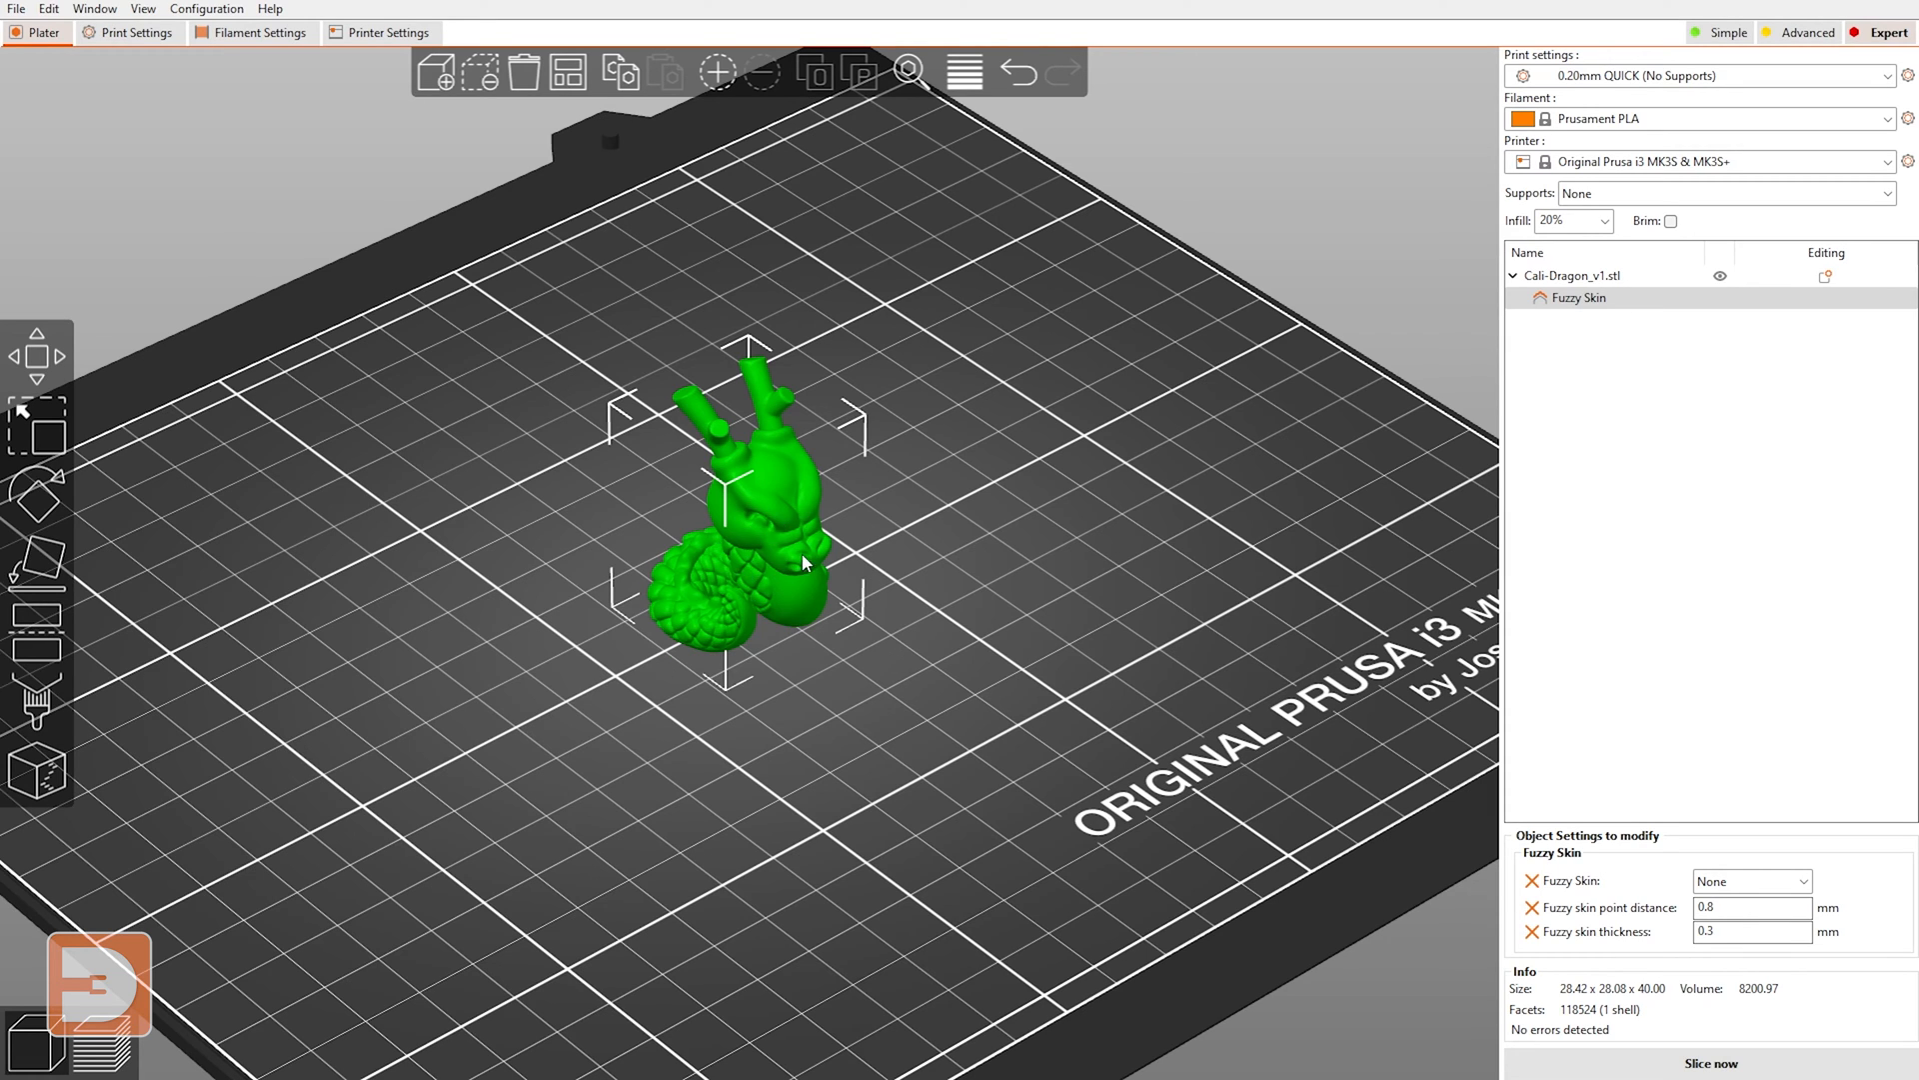
left_click(1579, 298)
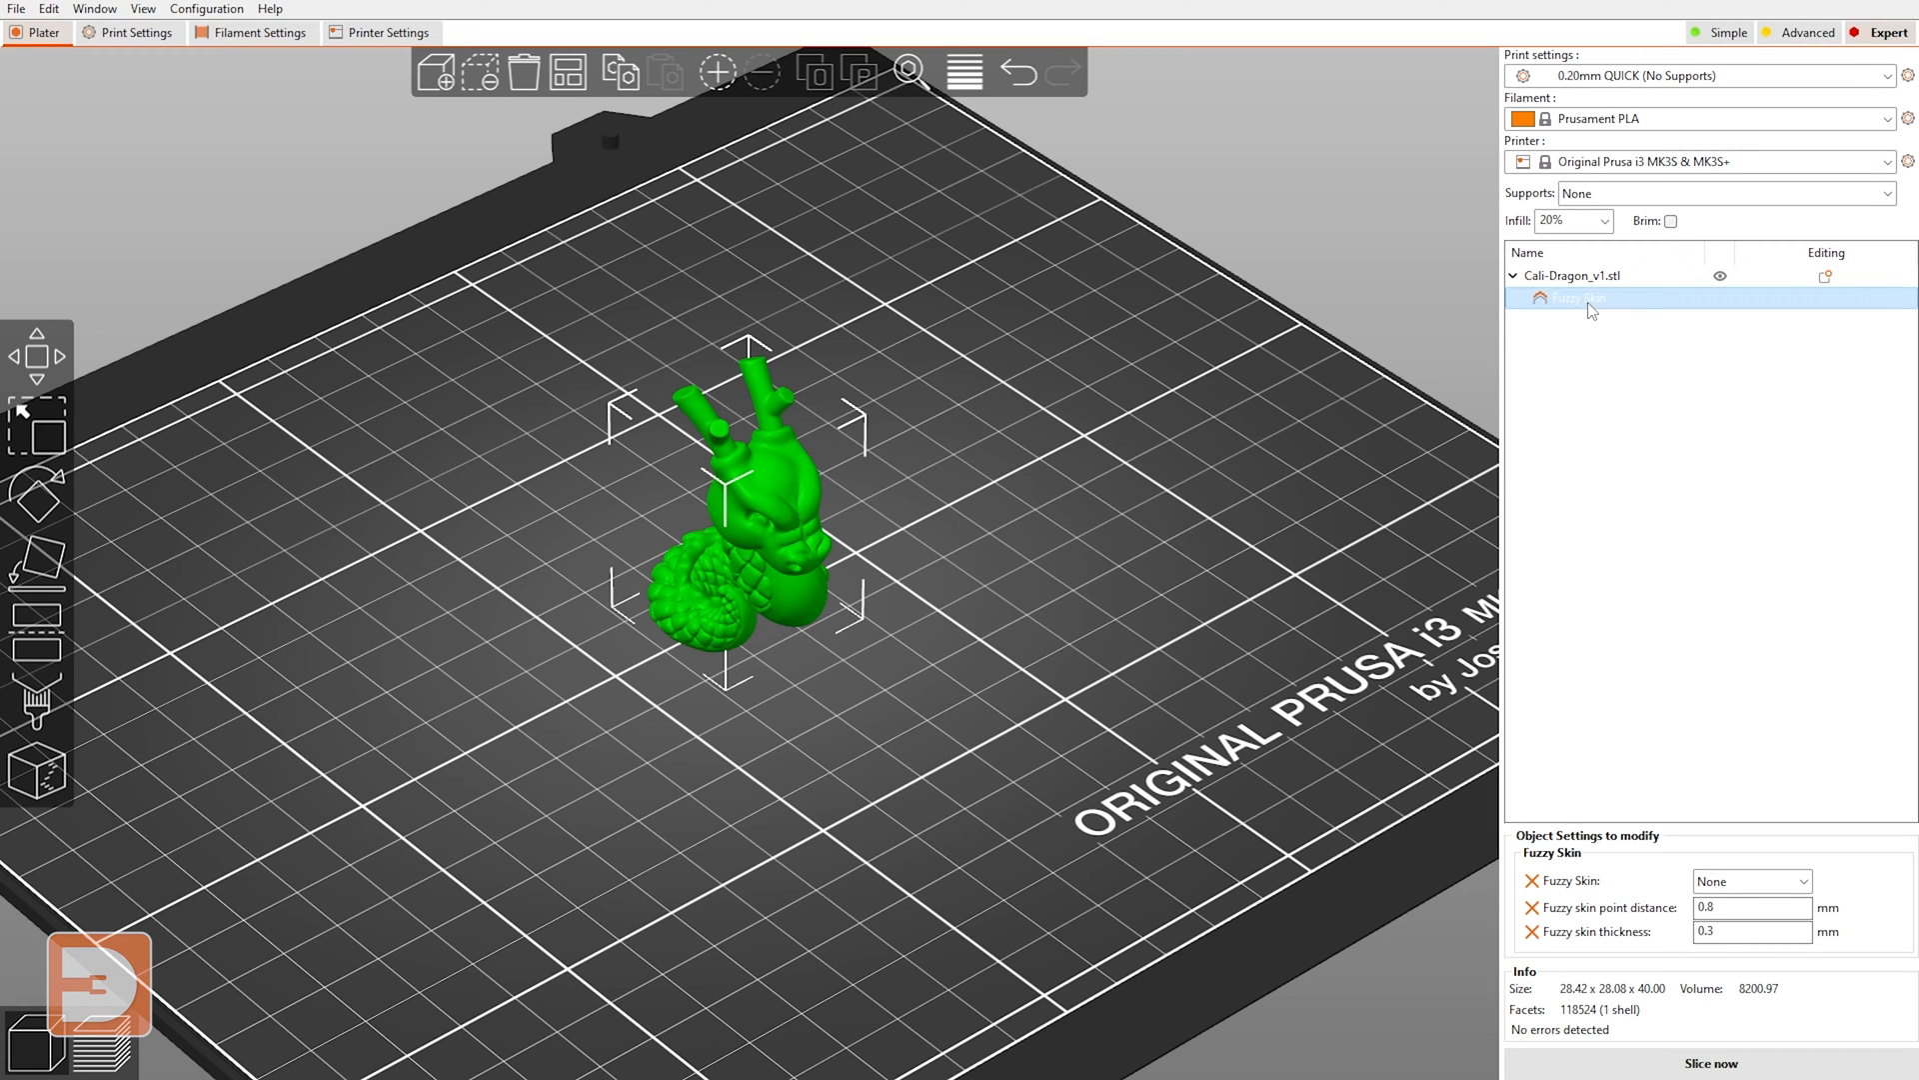
left_click(1580, 297)
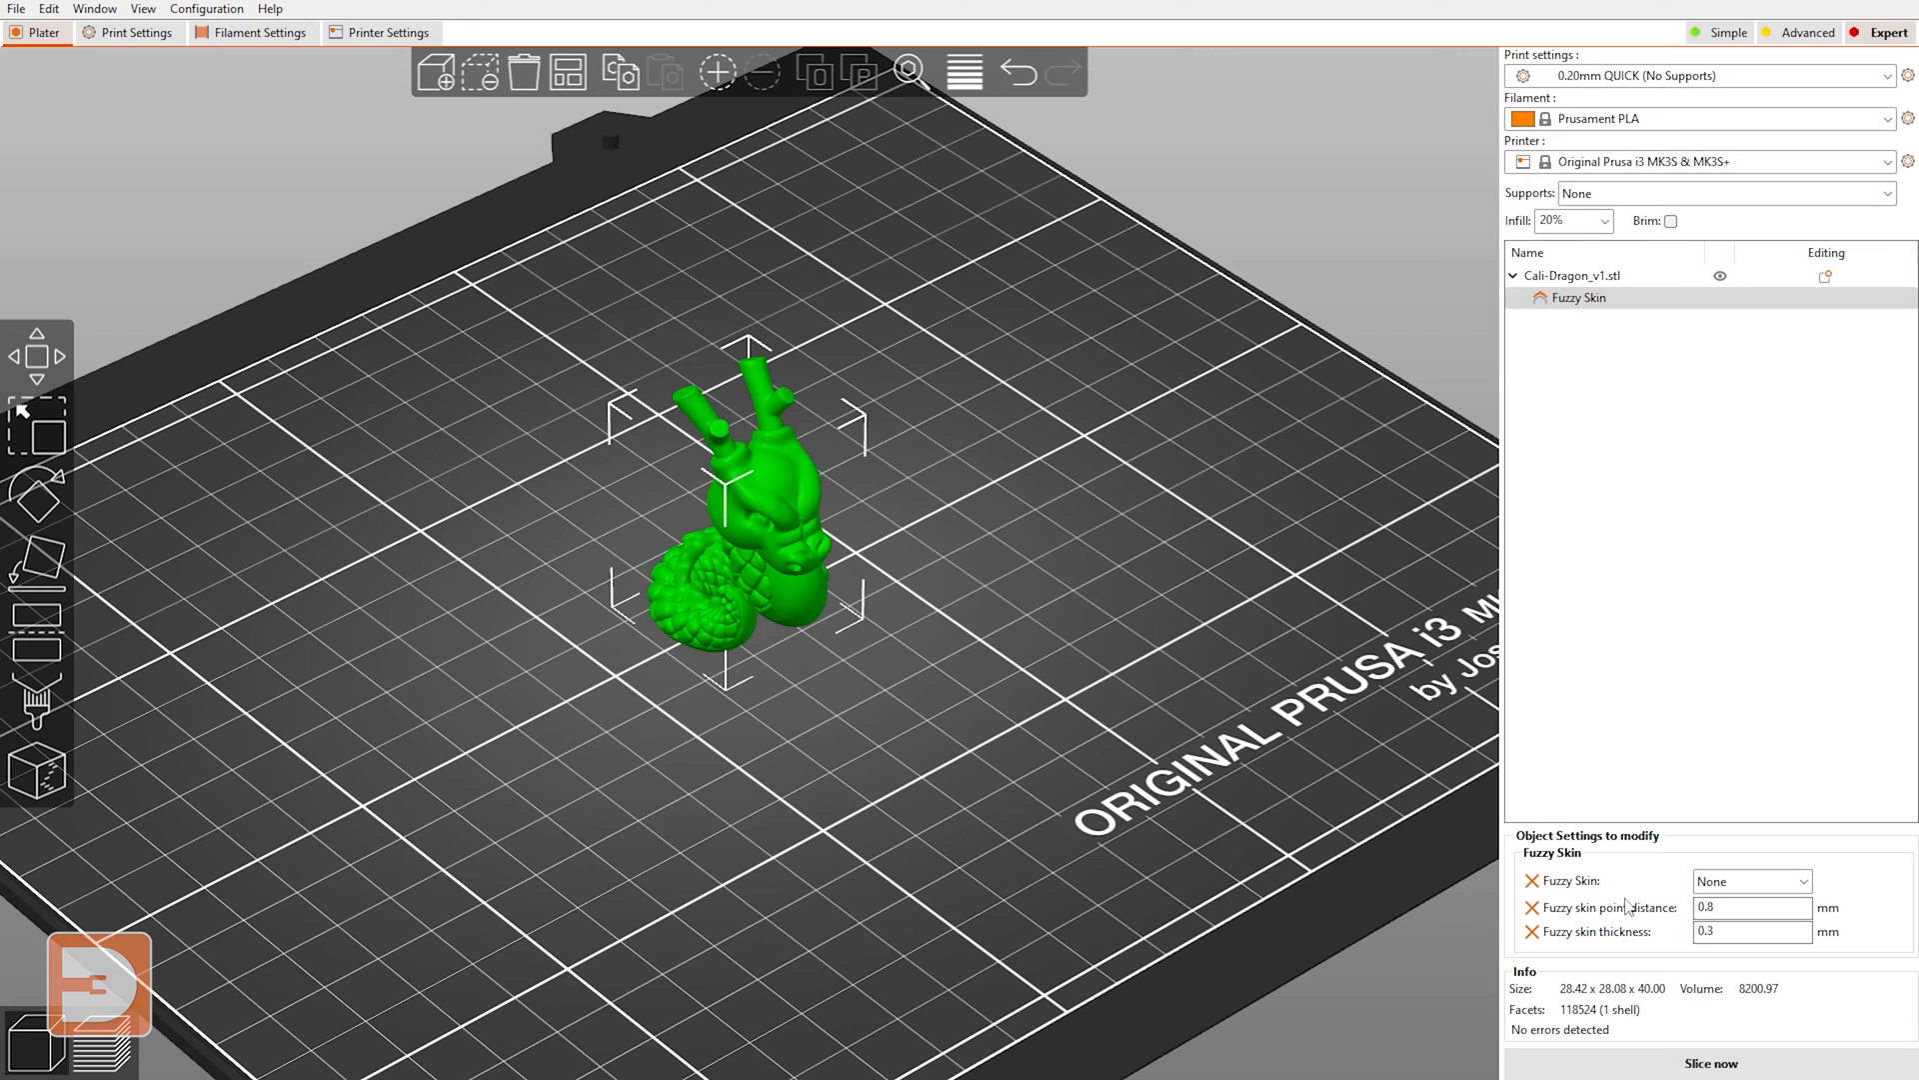
mouse_move(1753, 880)
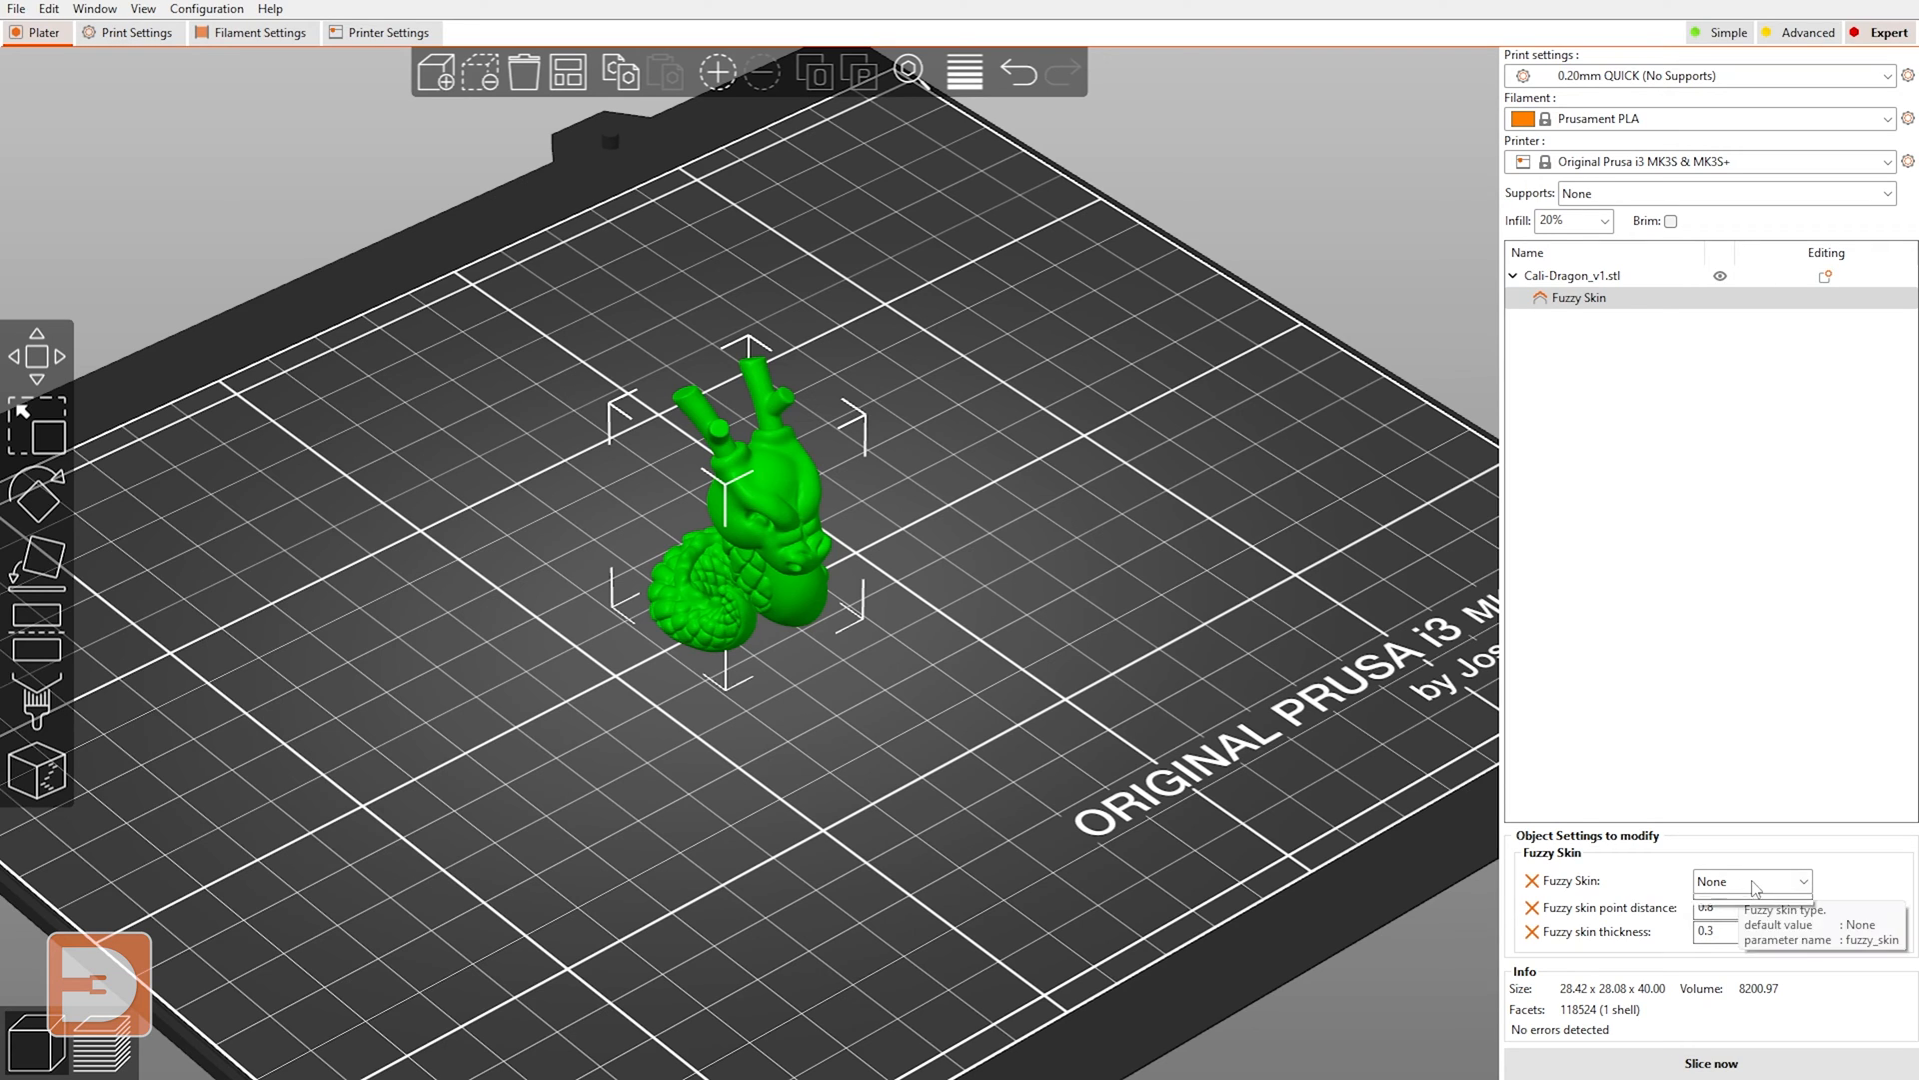
- Set the dragon's Fuzzy Skin mode to Outside walls
left_click(1752, 882)
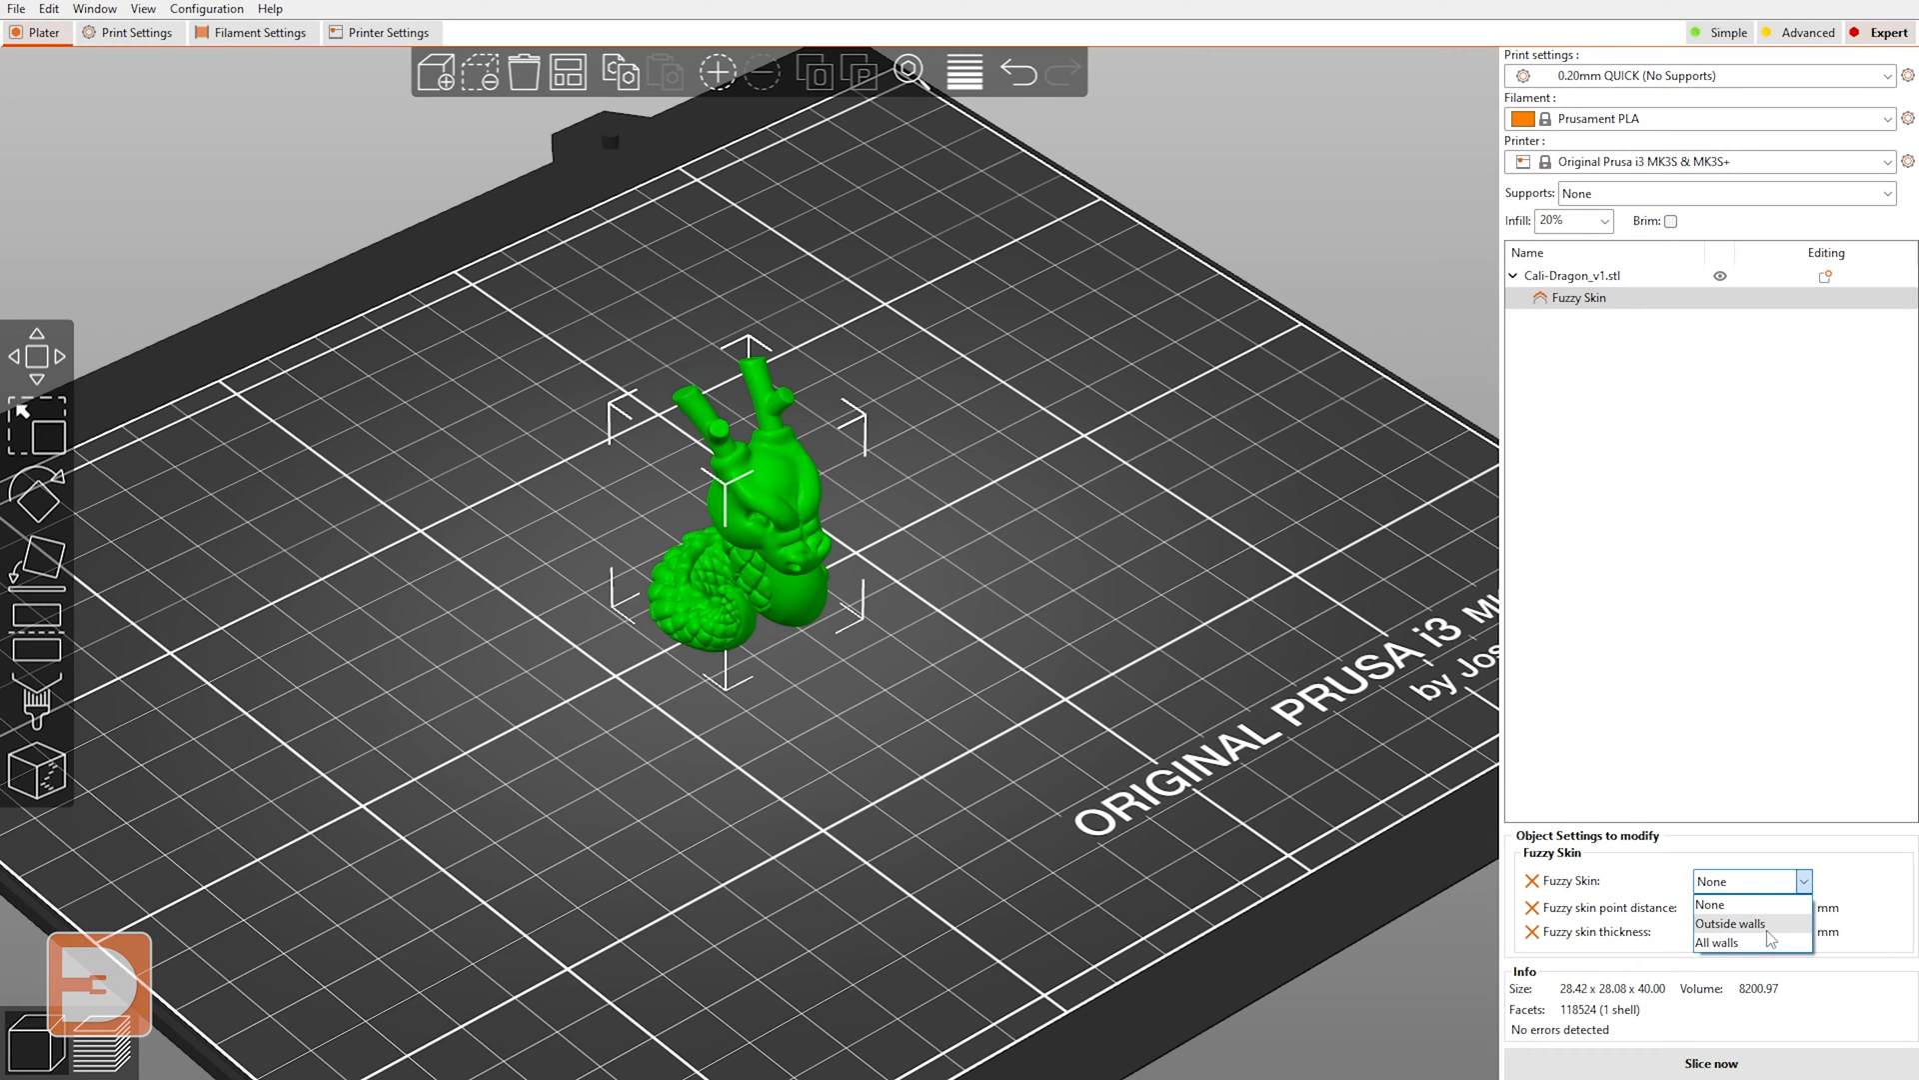
mouse_move(1735, 940)
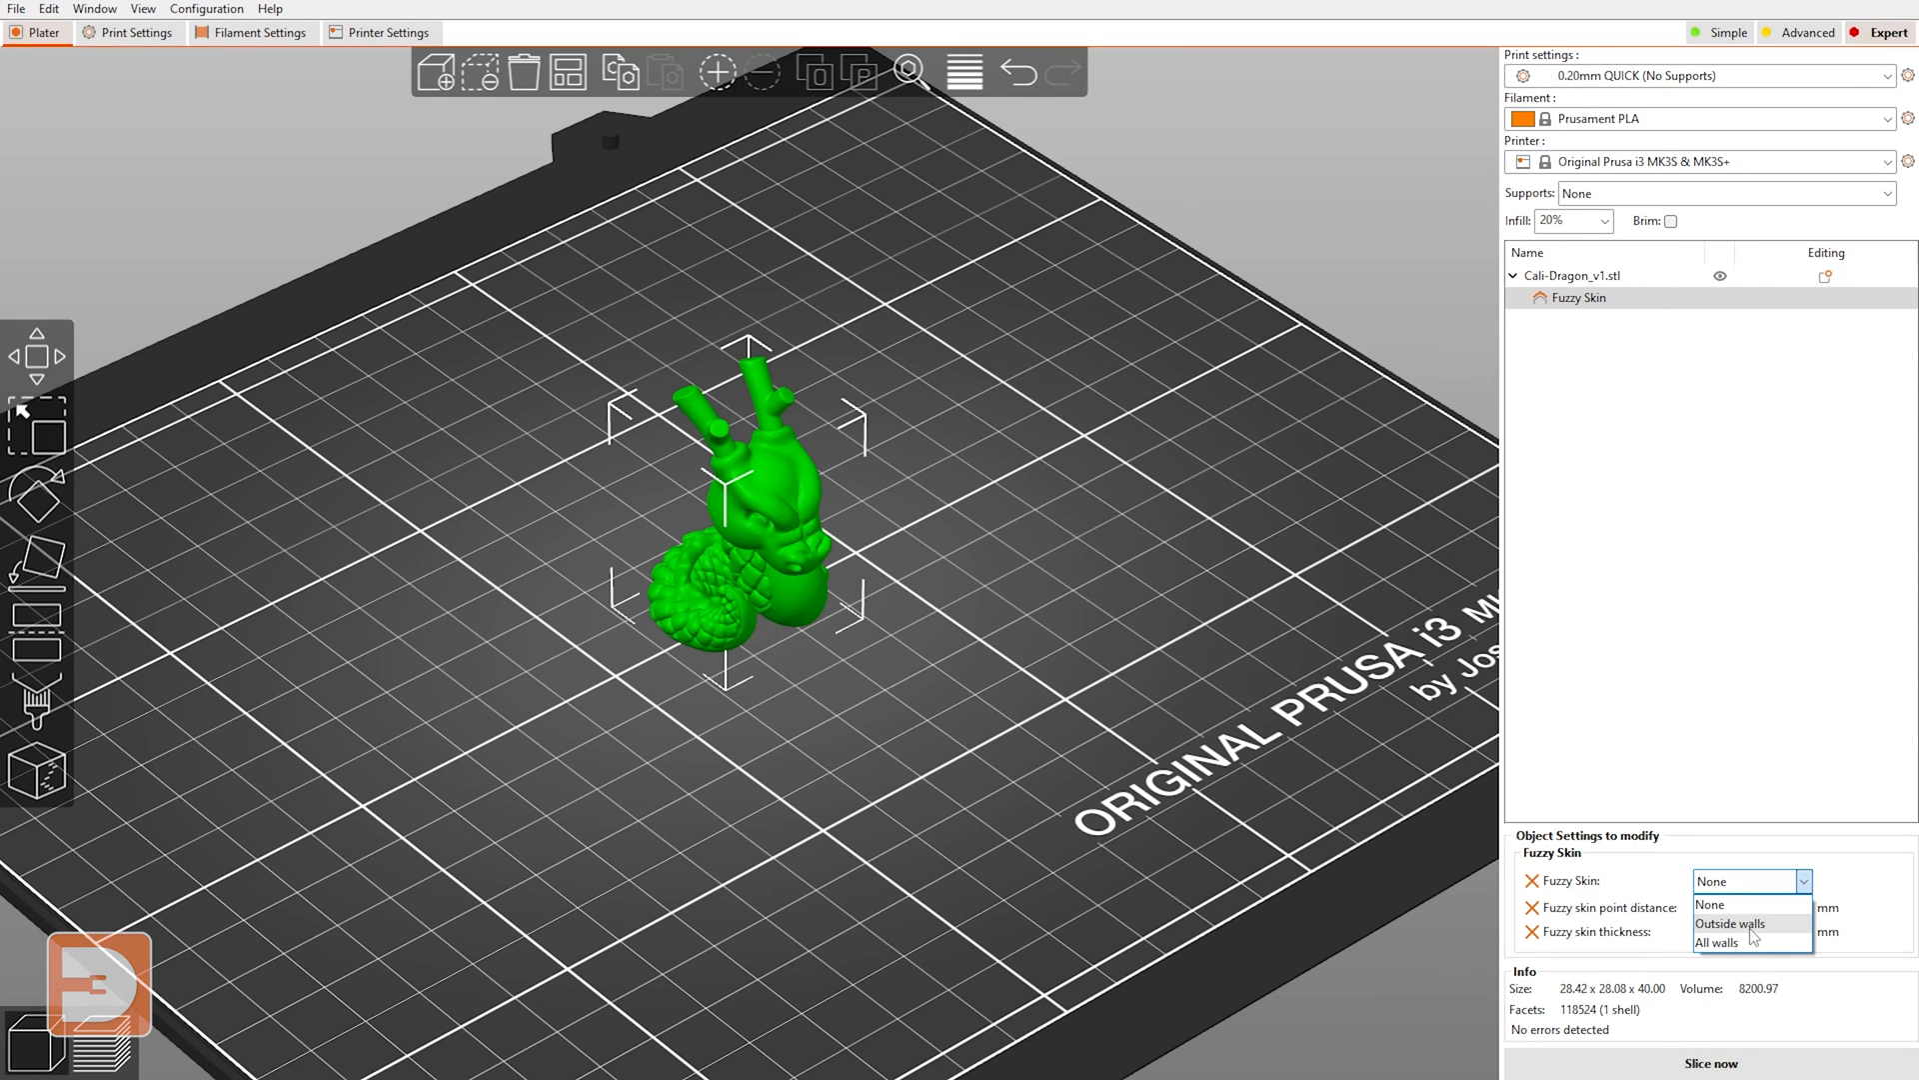
left_click(1729, 924)
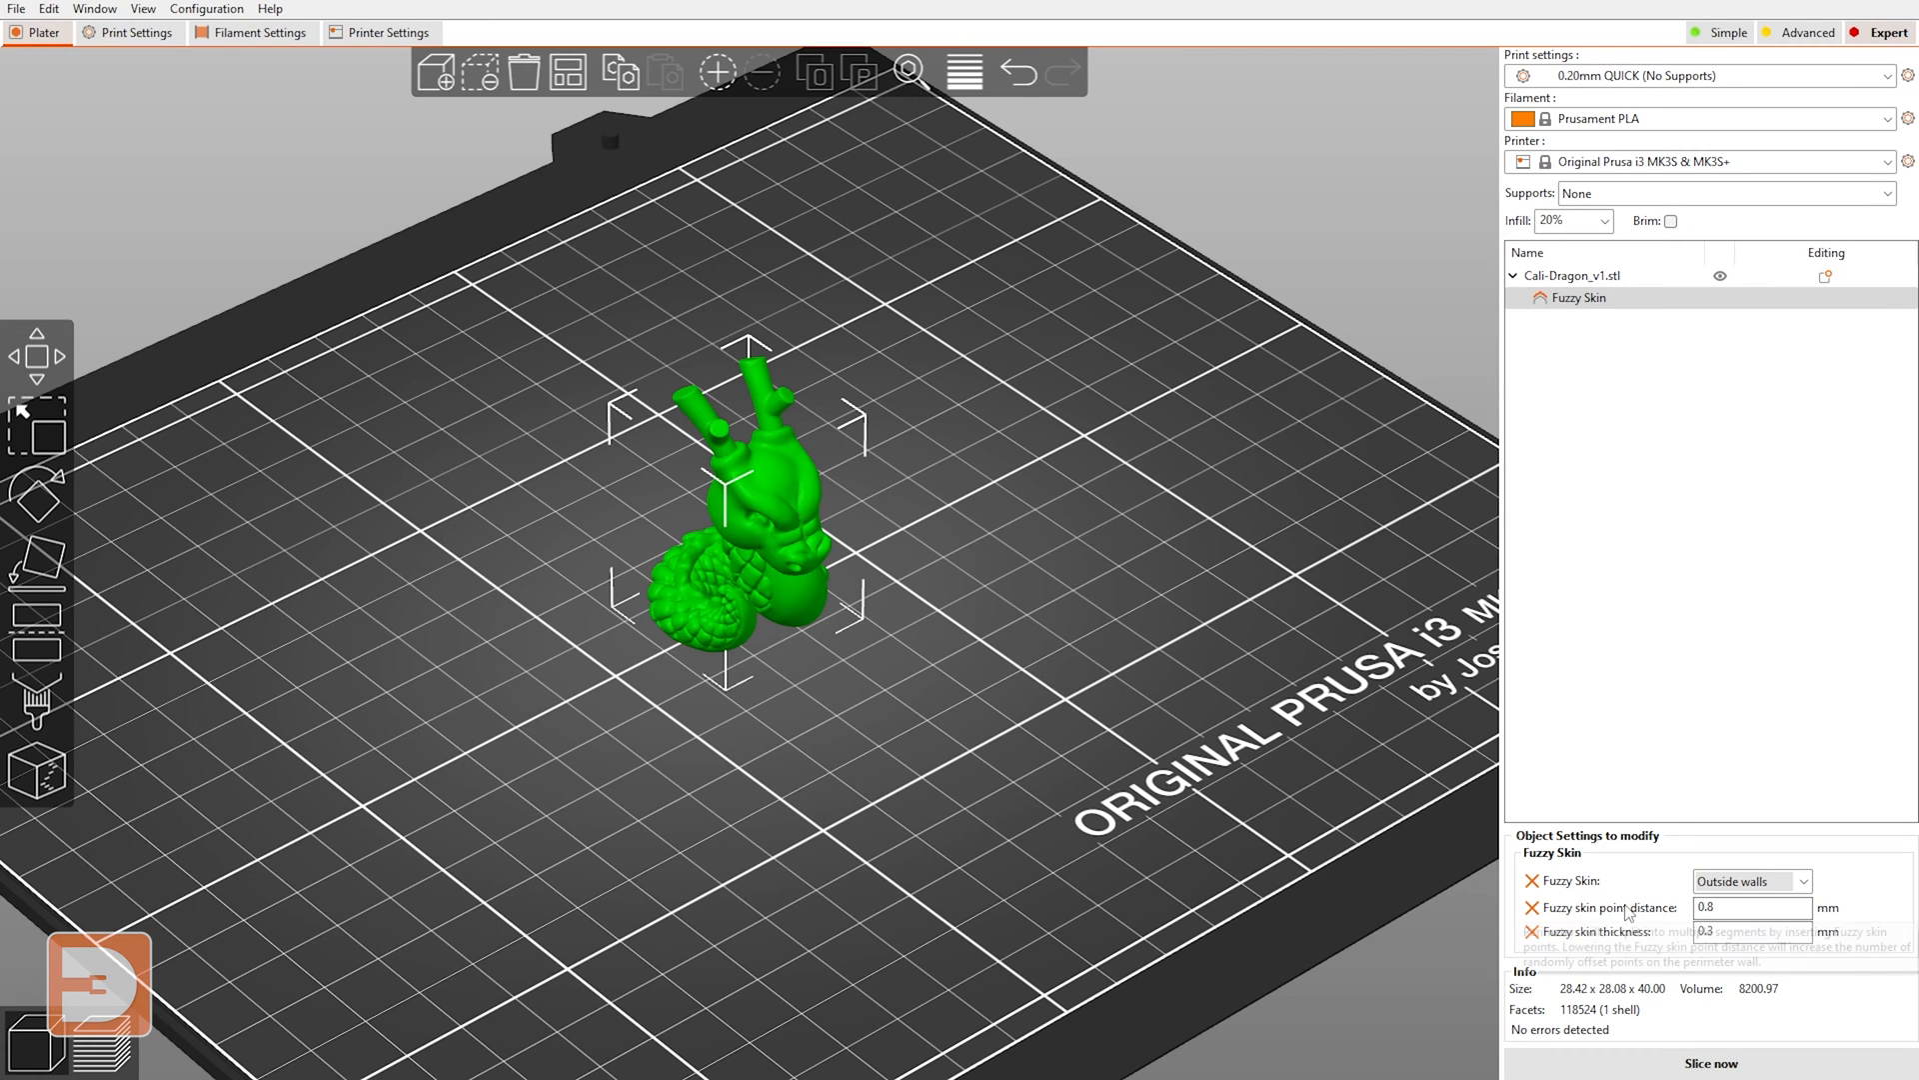
mouse_move(732, 708)
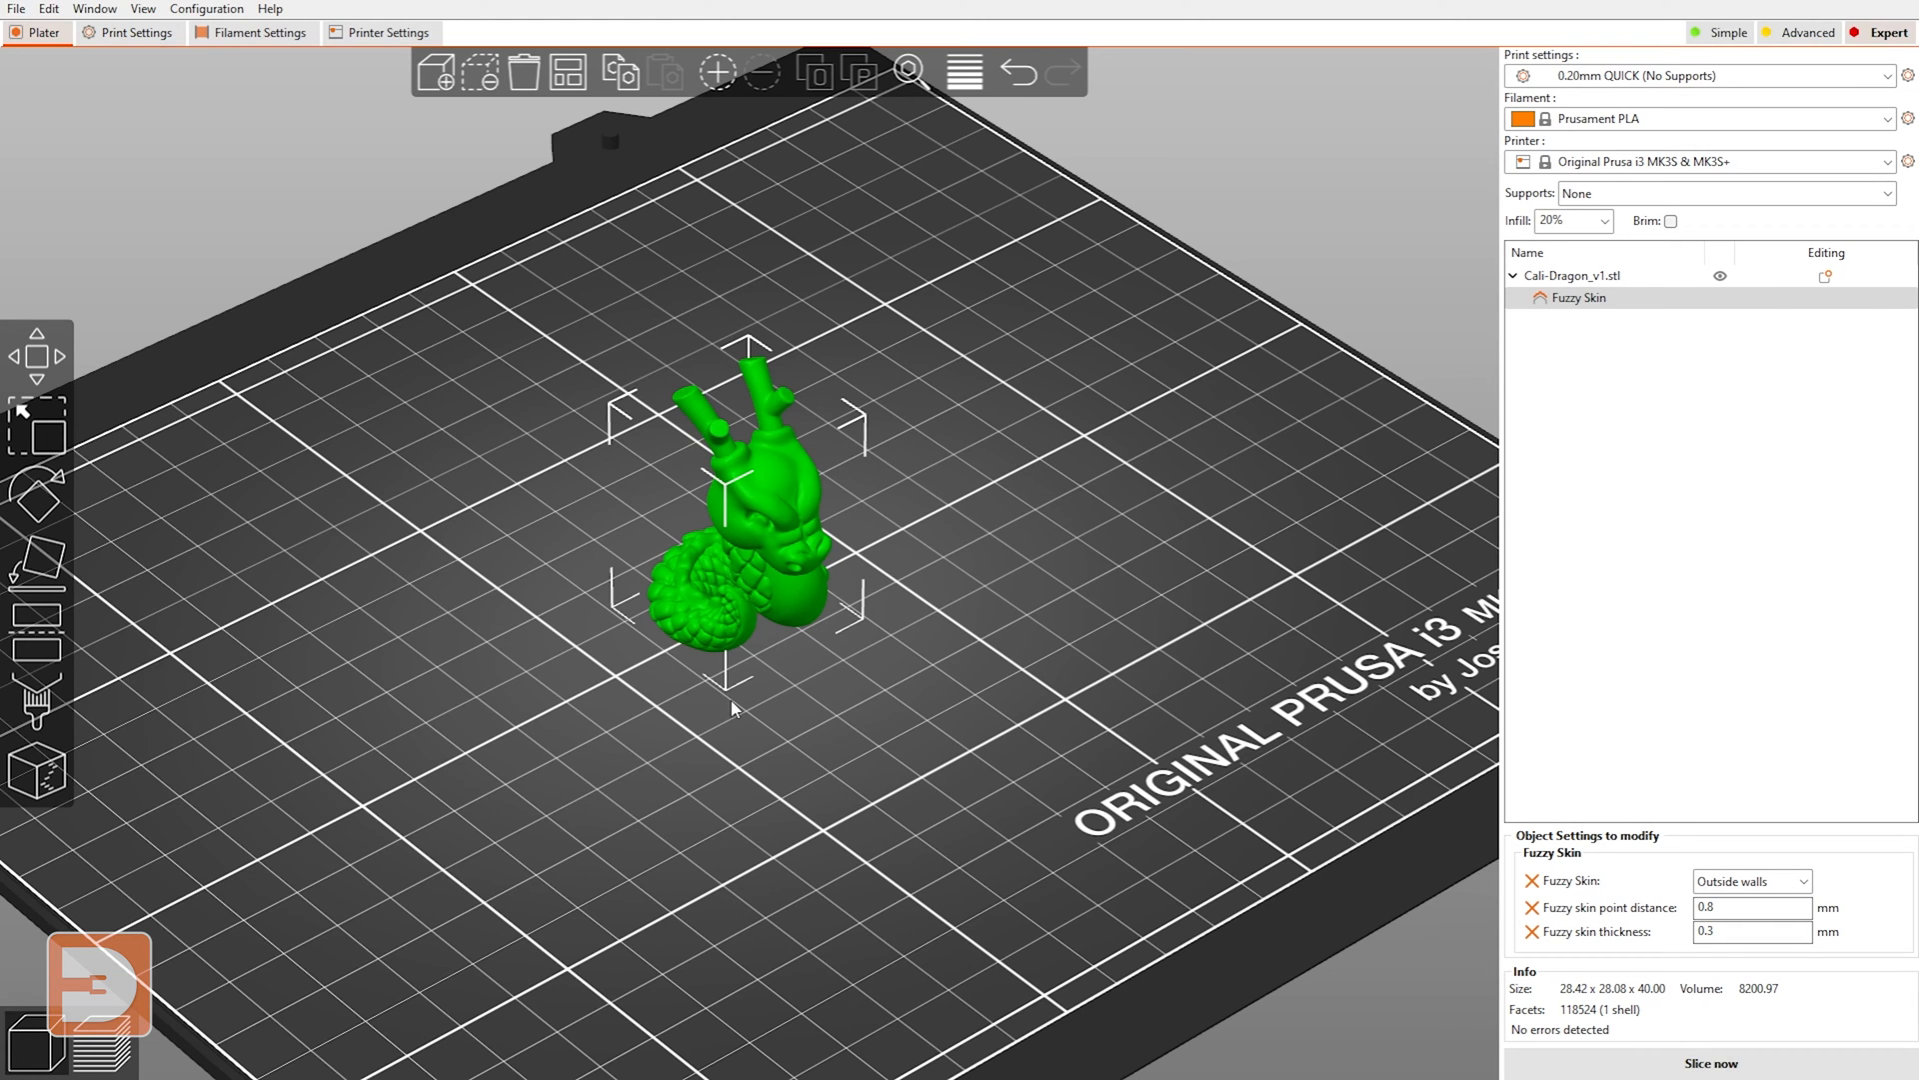
mouse_move(800, 838)
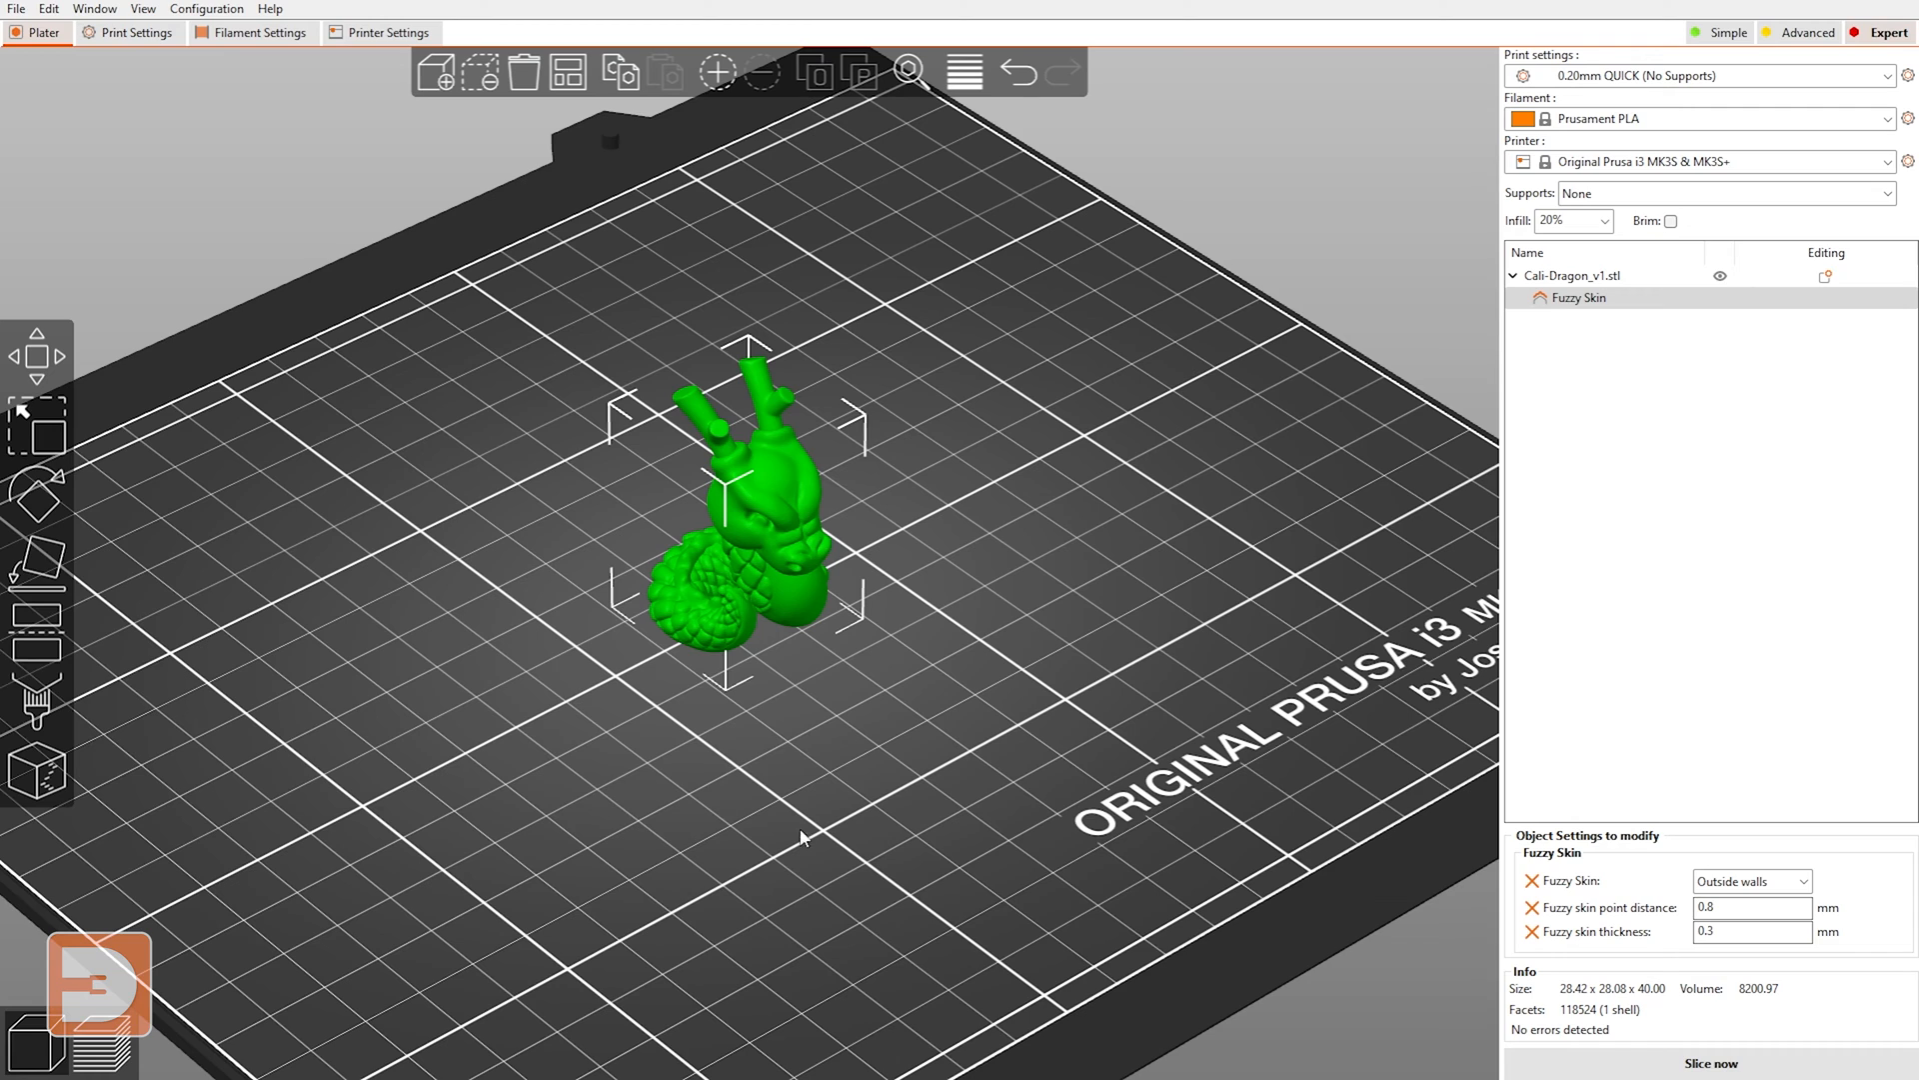
mouse_move(492, 416)
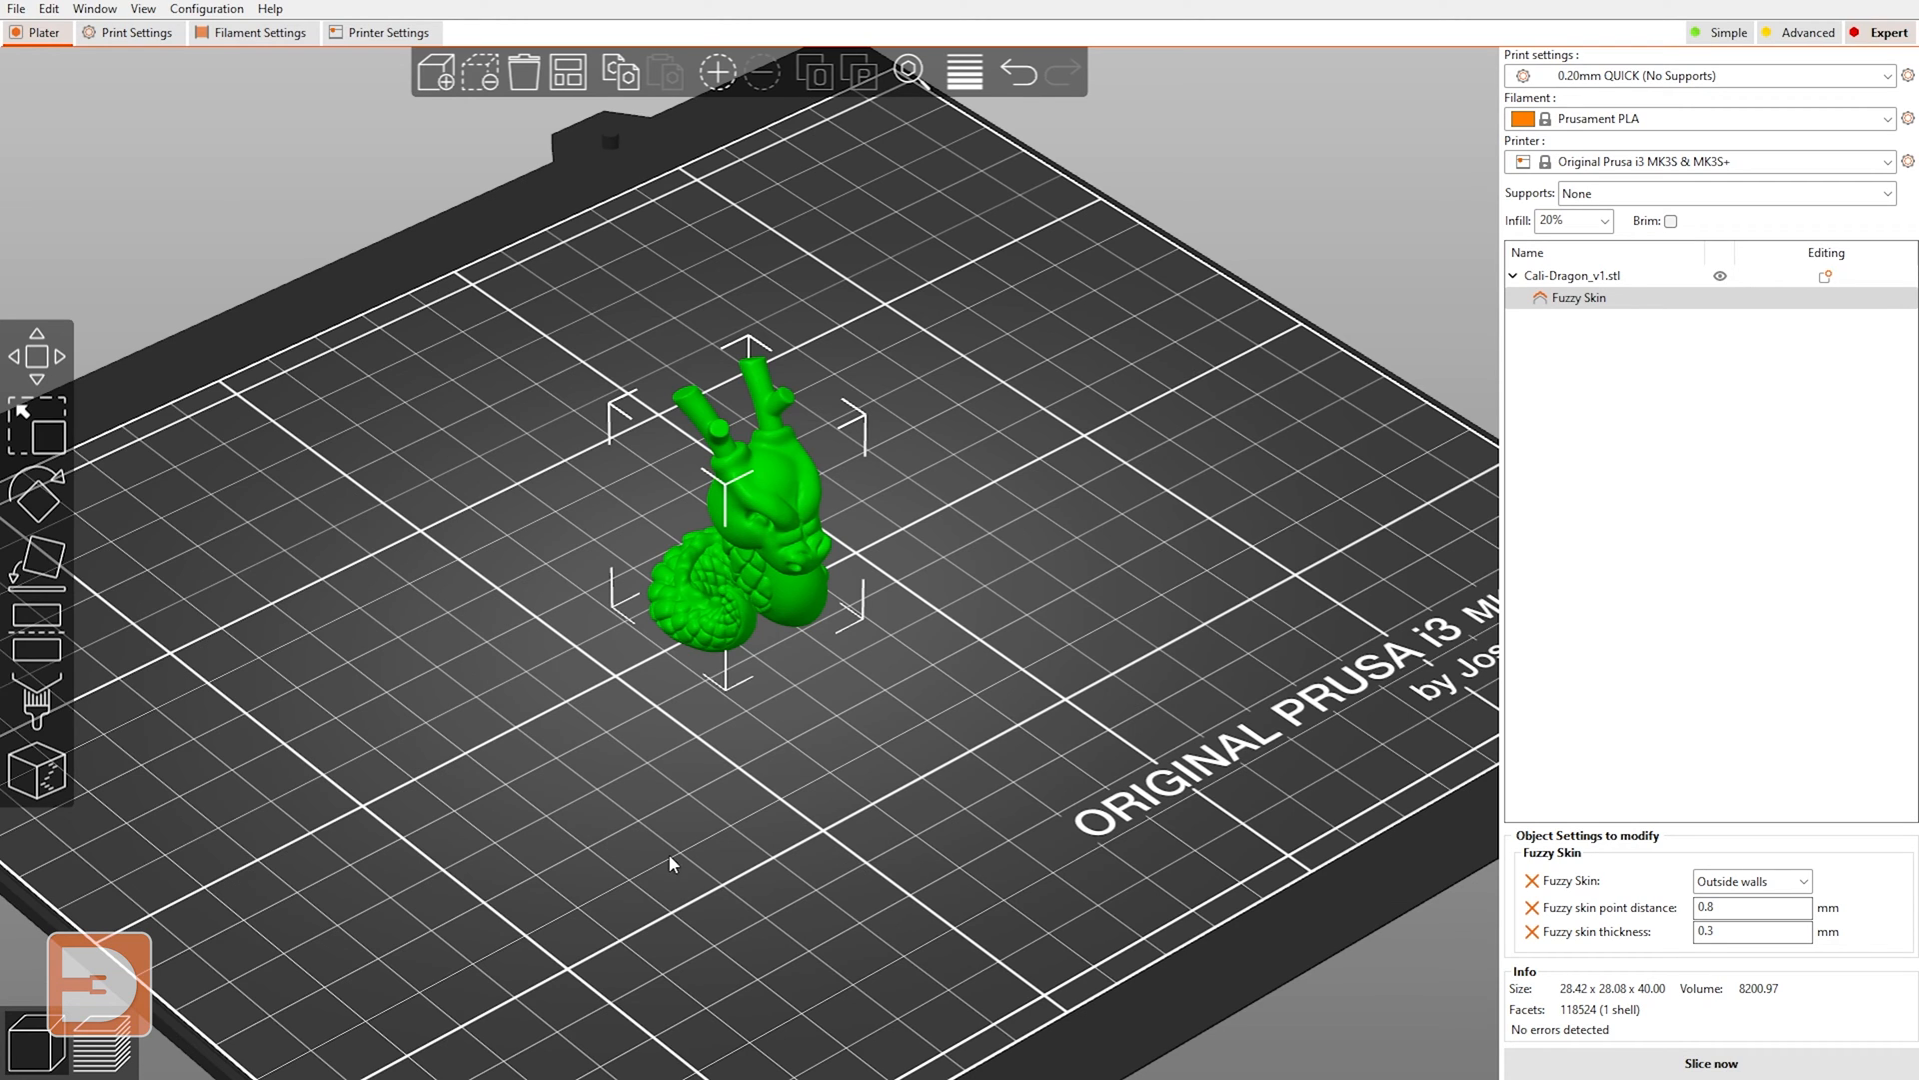
mouse_move(979, 870)
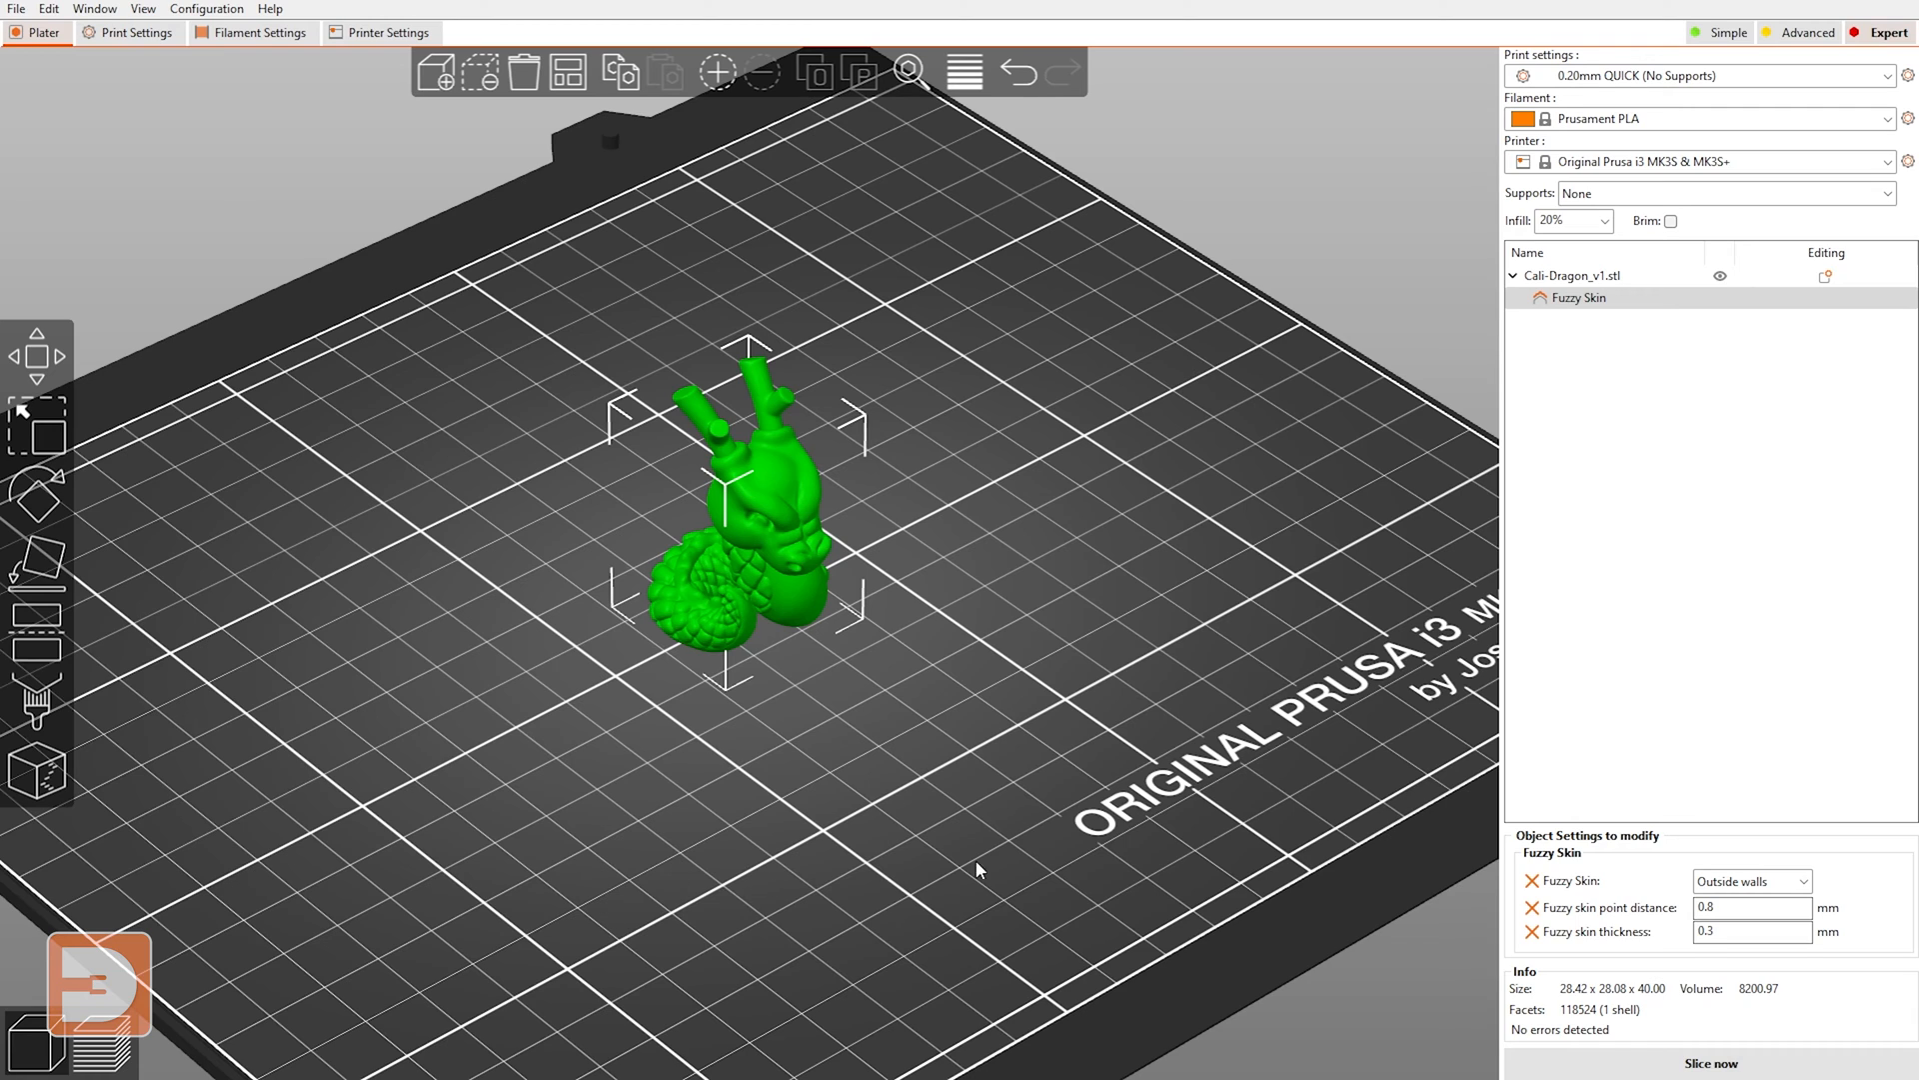
mouse_move(570, 964)
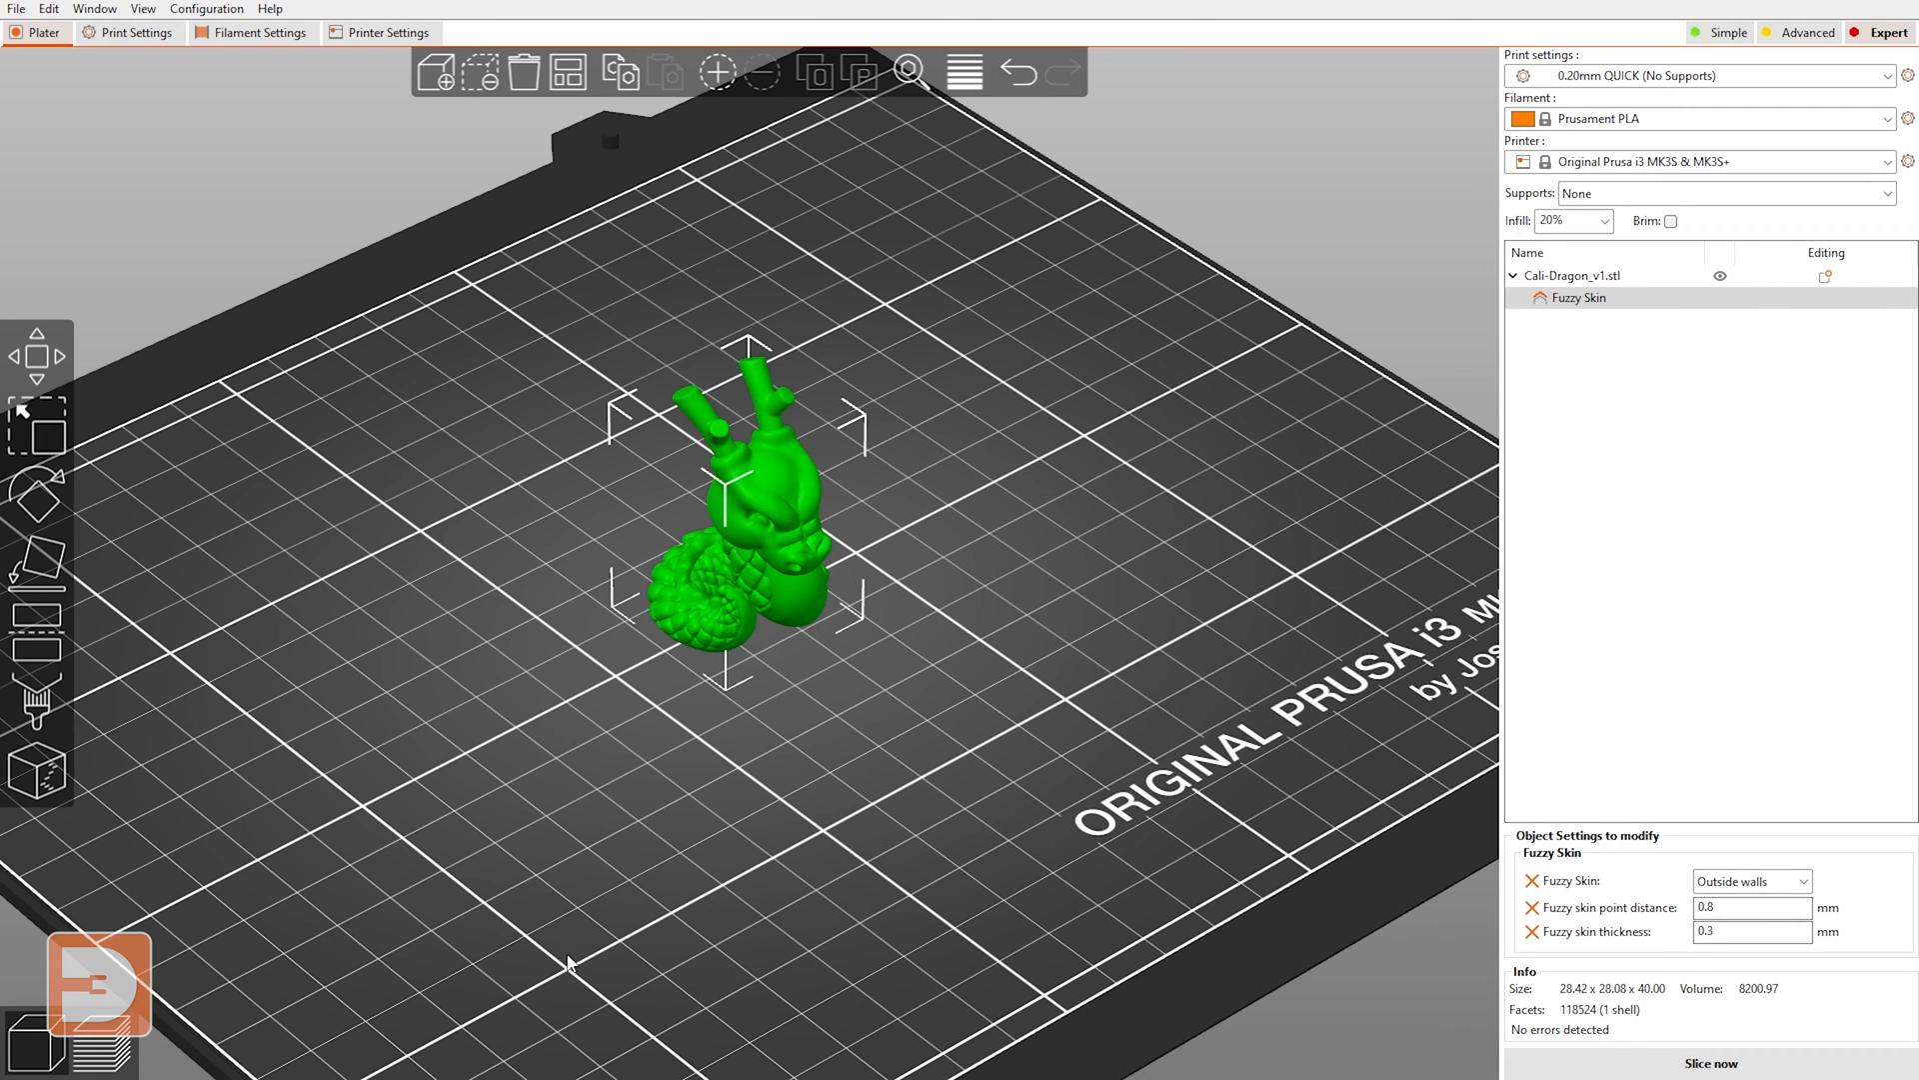
mouse_move(1325, 566)
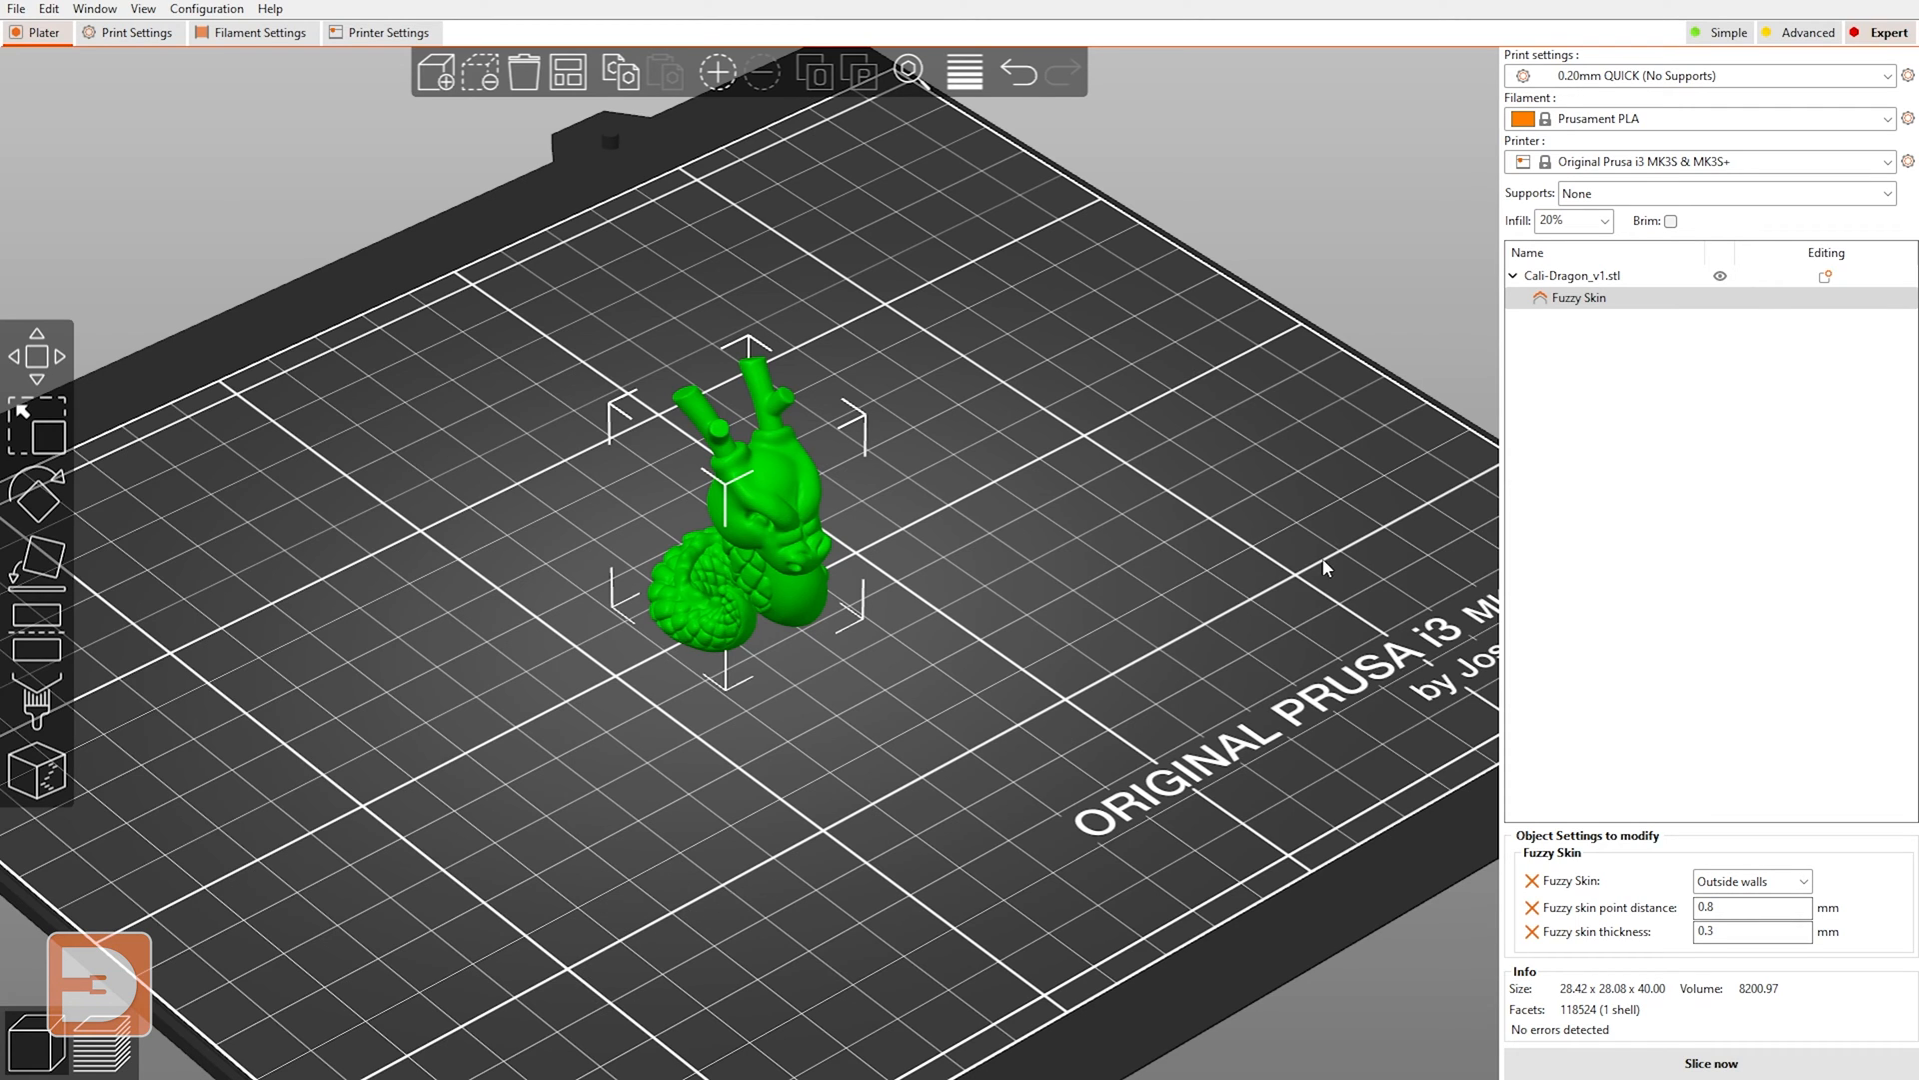
mouse_move(586, 1062)
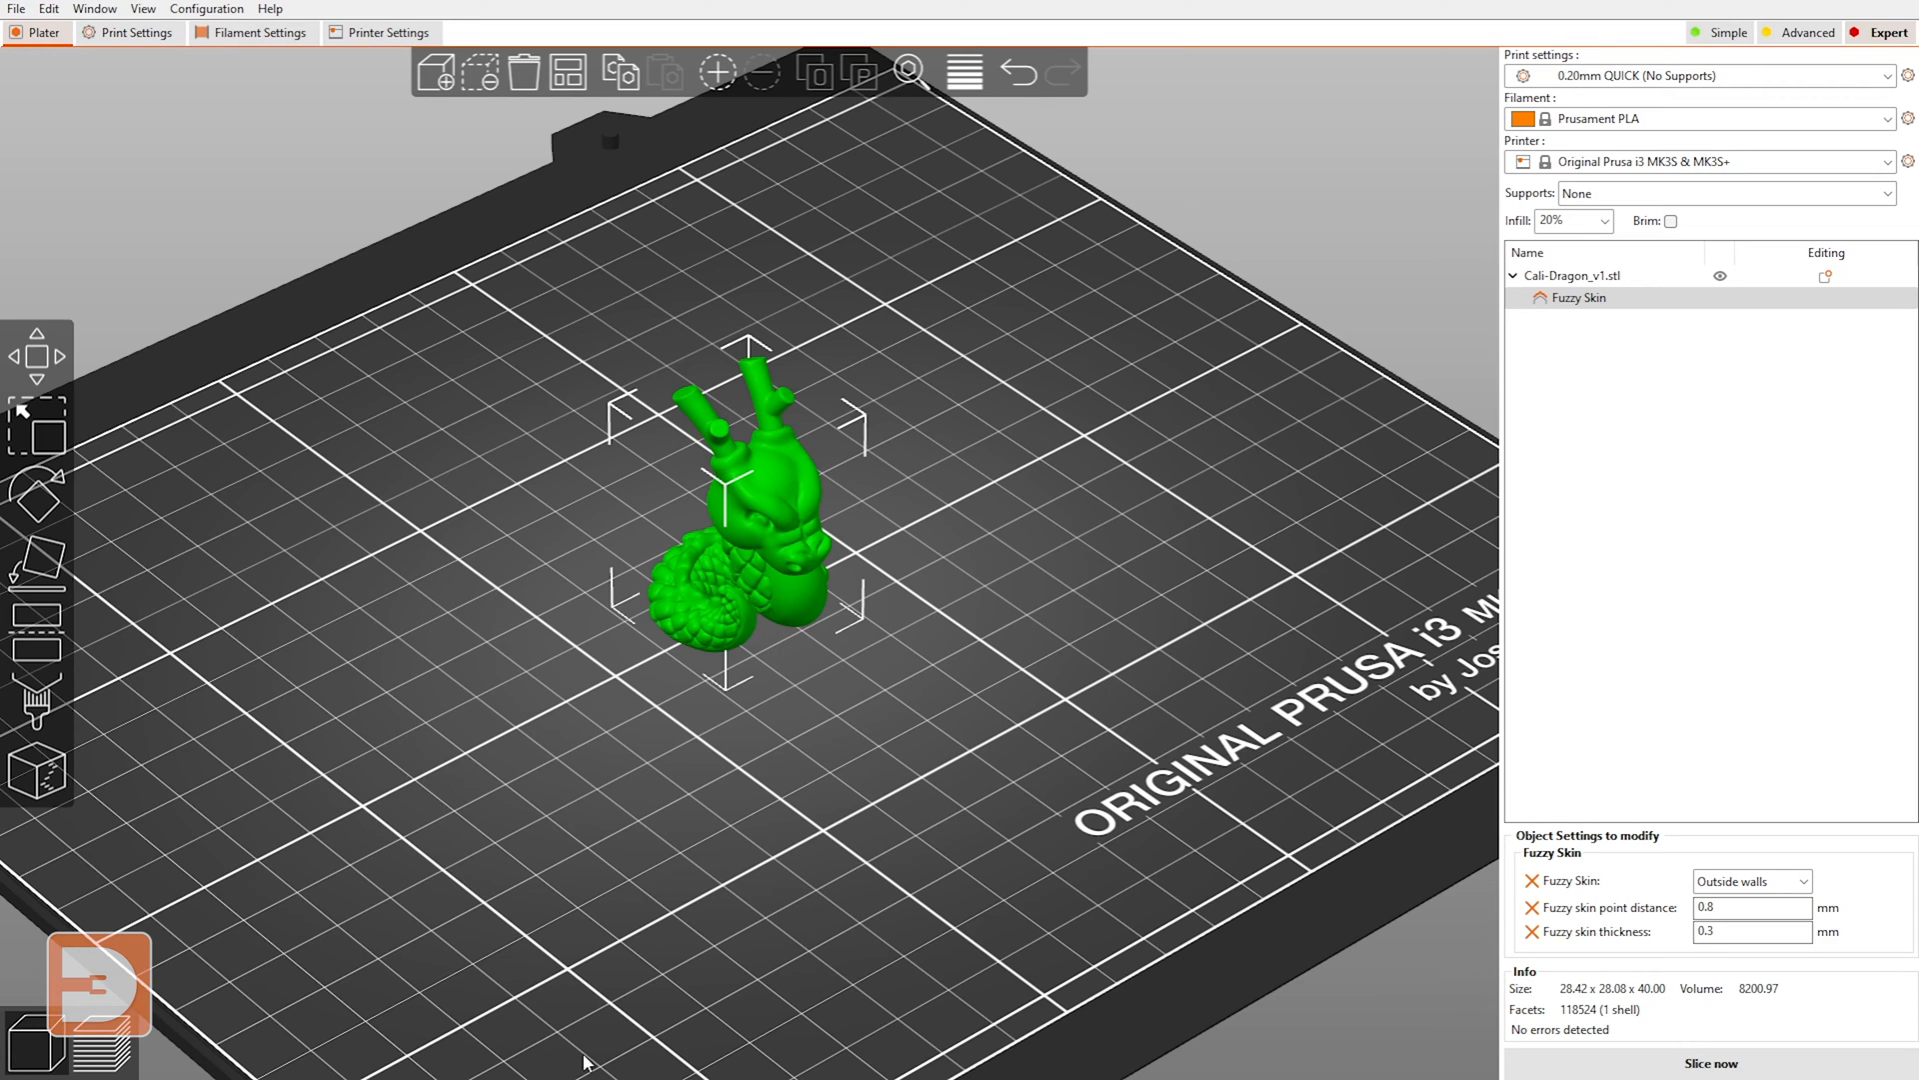
mouse_move(576, 966)
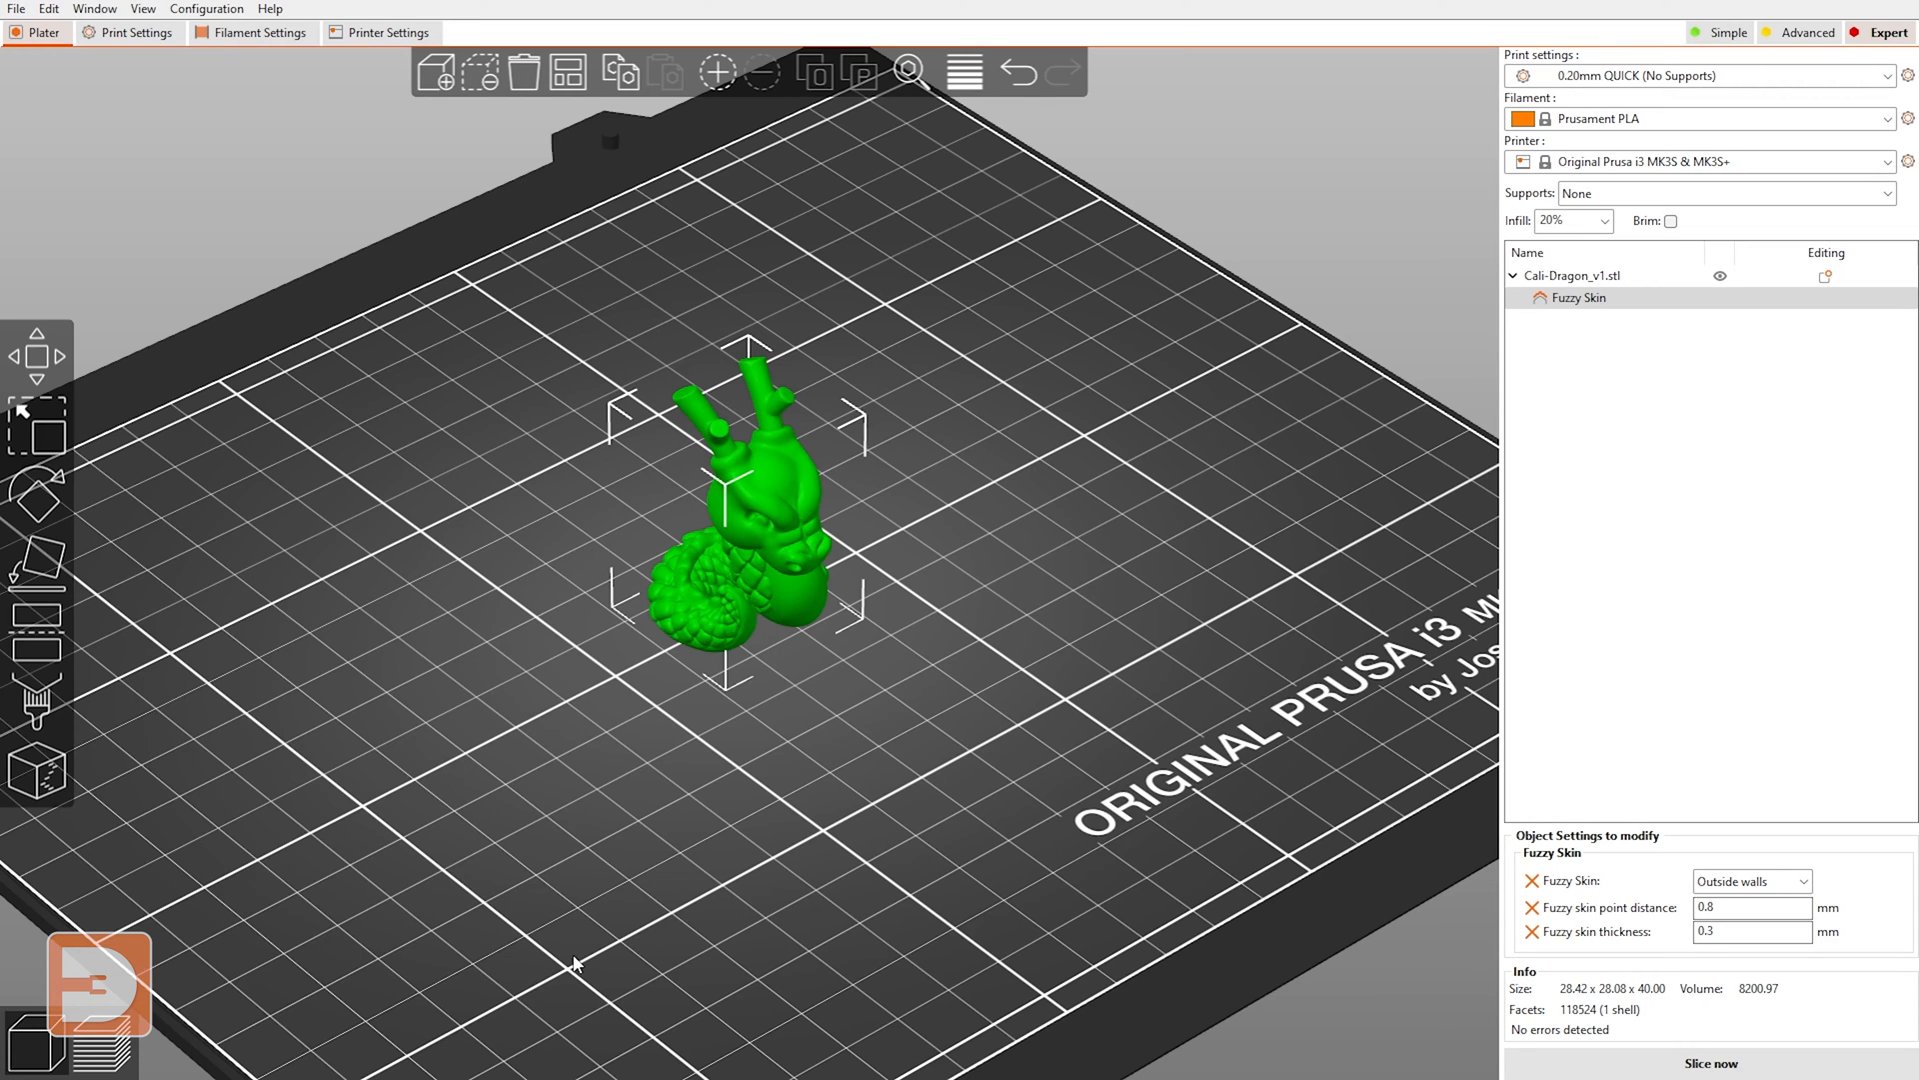
mouse_move(612, 923)
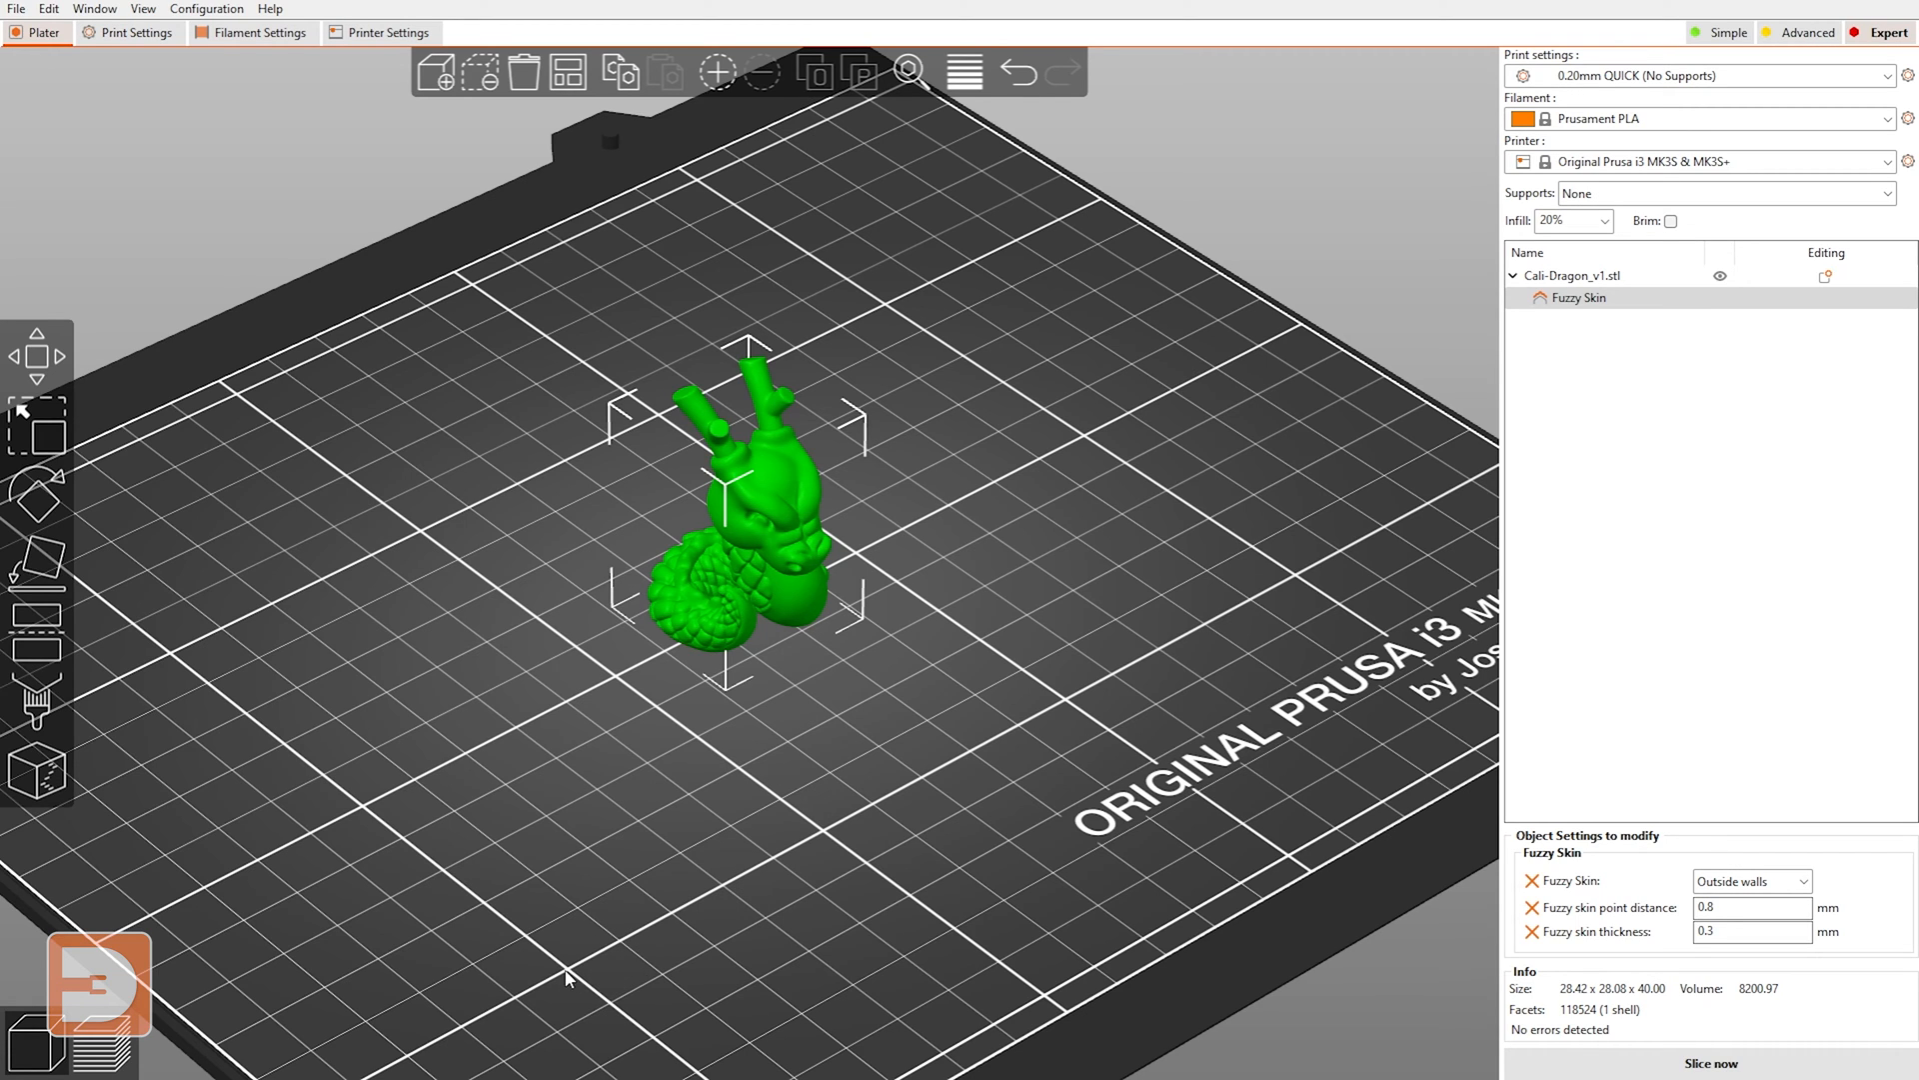
mouse_move(1002, 842)
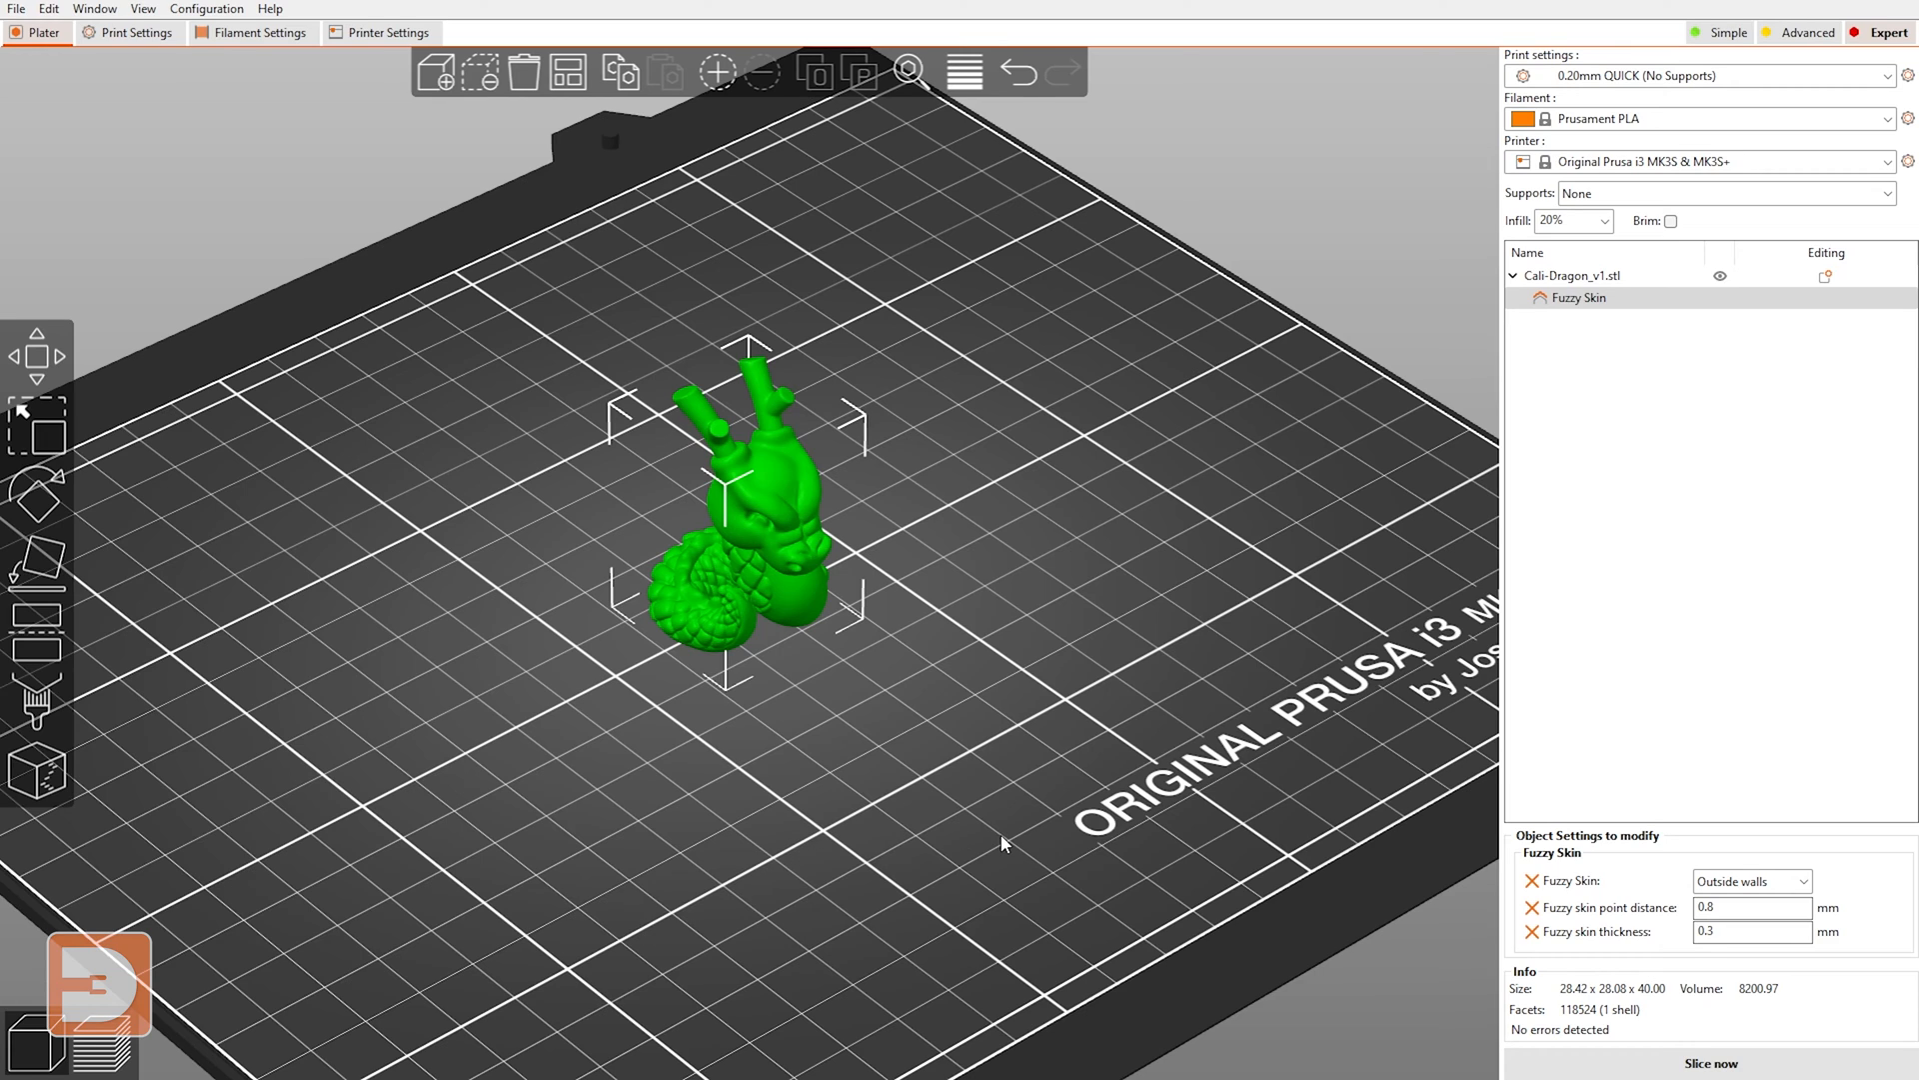
mouse_move(1276, 578)
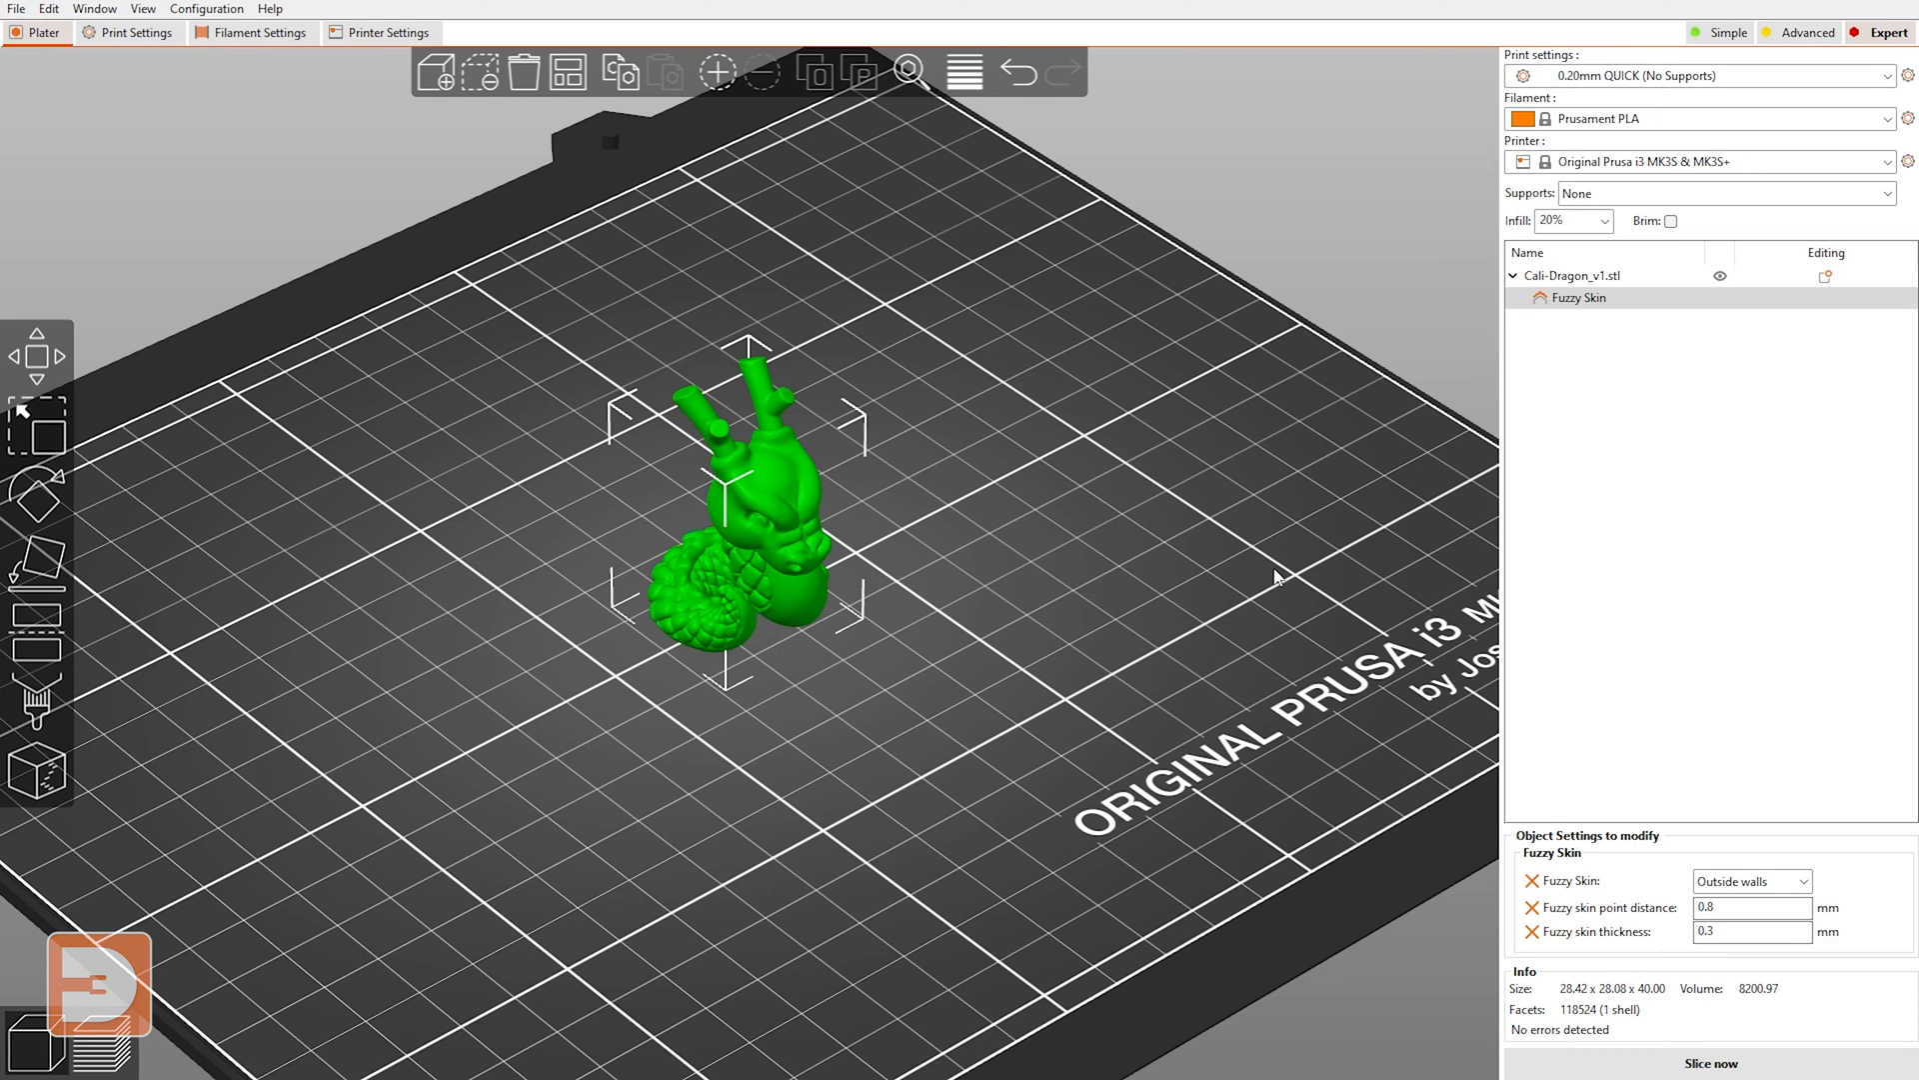
mouse_move(1110, 332)
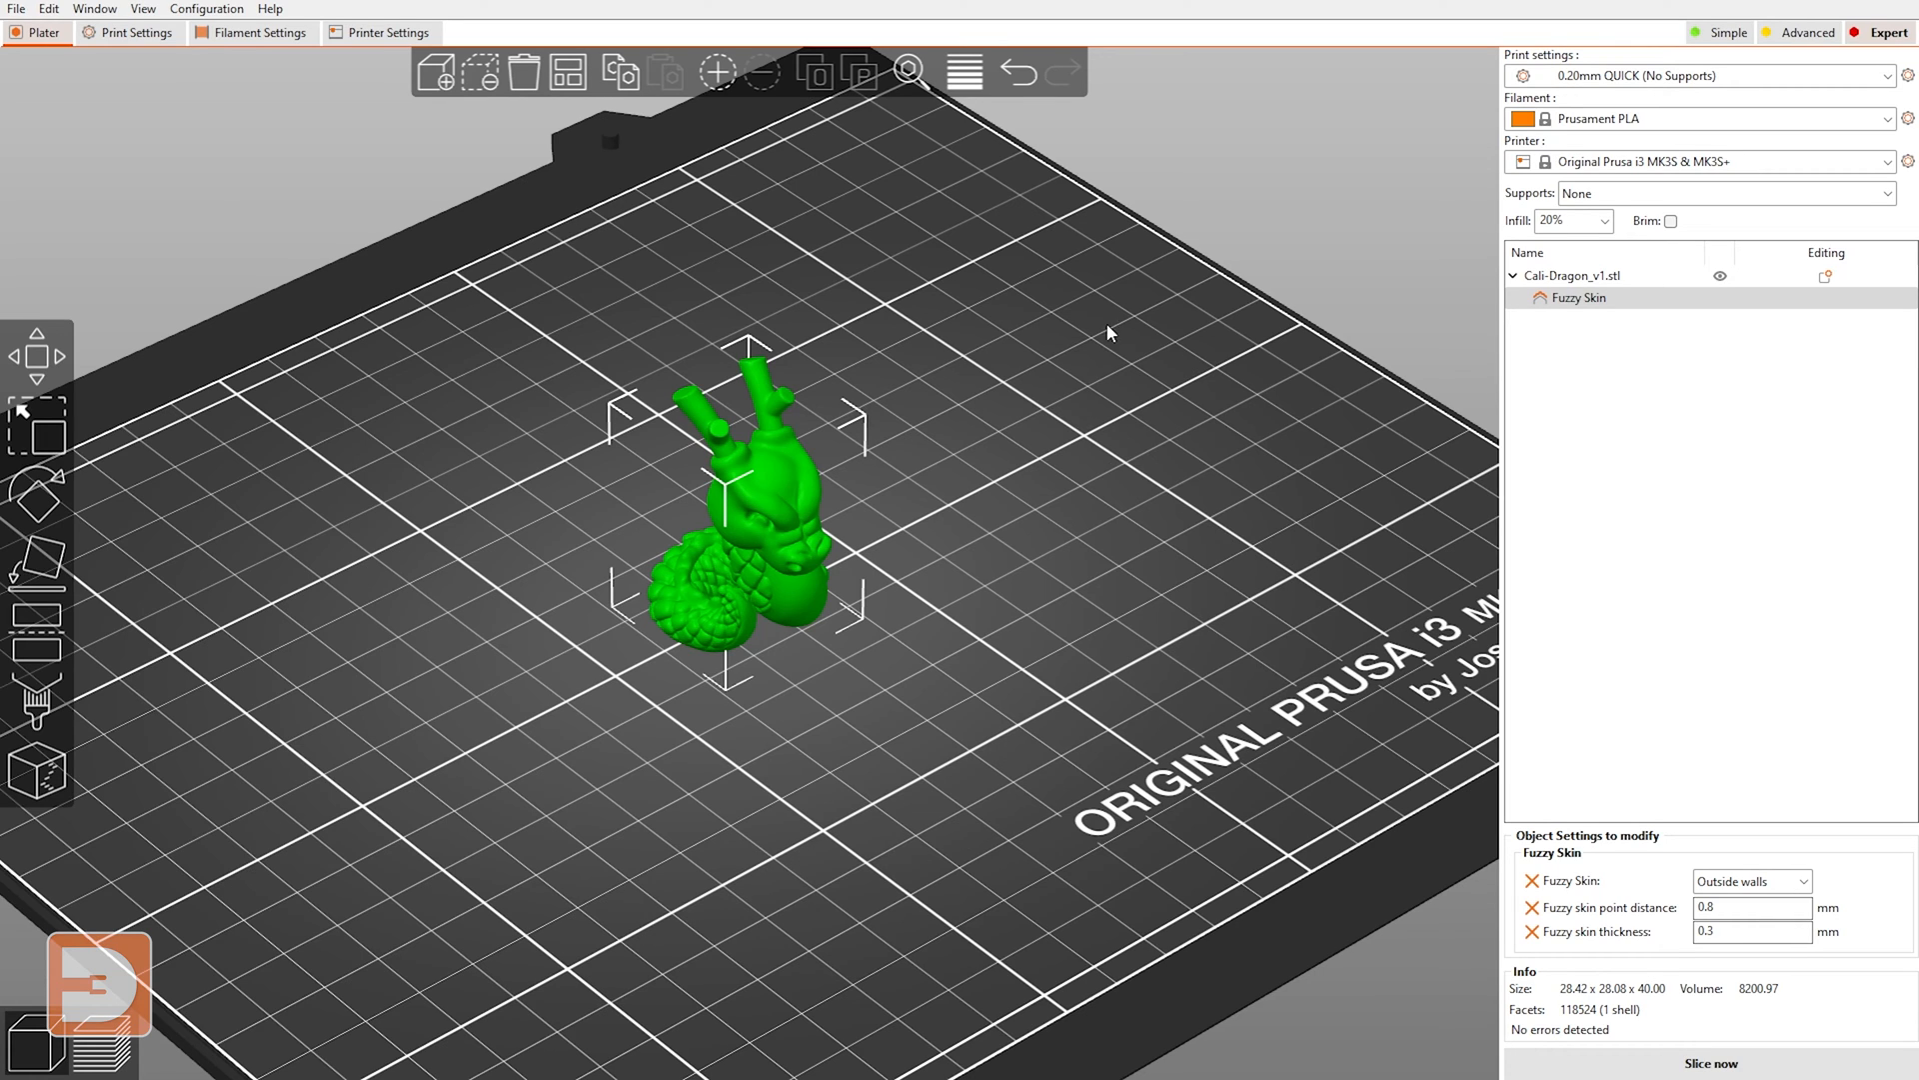
mouse_move(320, 572)
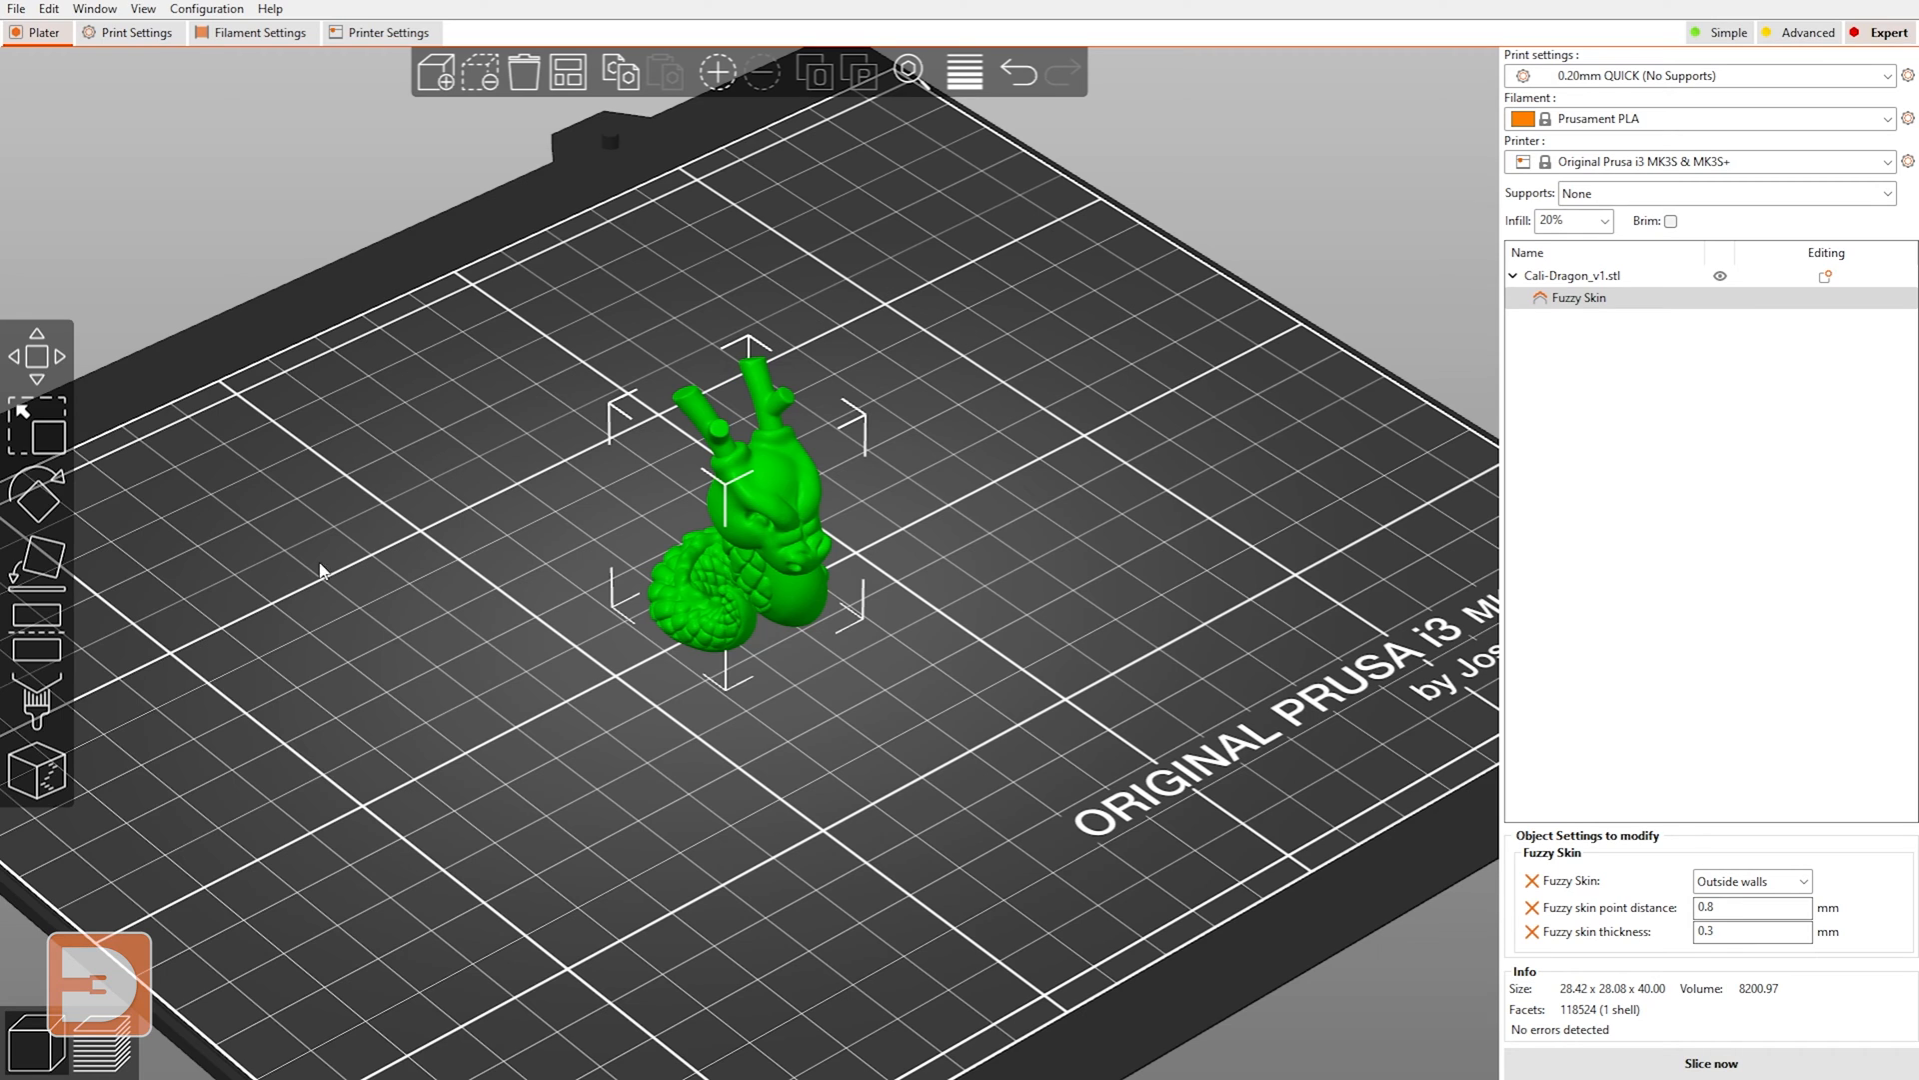
mouse_move(1148, 914)
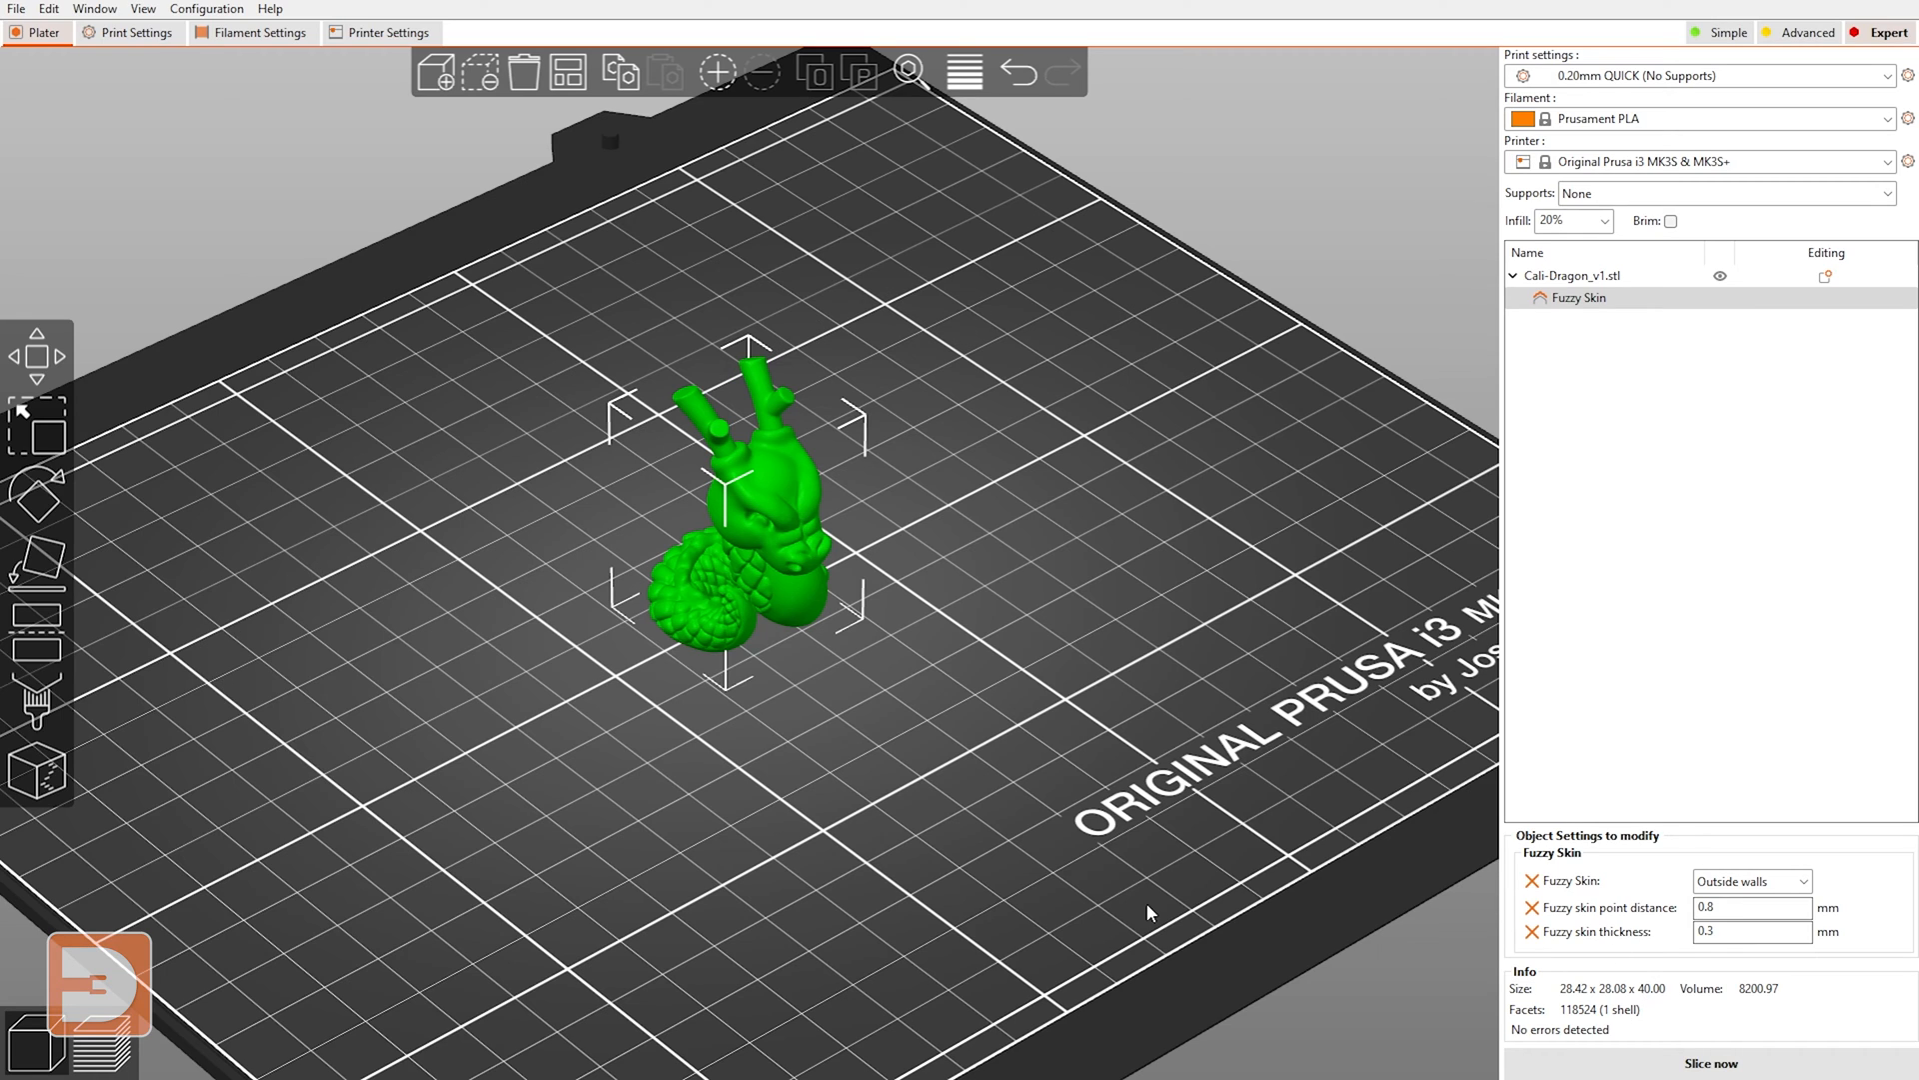
mouse_move(1274, 570)
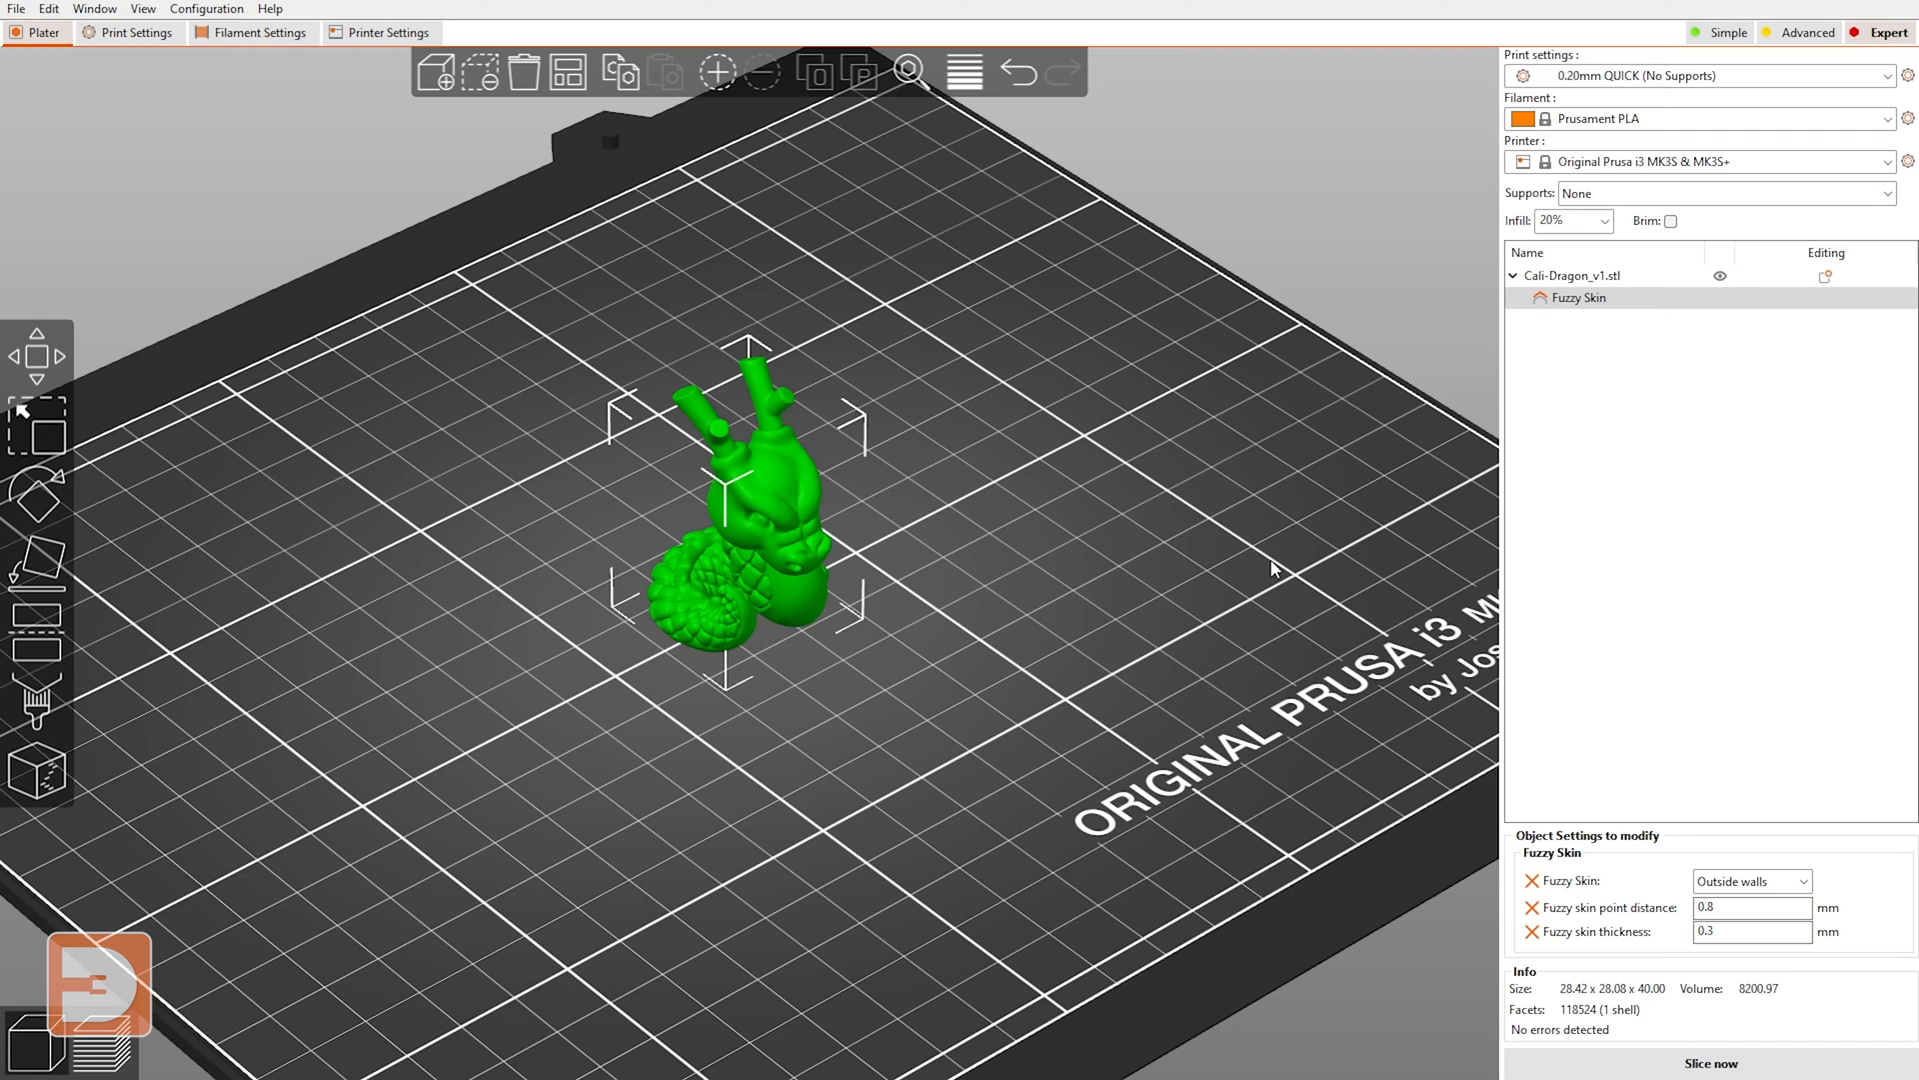
mouse_move(1073, 842)
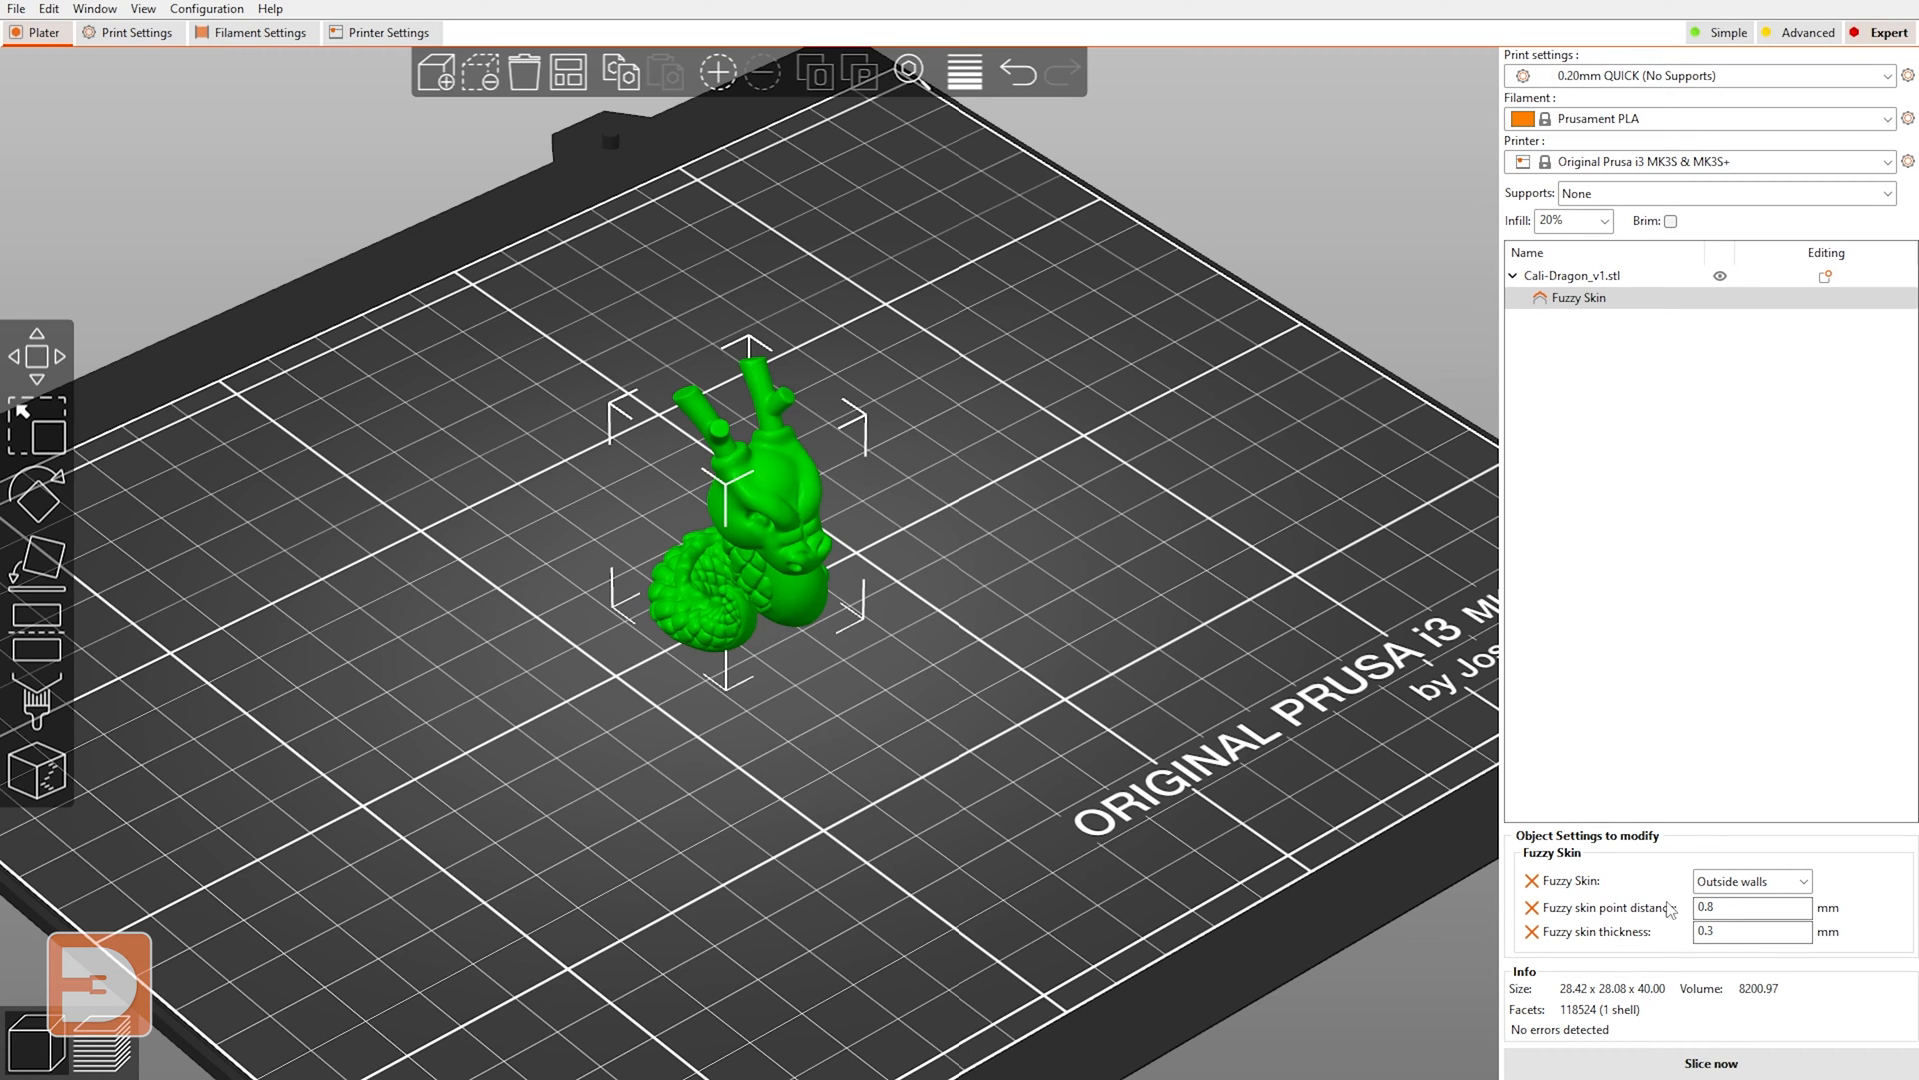
mouse_move(918, 854)
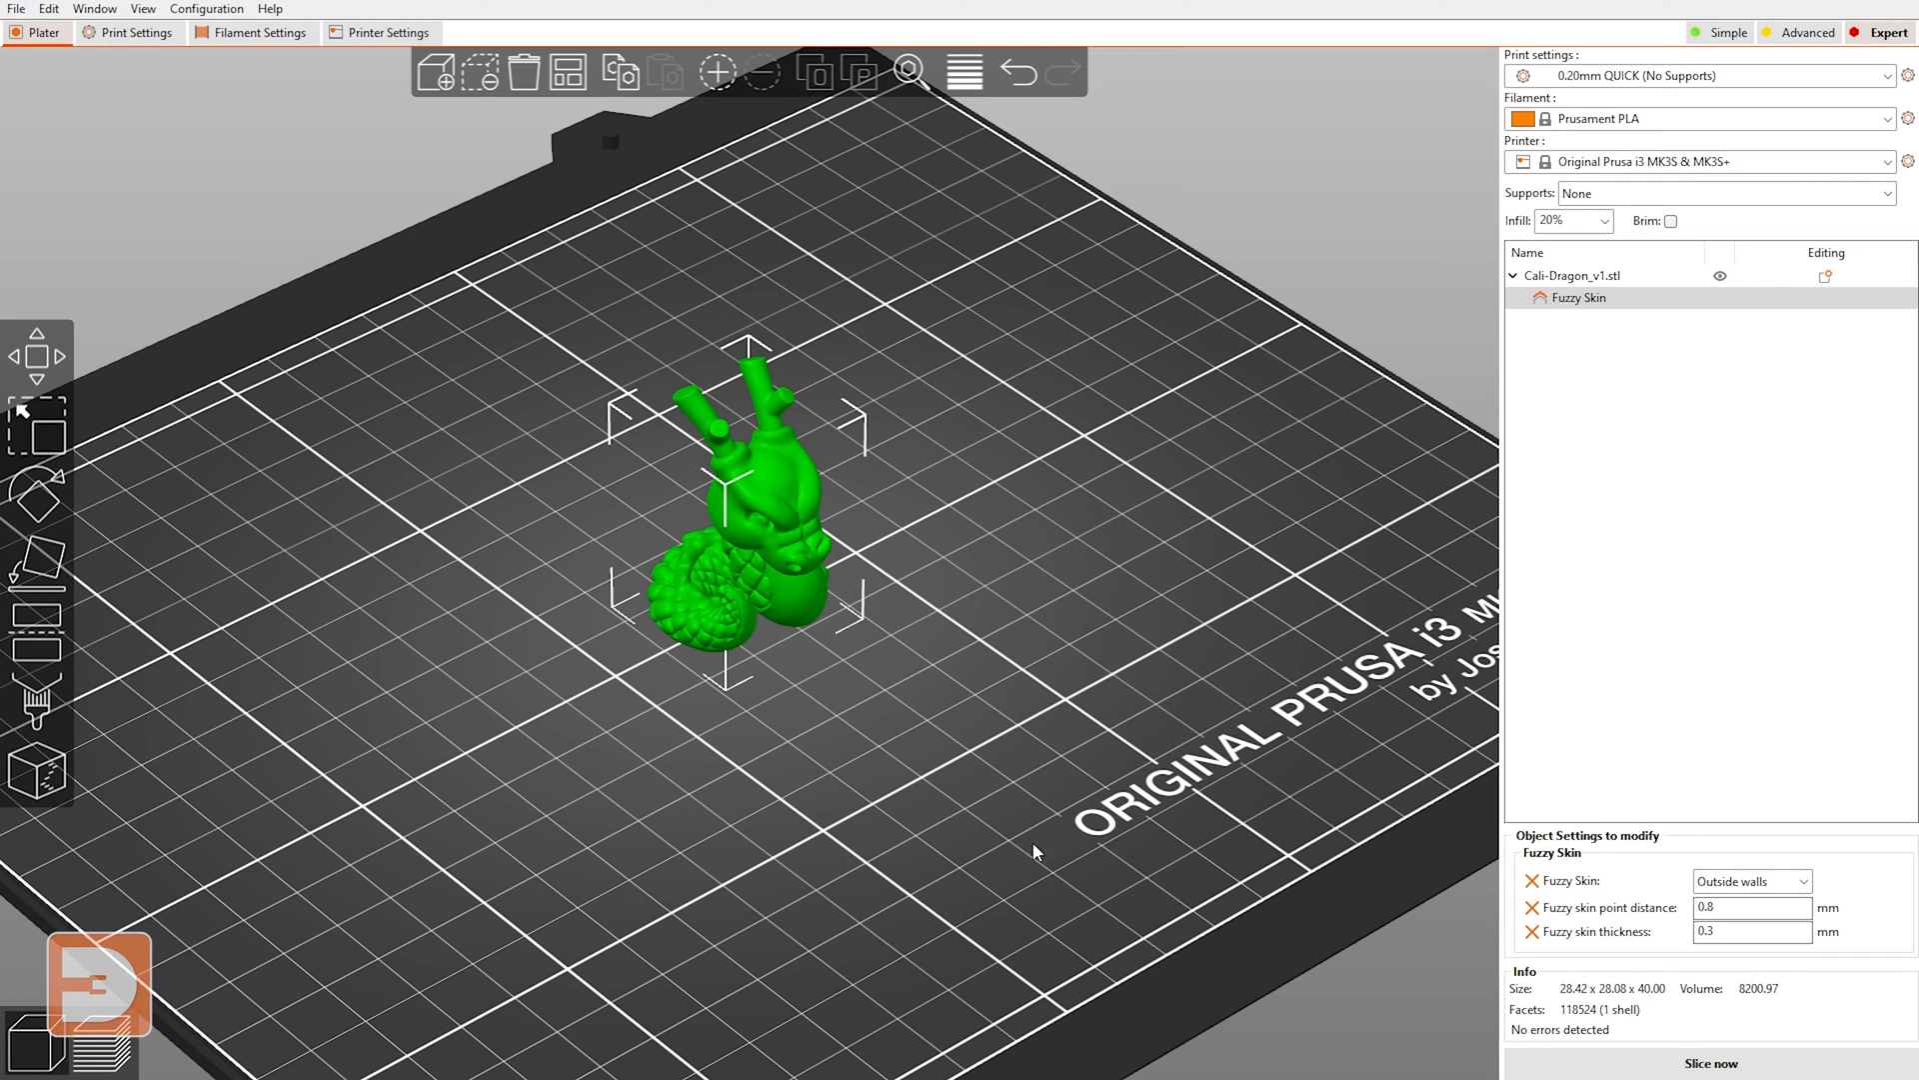
mouse_move(928, 288)
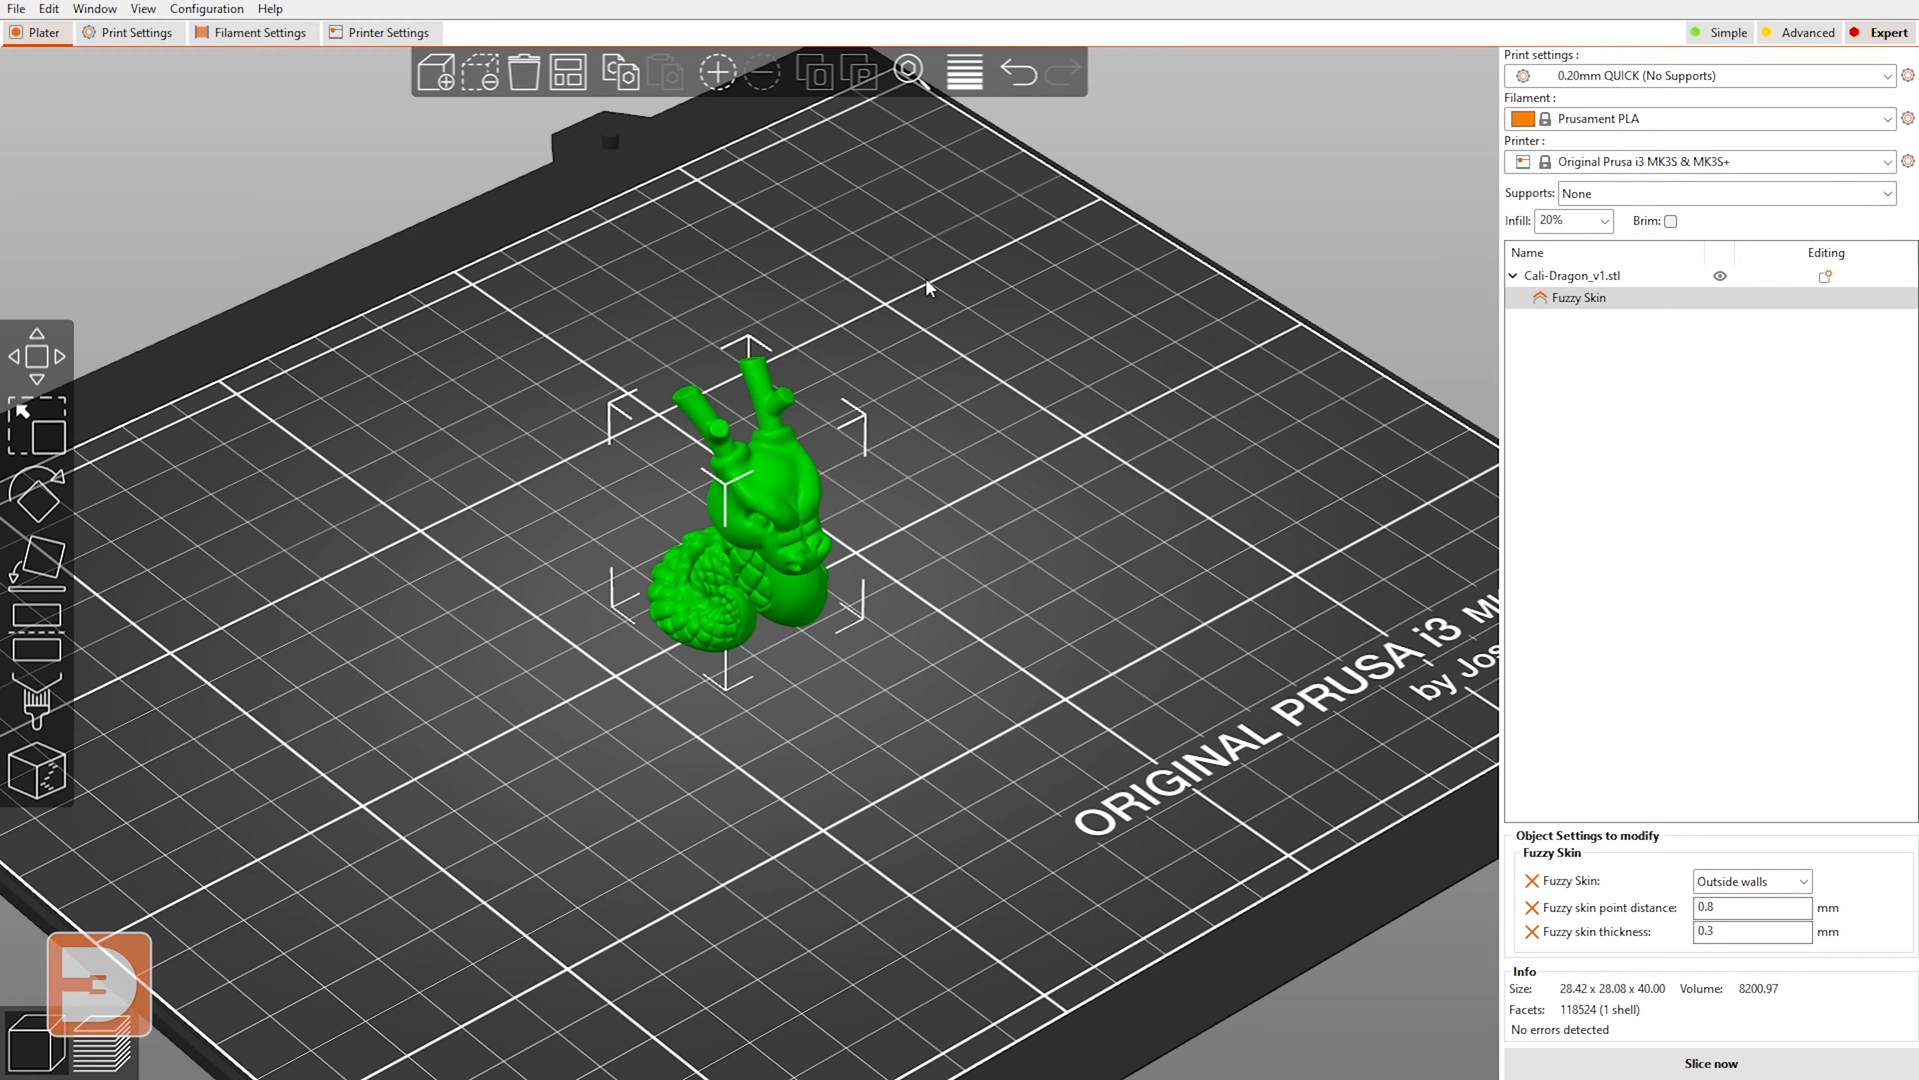
mouse_move(1597, 942)
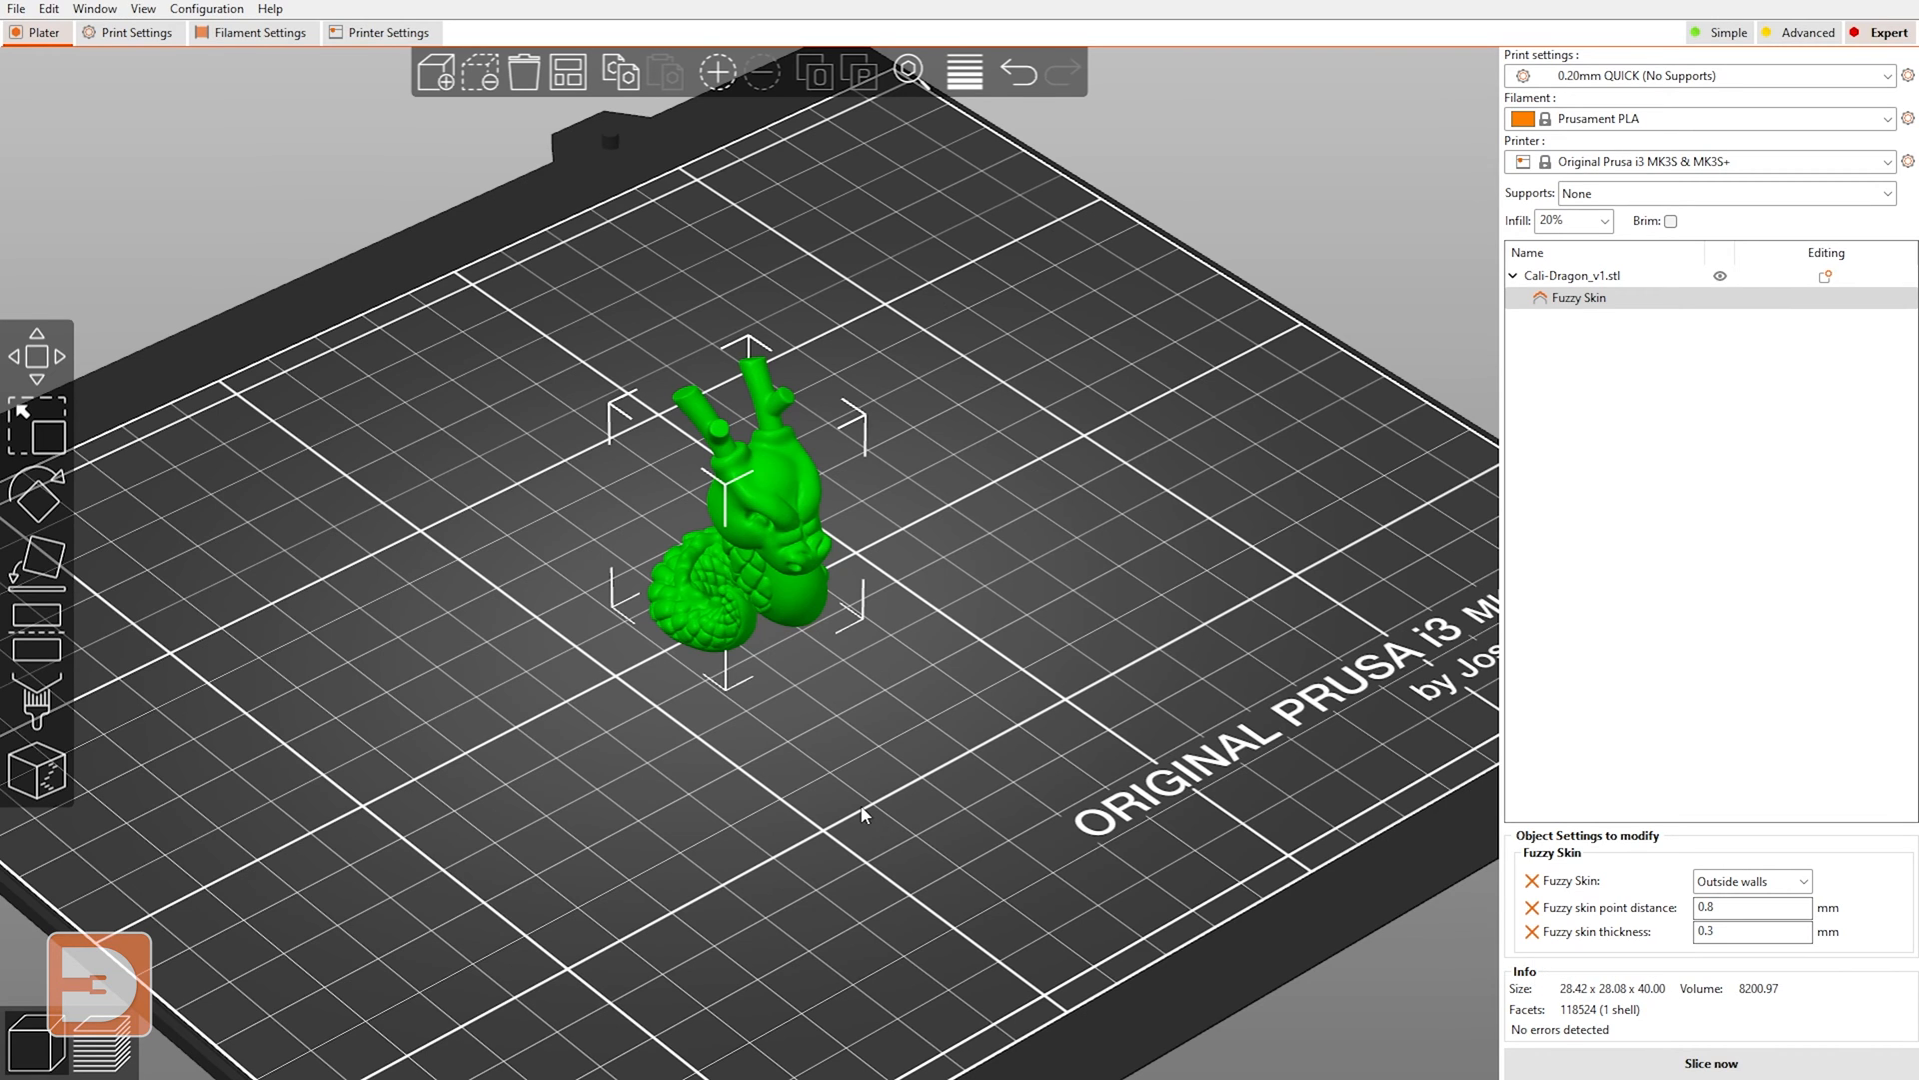
mouse_move(1212, 636)
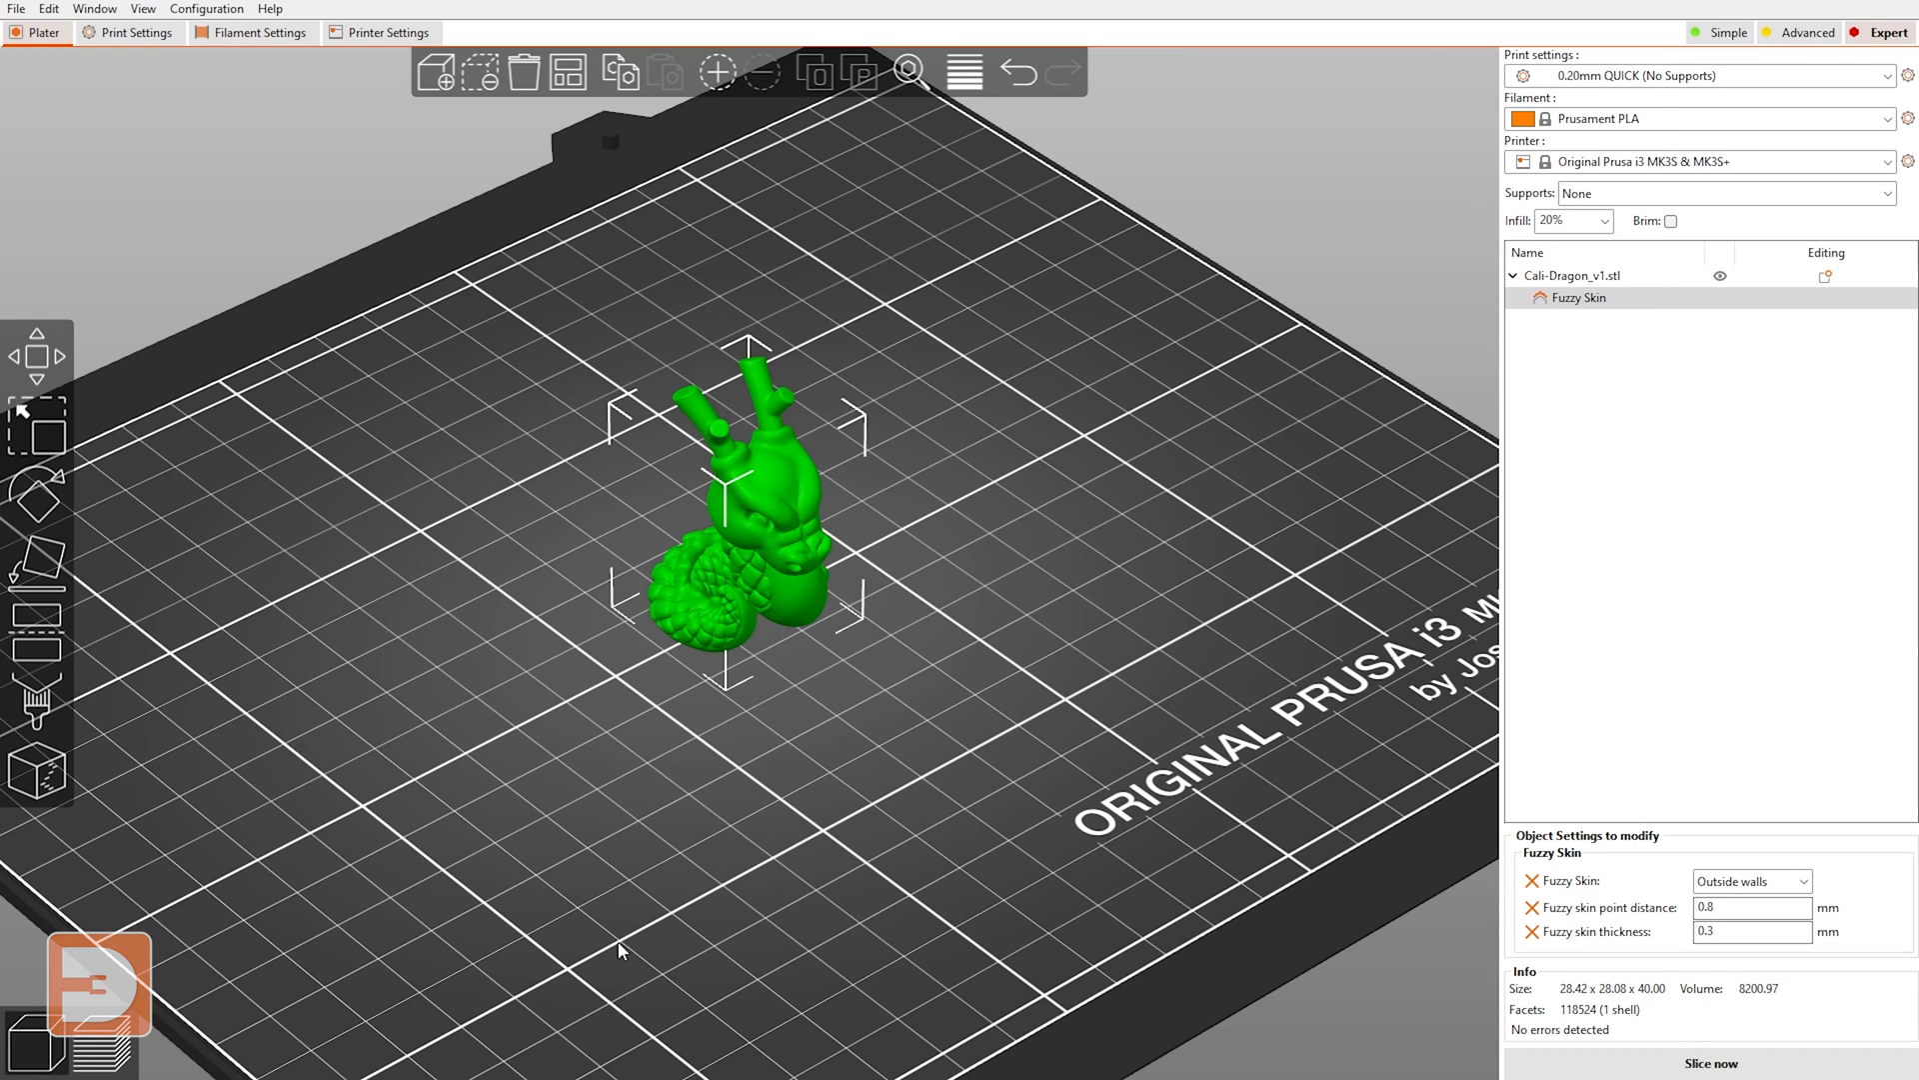
mouse_move(570, 1004)
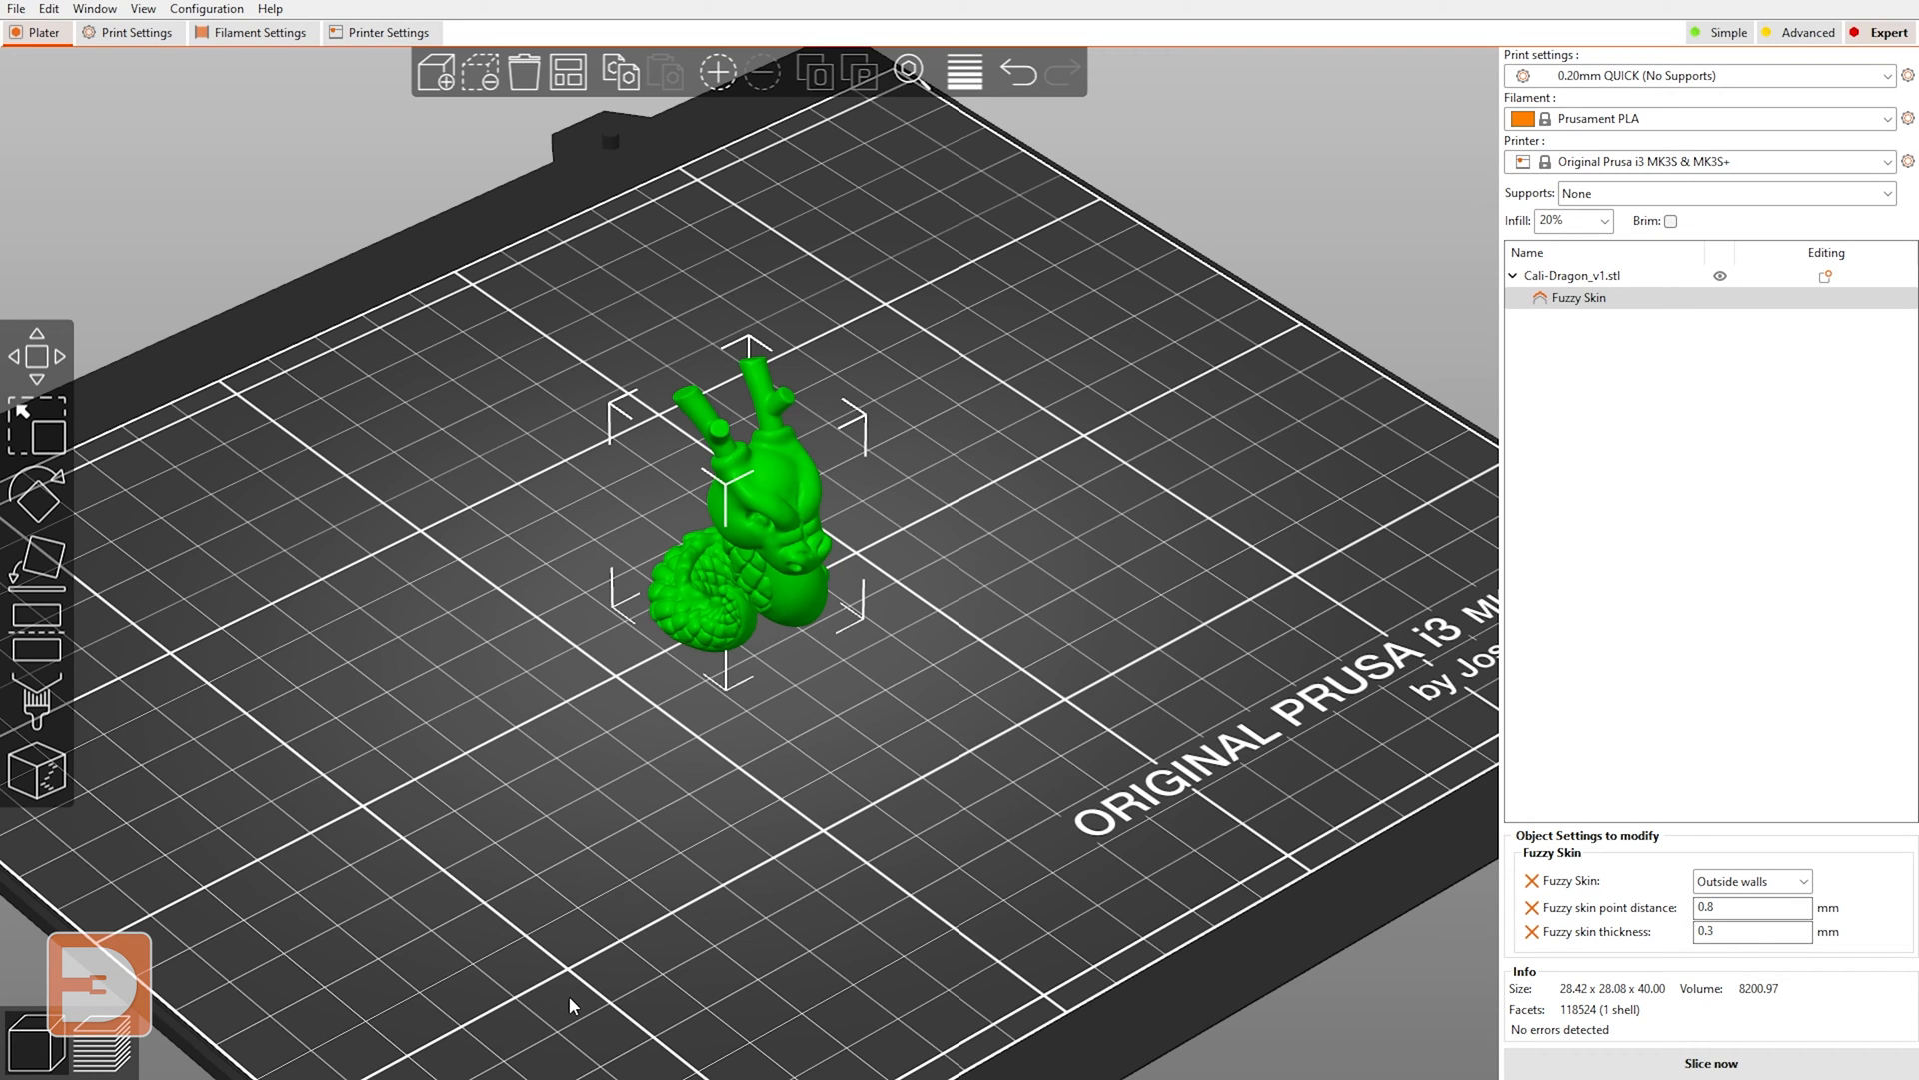
mouse_move(761, 964)
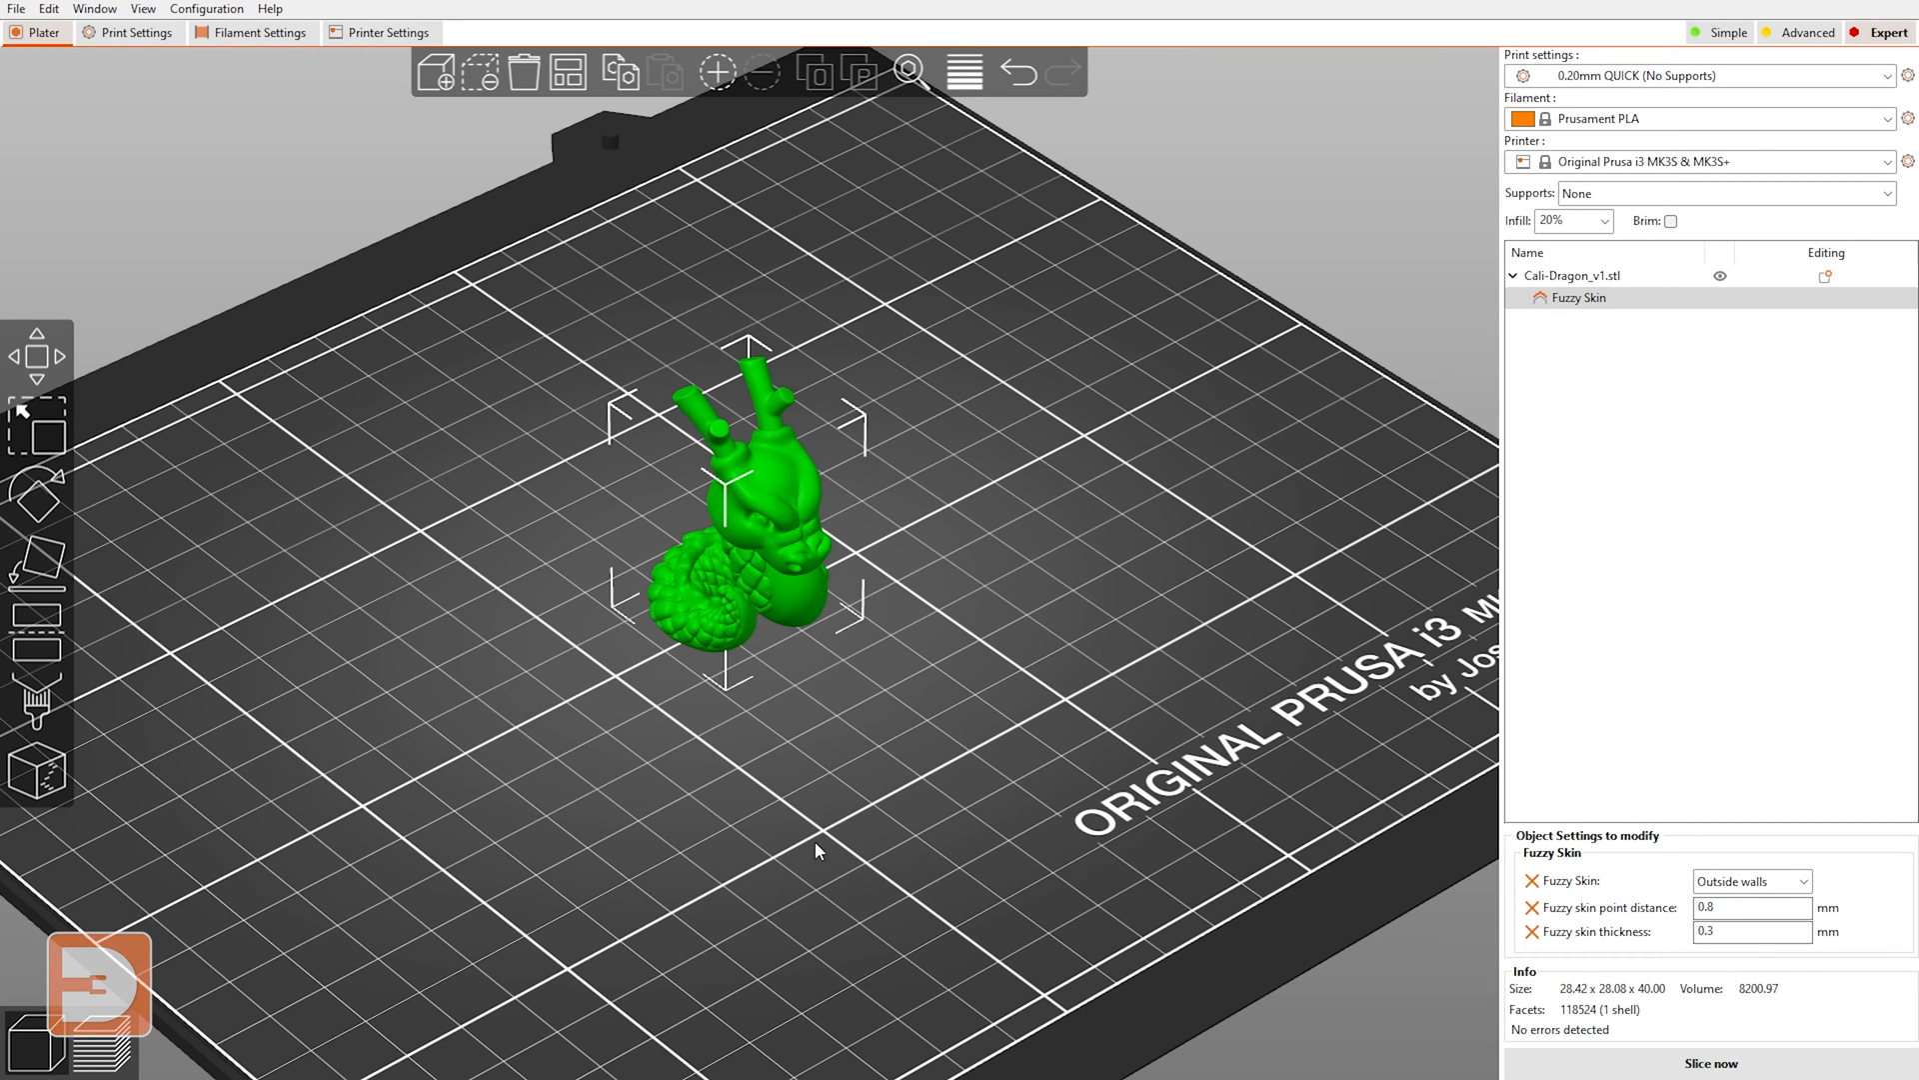
mouse_move(1308, 558)
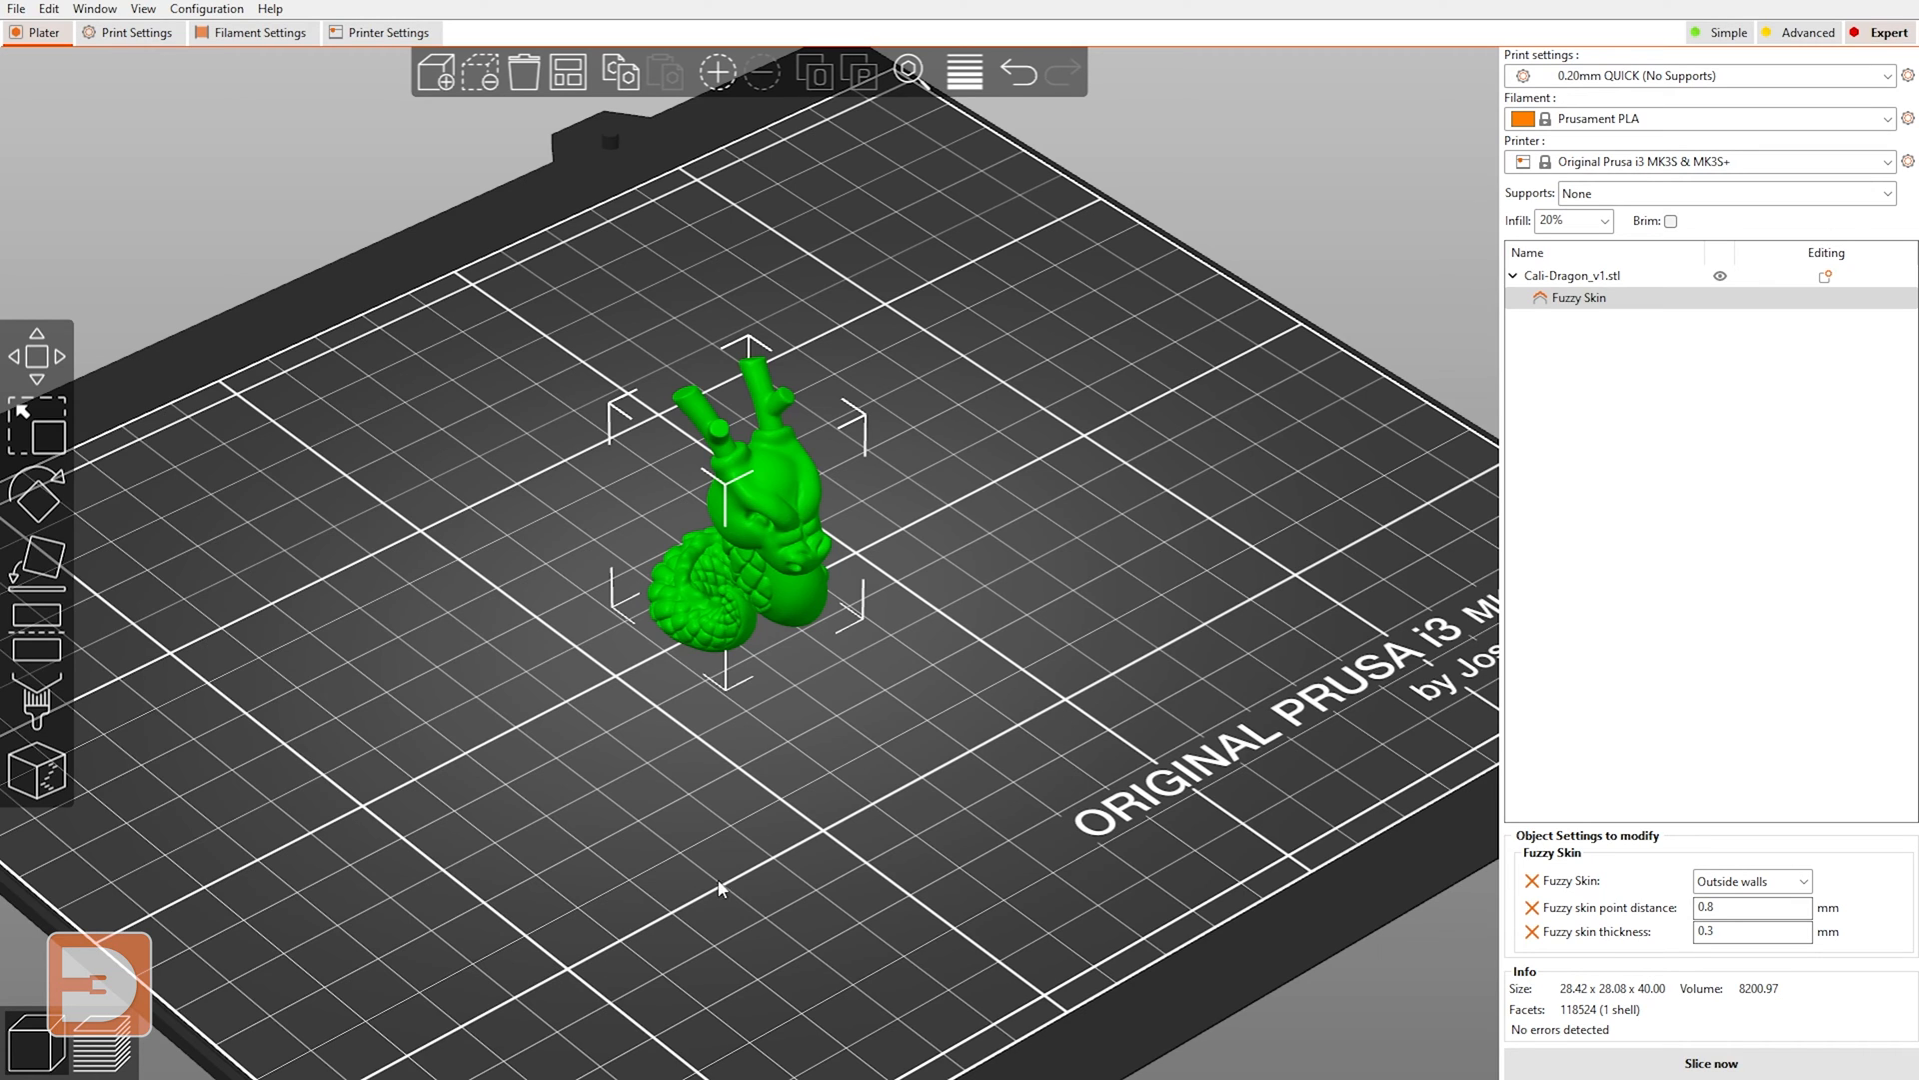
mouse_move(1294, 574)
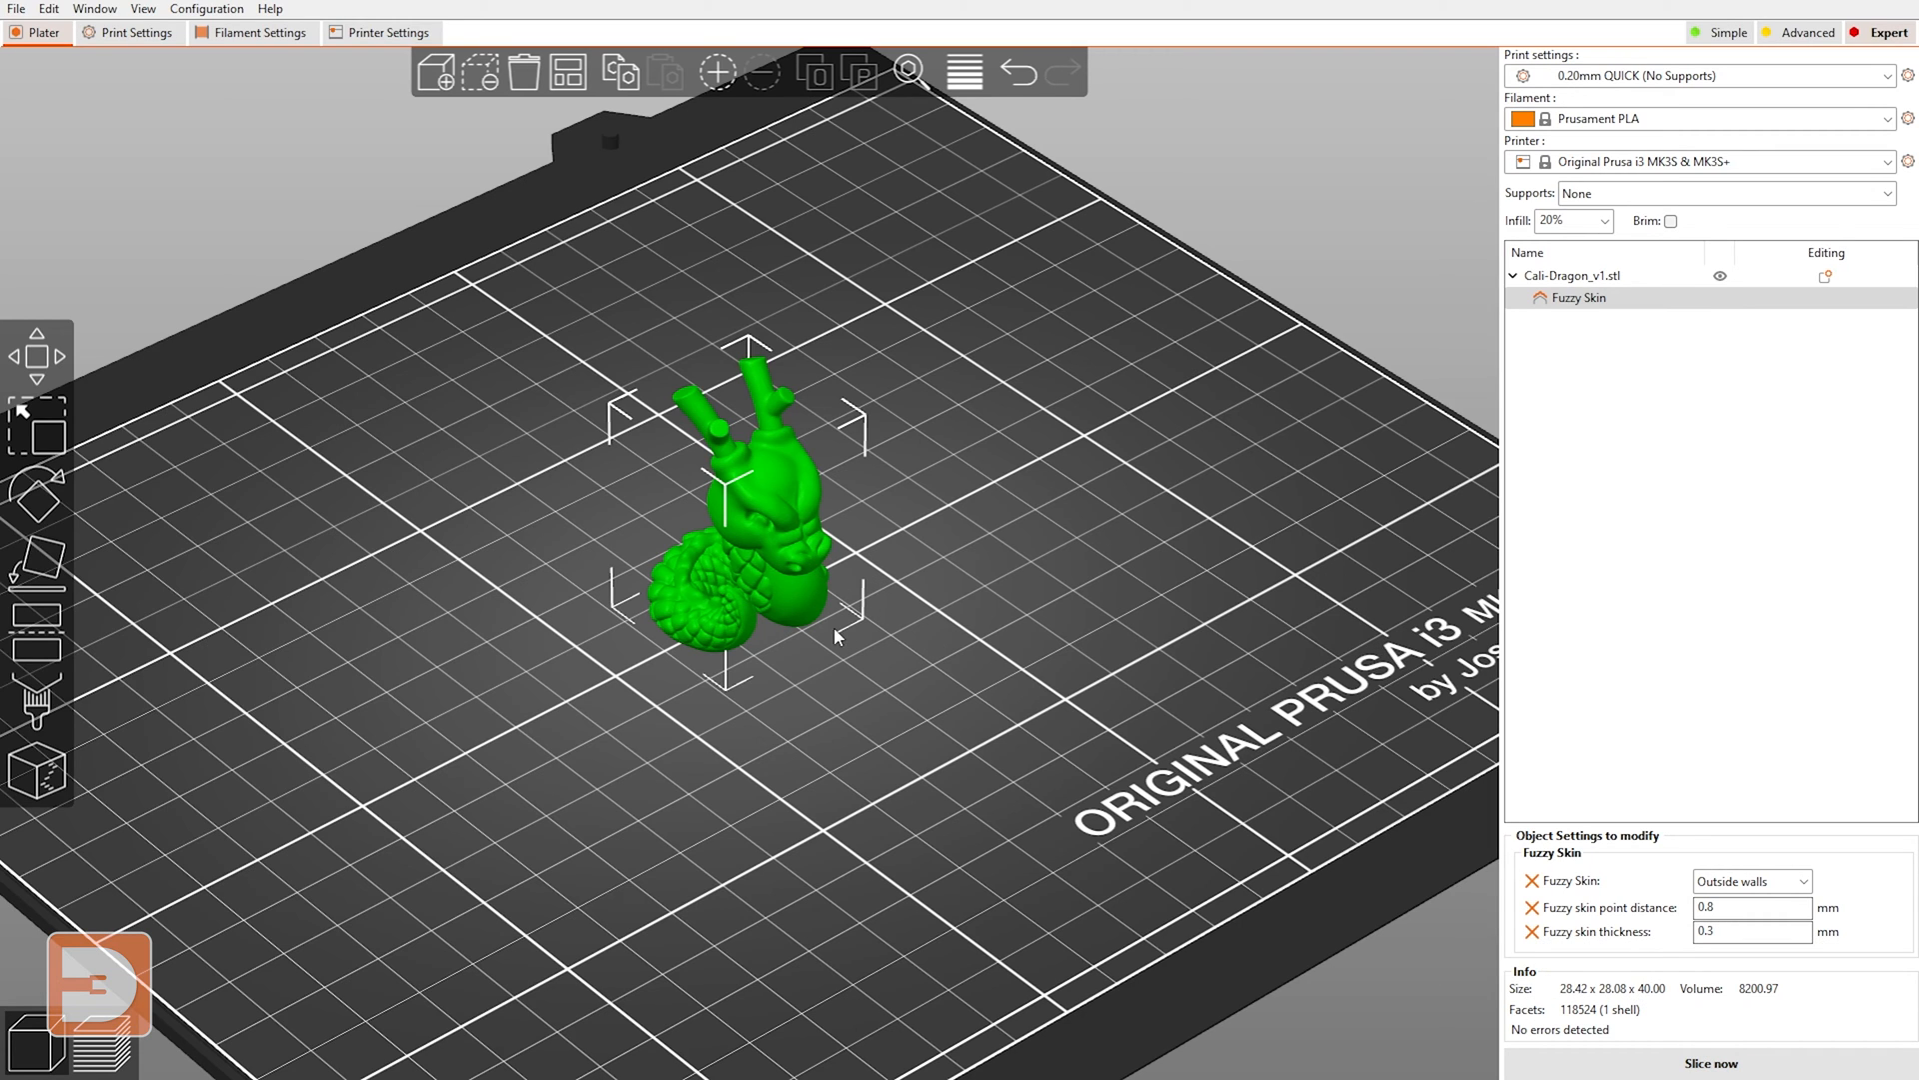
mouse_move(819, 648)
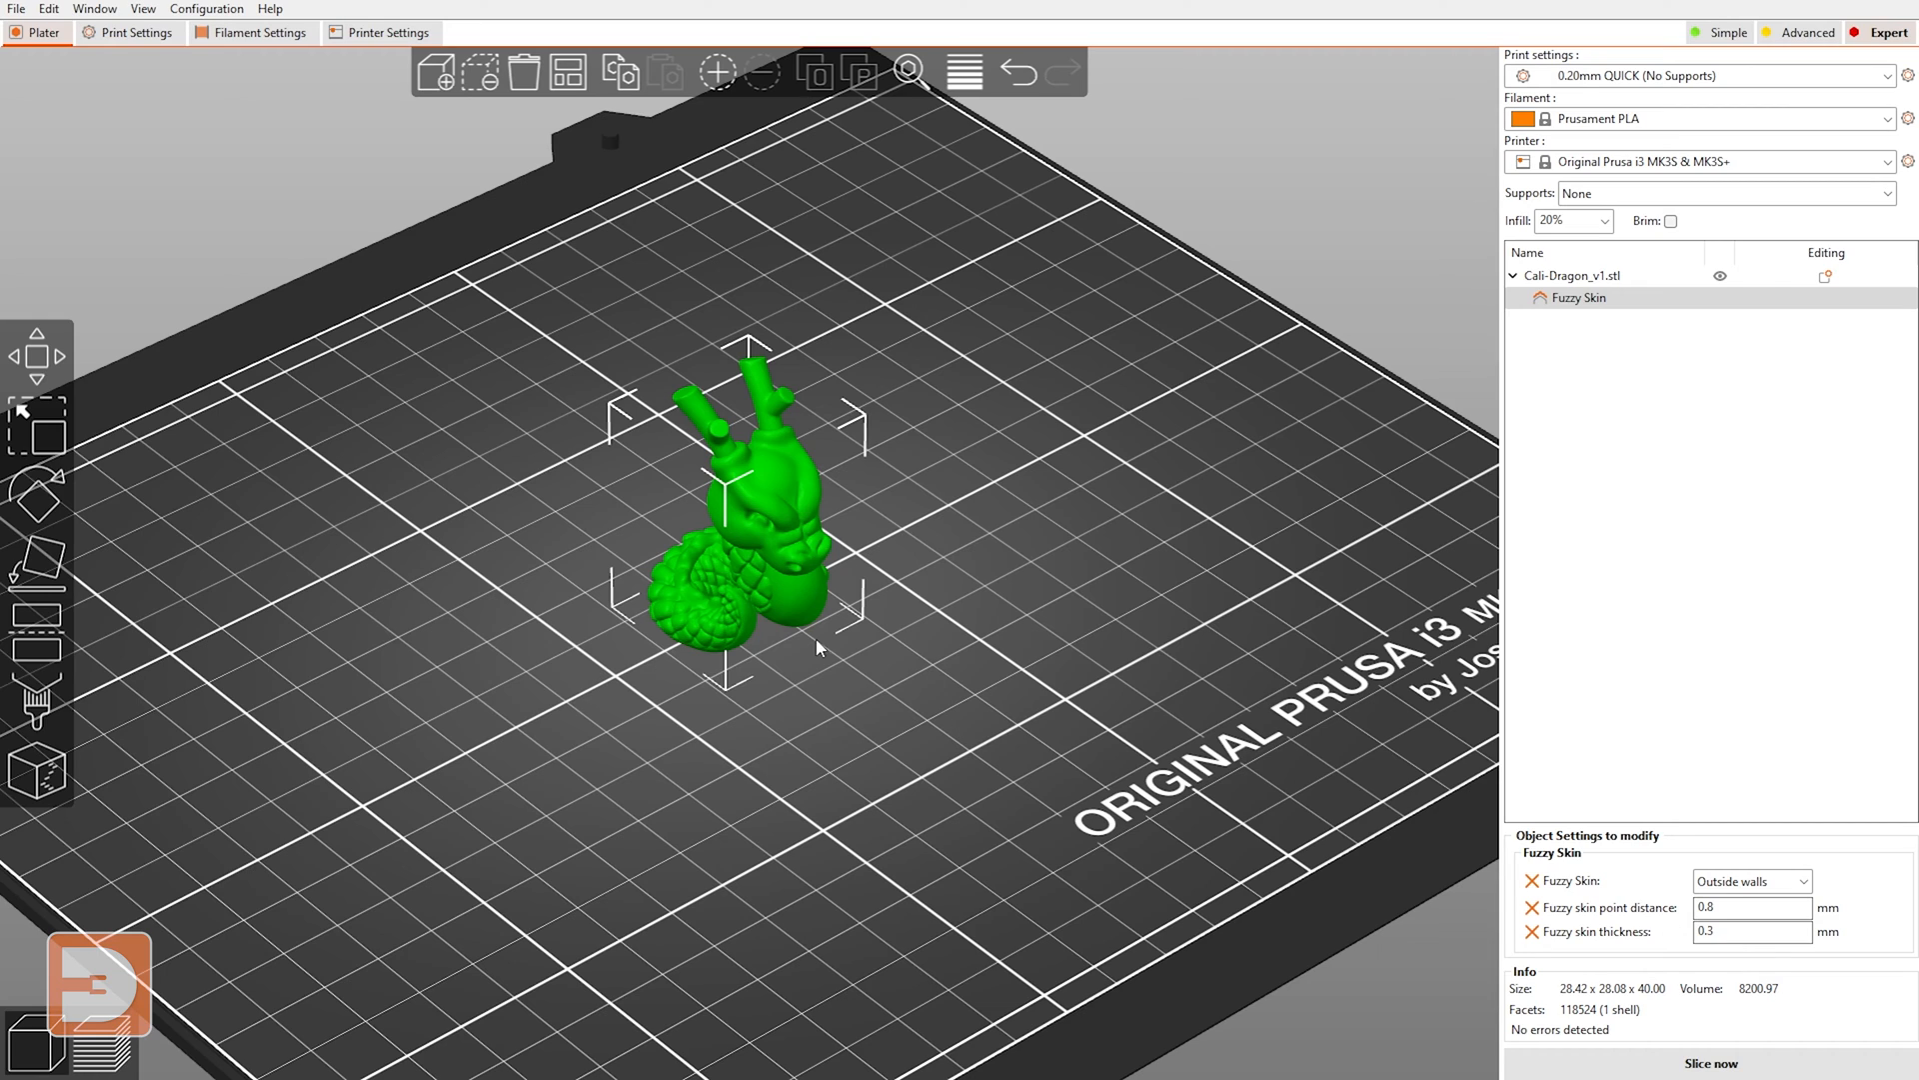
mouse_move(850, 720)
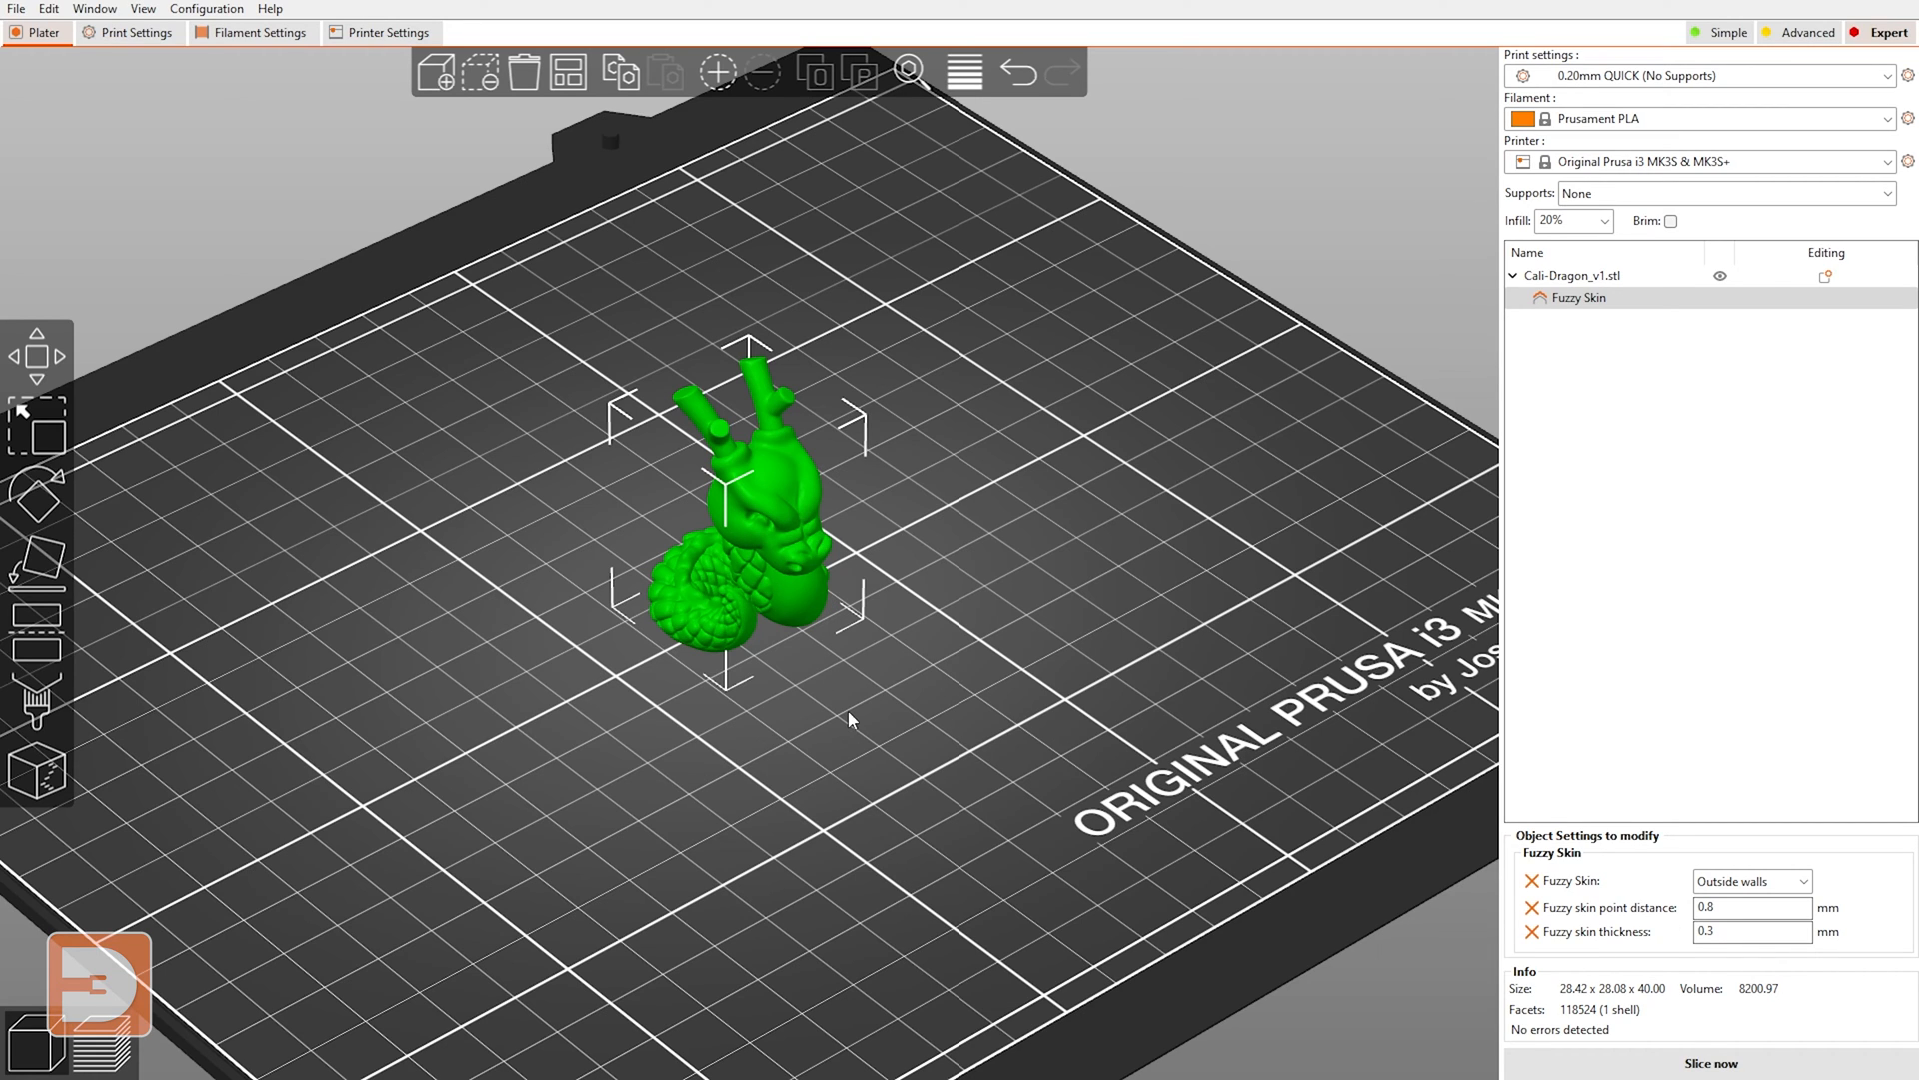
mouse_move(946, 706)
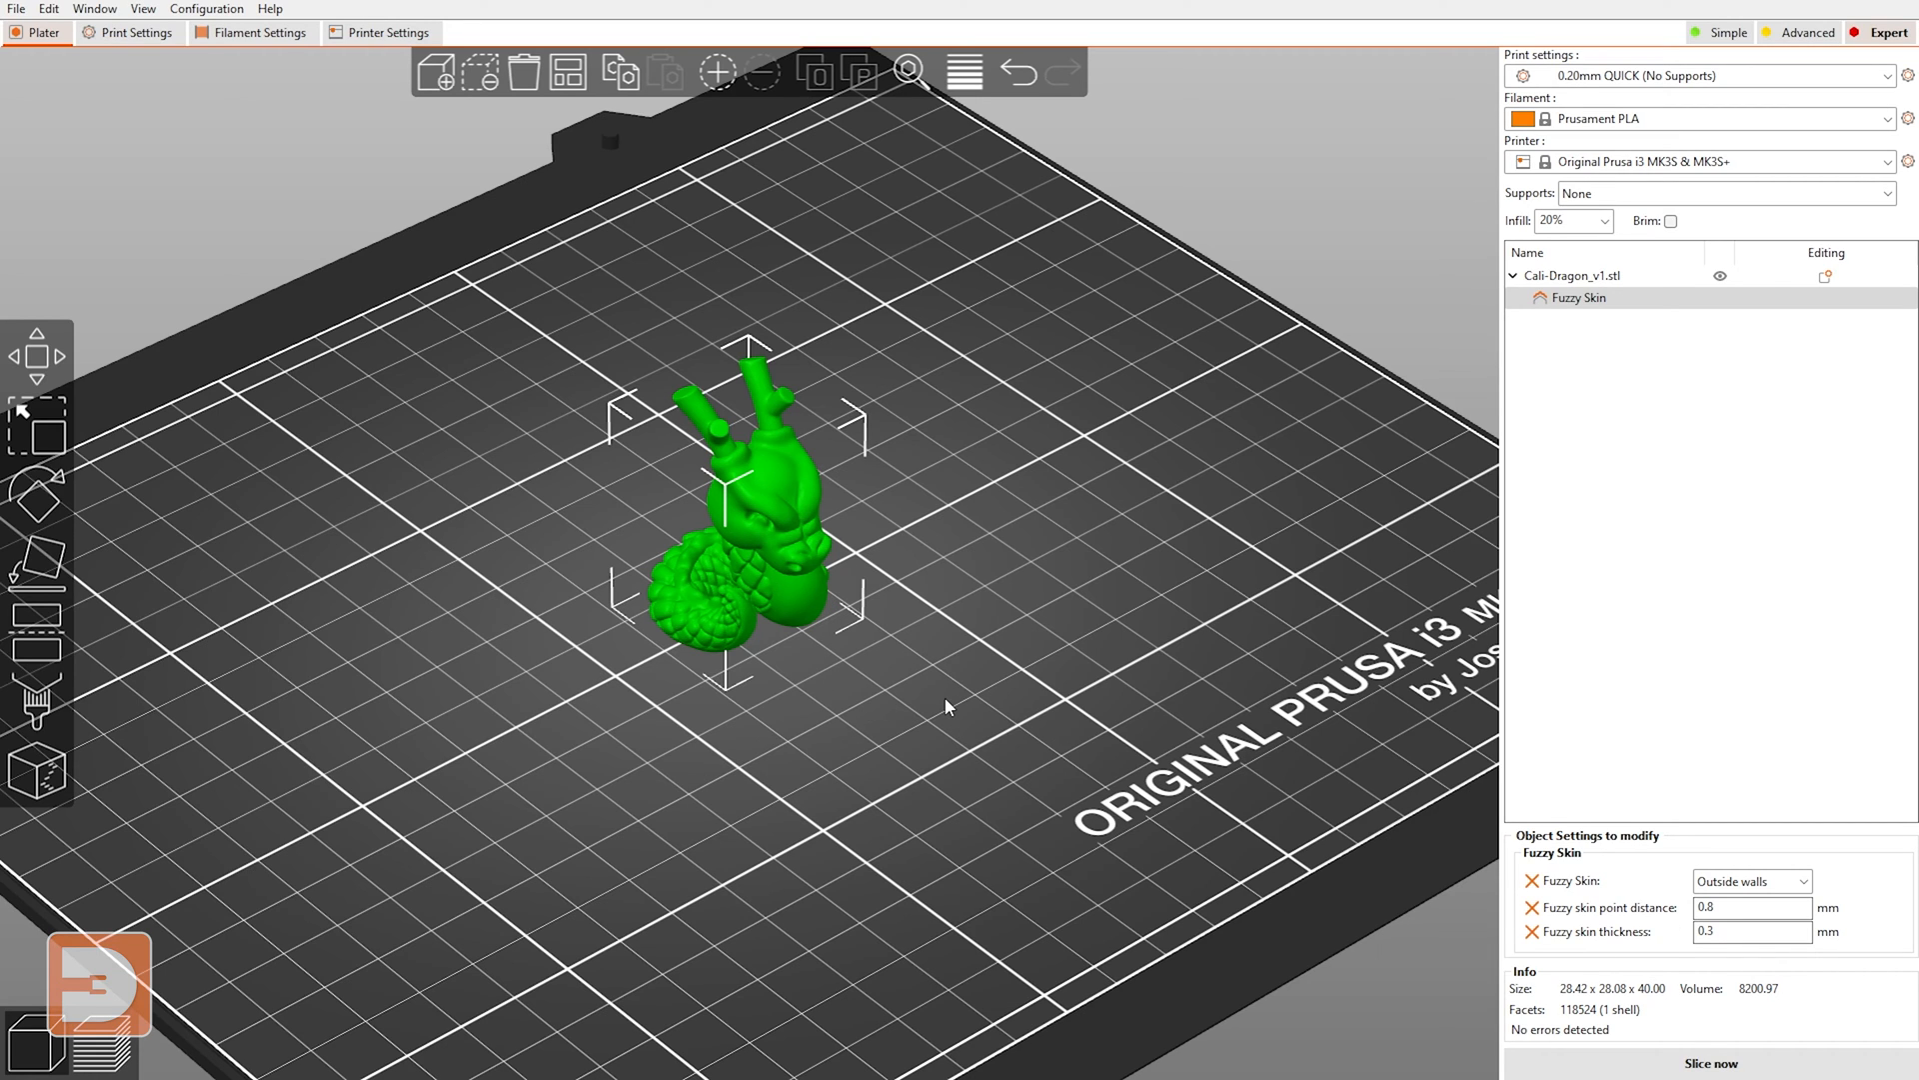
- Remove the dragon's whole-object Fuzzy Skin settings, leaving the plain model
left_click(1579, 298)
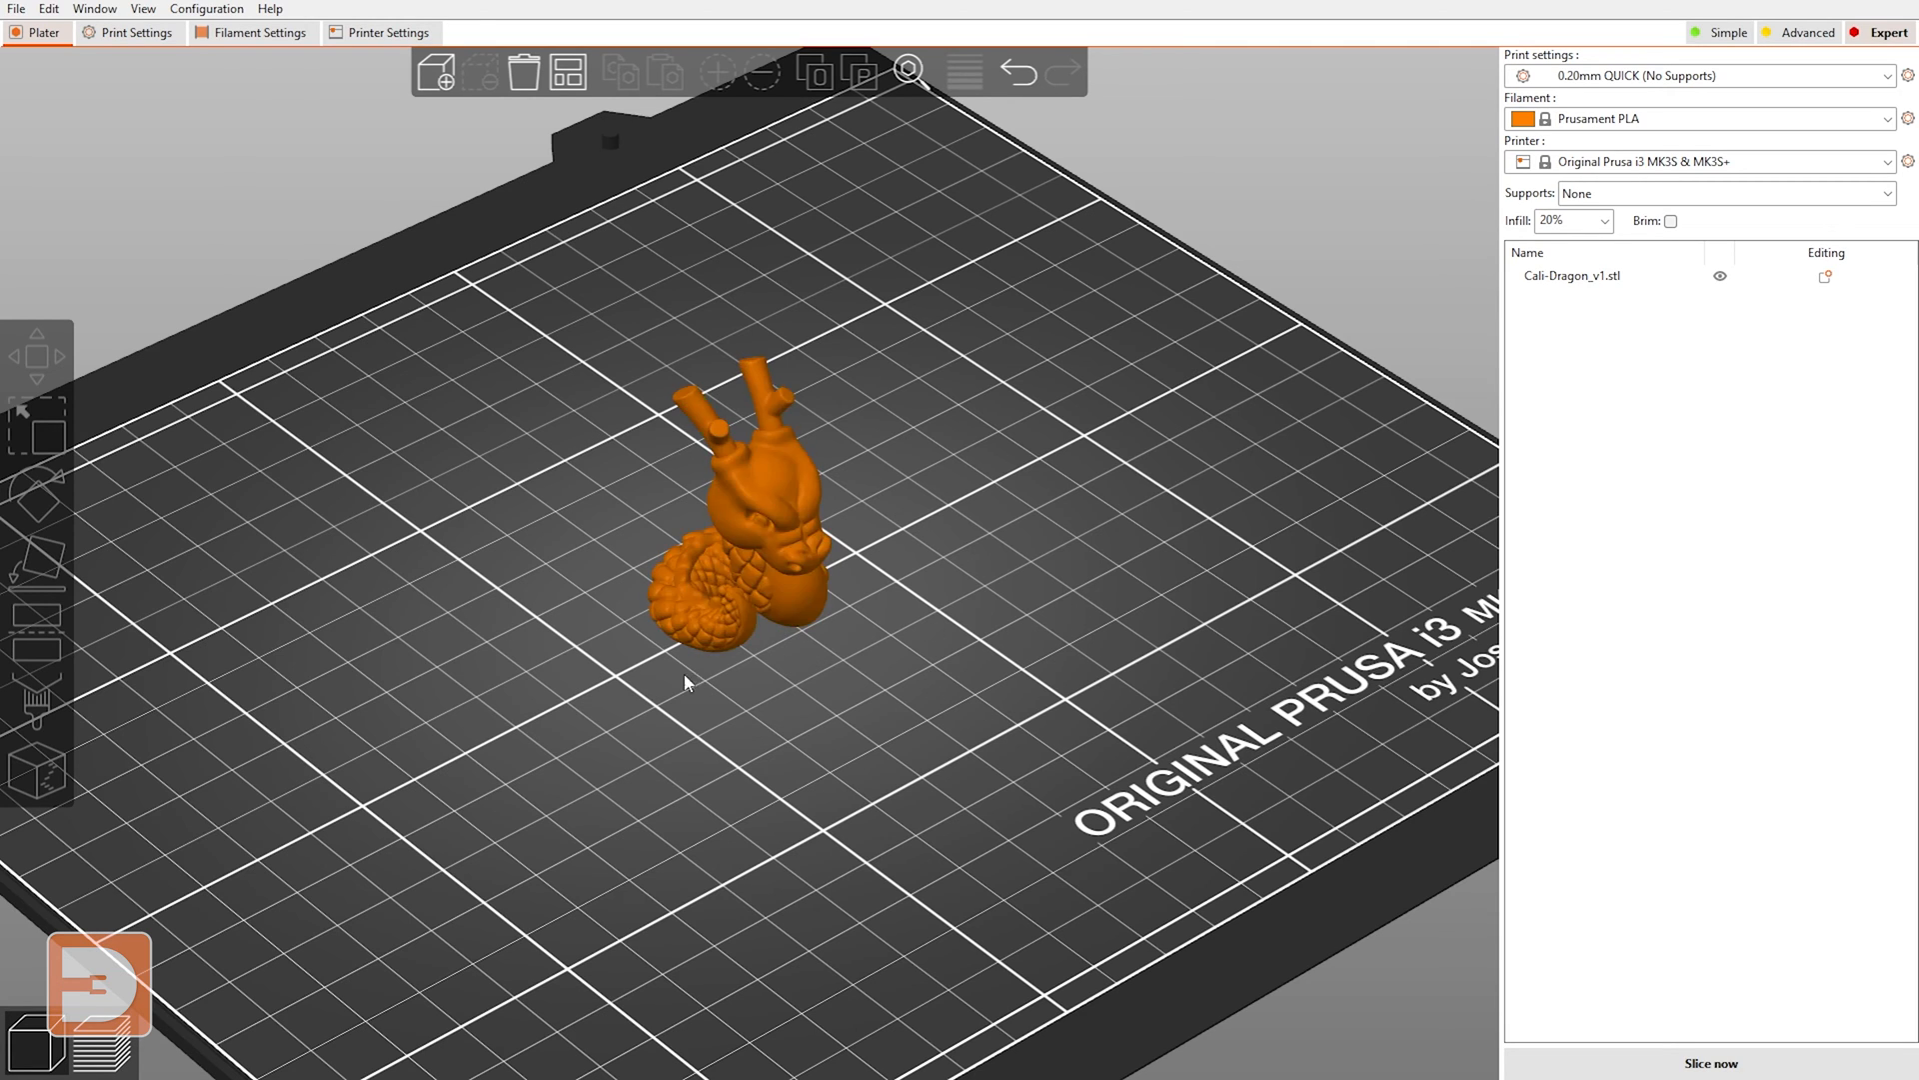
mouse_move(962, 650)
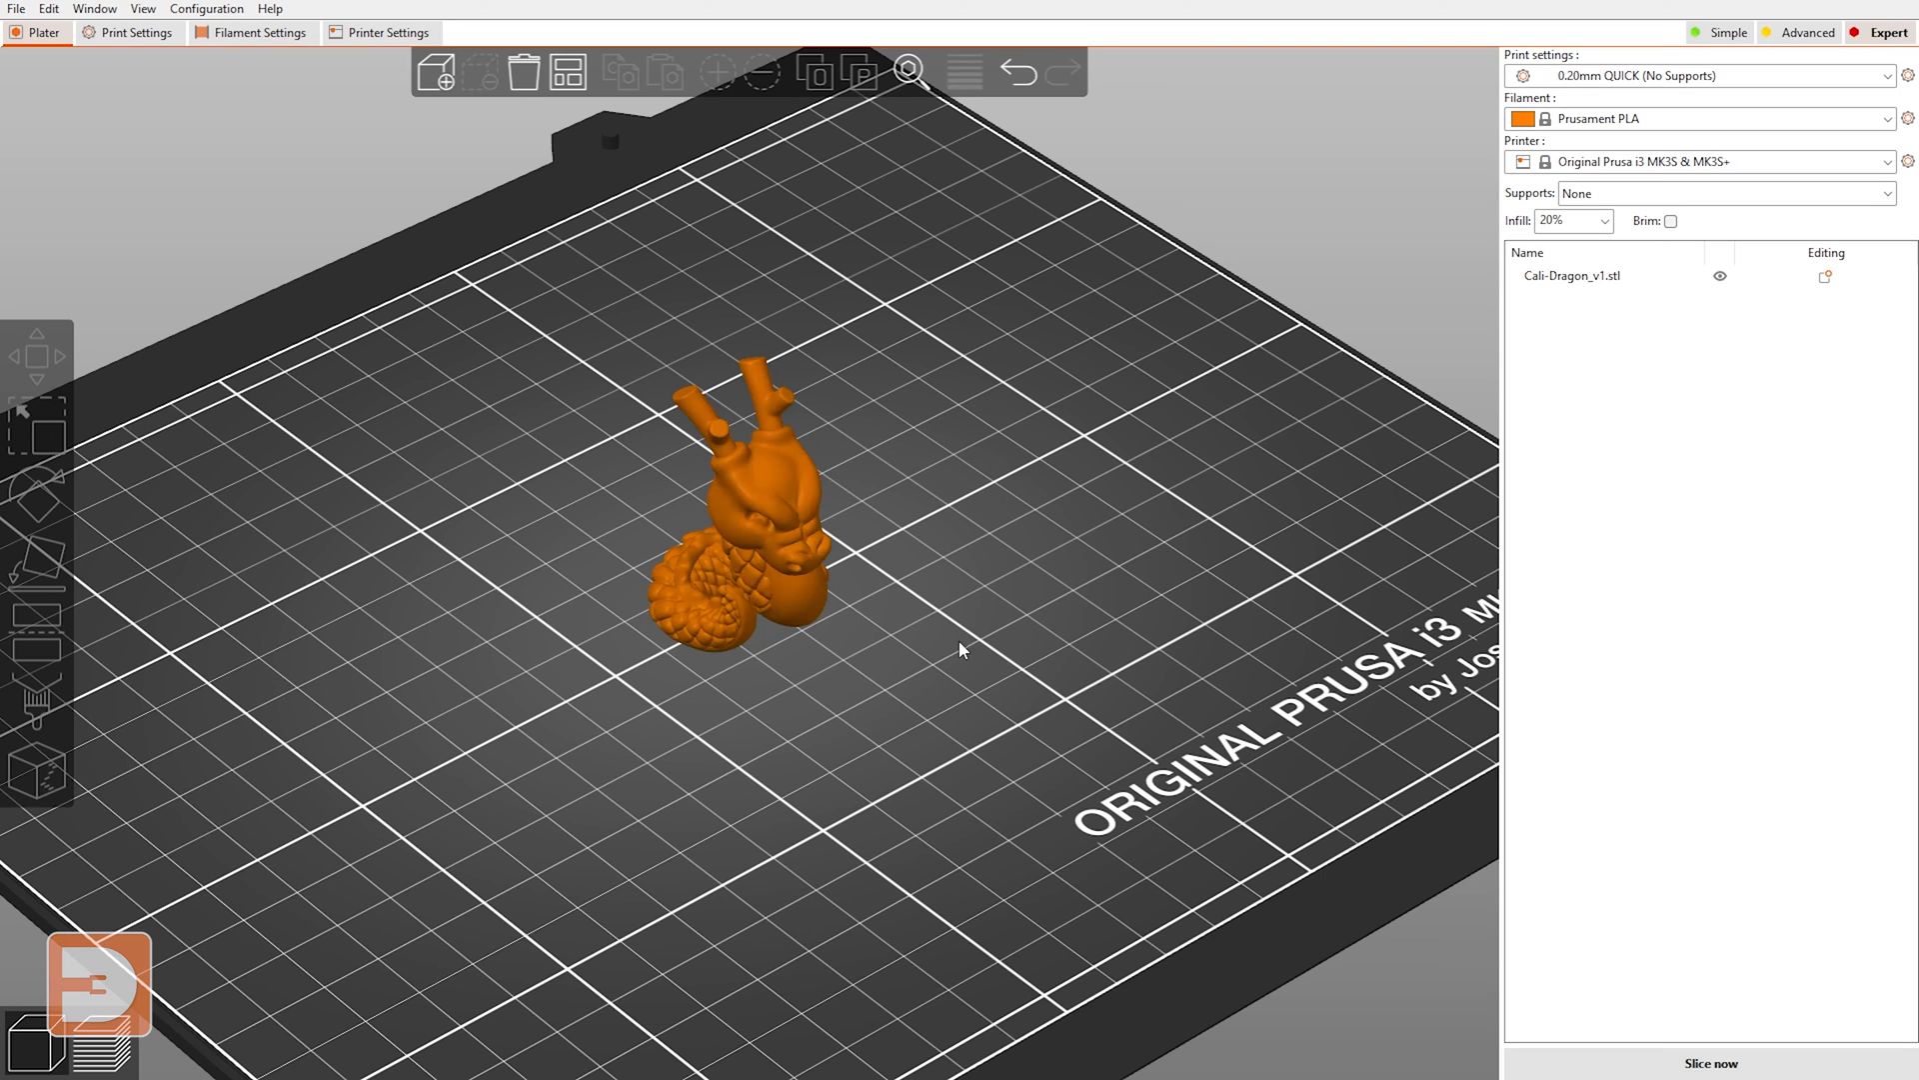
mouse_move(566, 564)
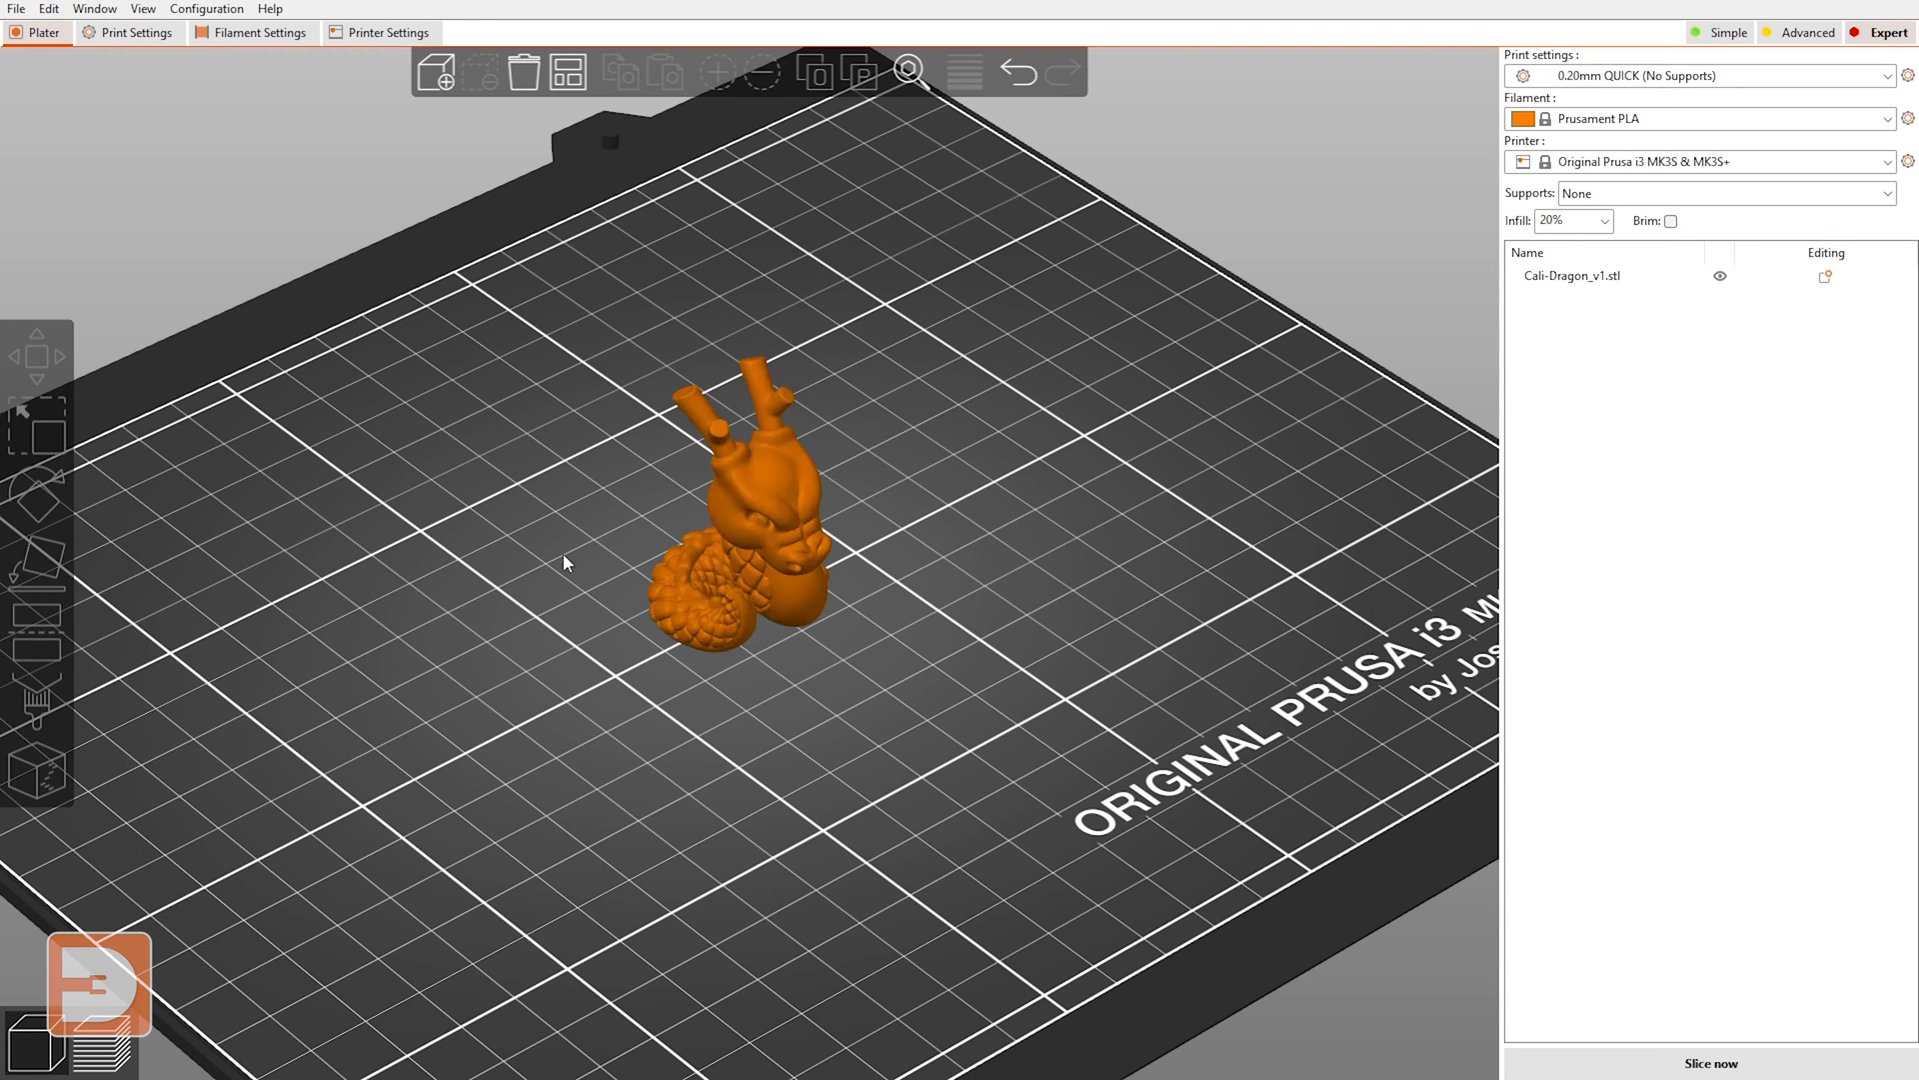
- Add a box modifier to the dragon carrying Fuzzy Skin settings None, 0.8 mm, 0.3 mm
right_click(760, 514)
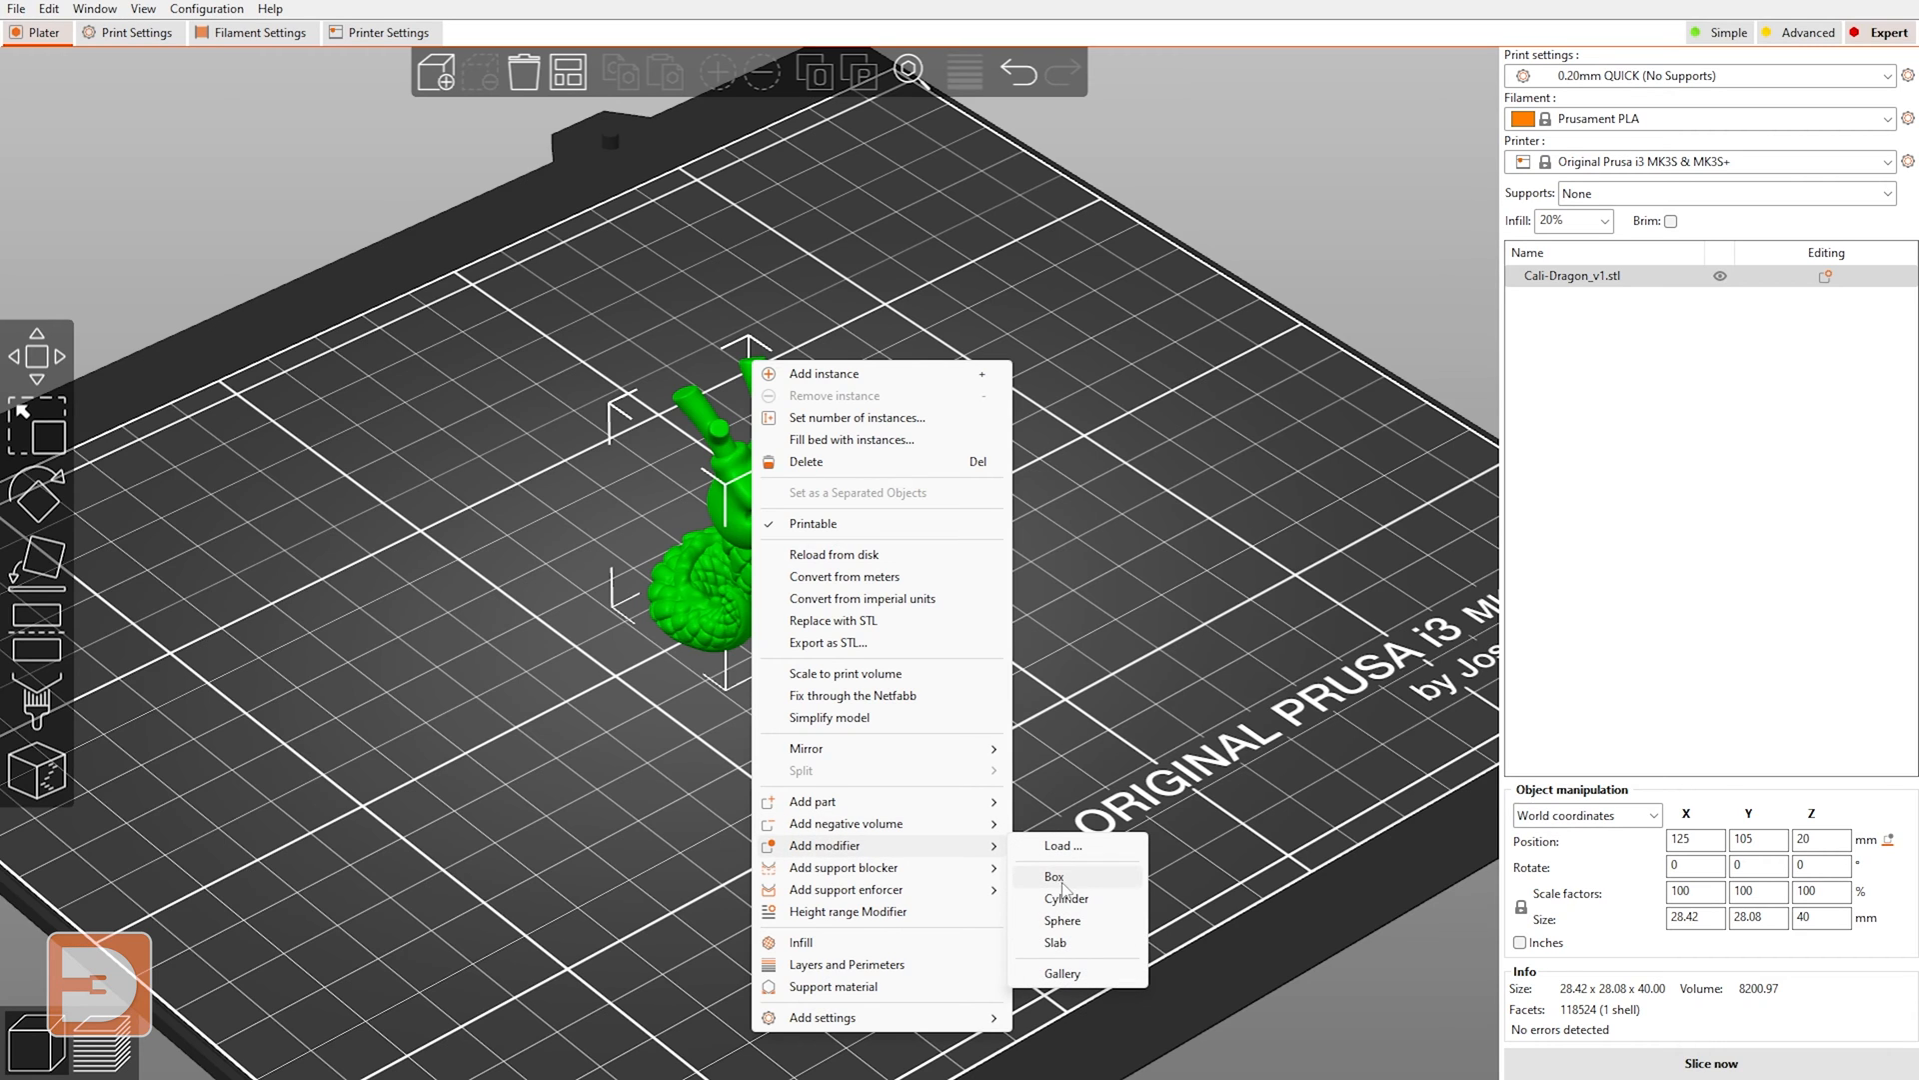
left_click(1055, 875)
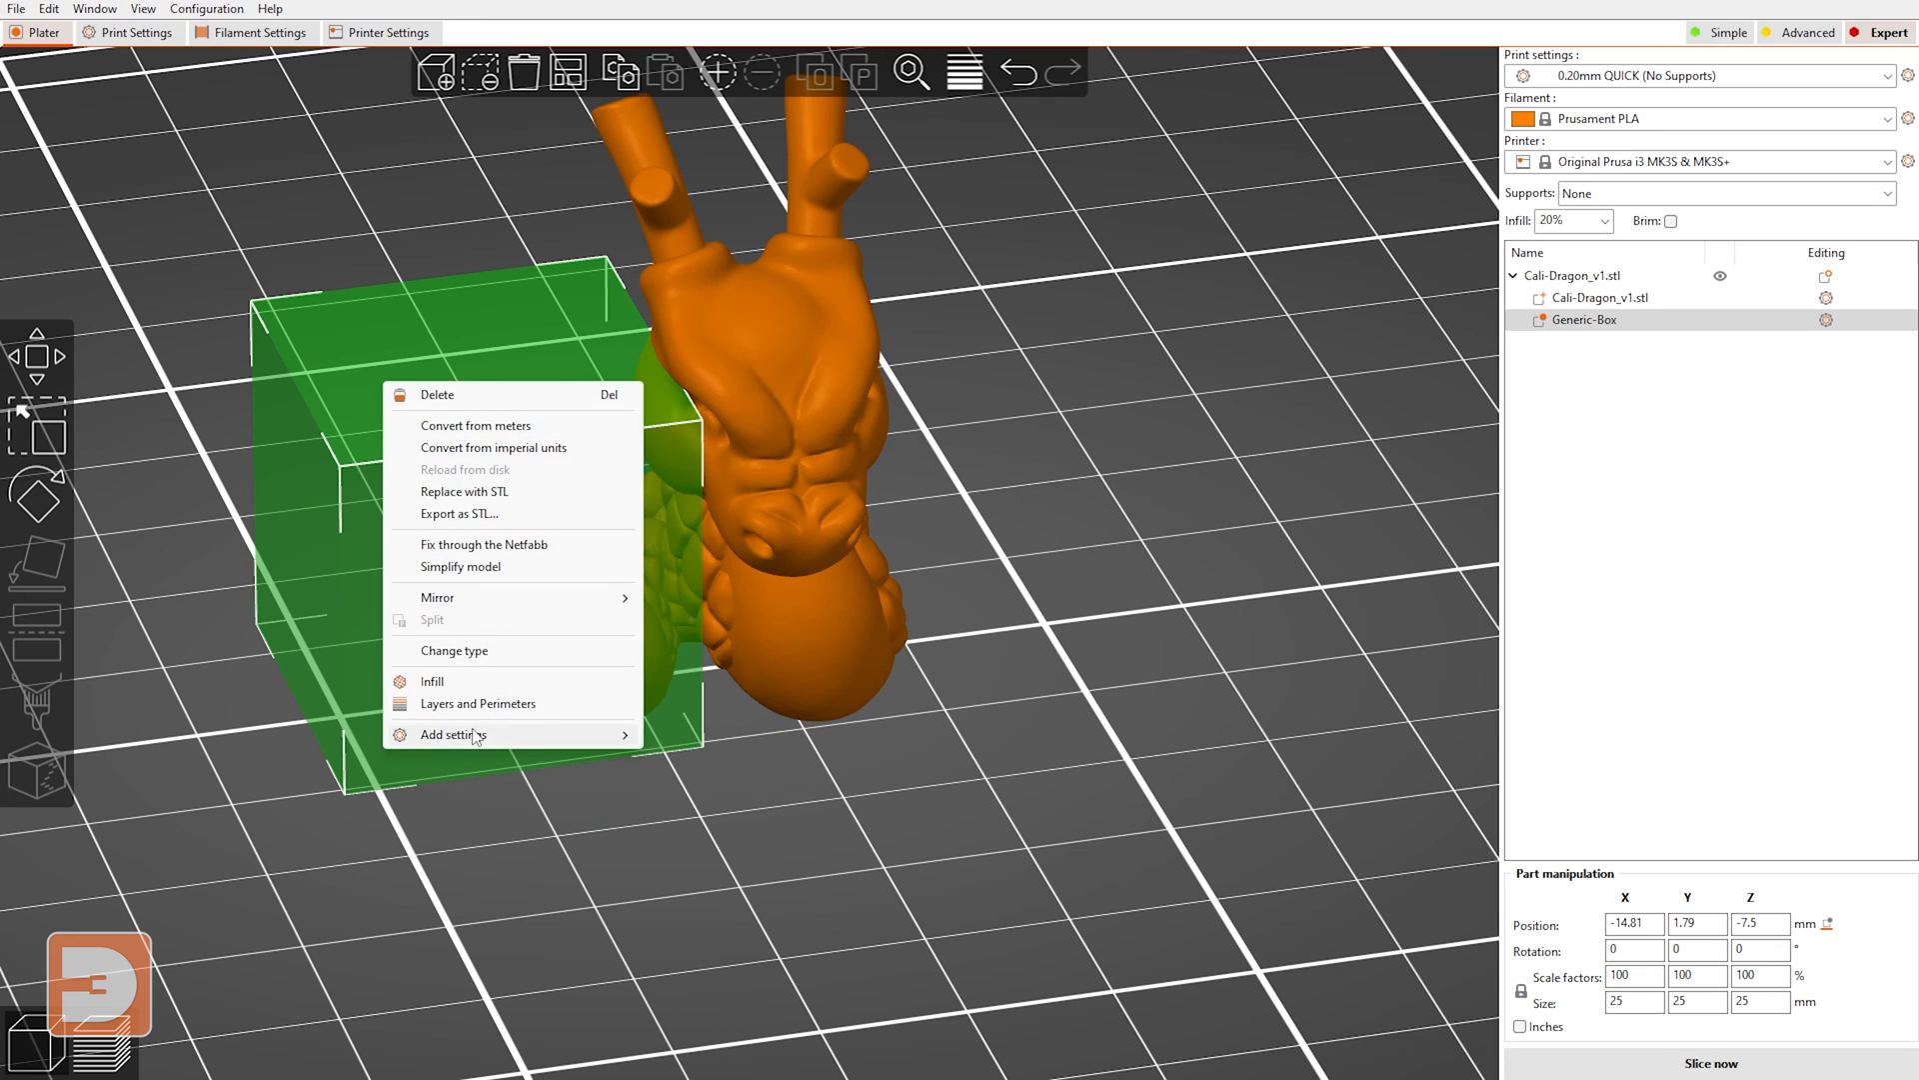
left_click(454, 734)
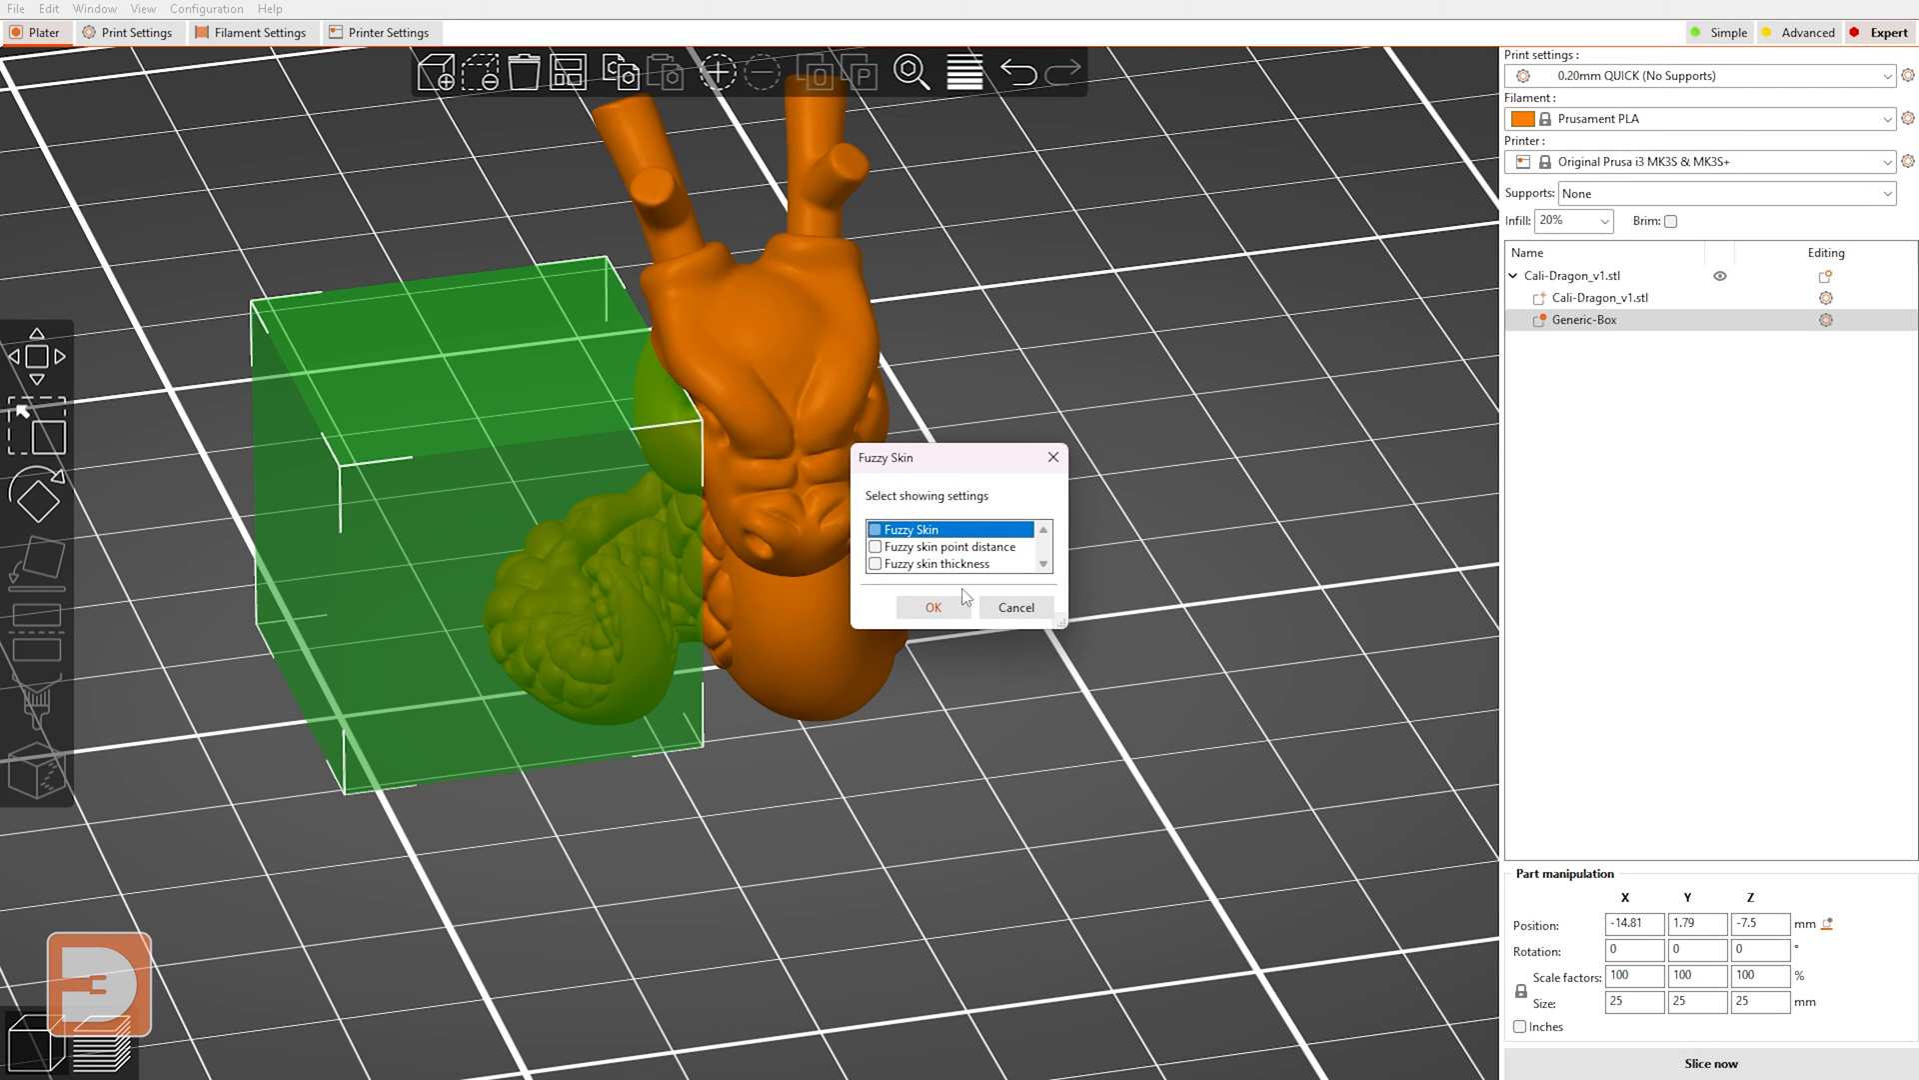
left_click(934, 605)
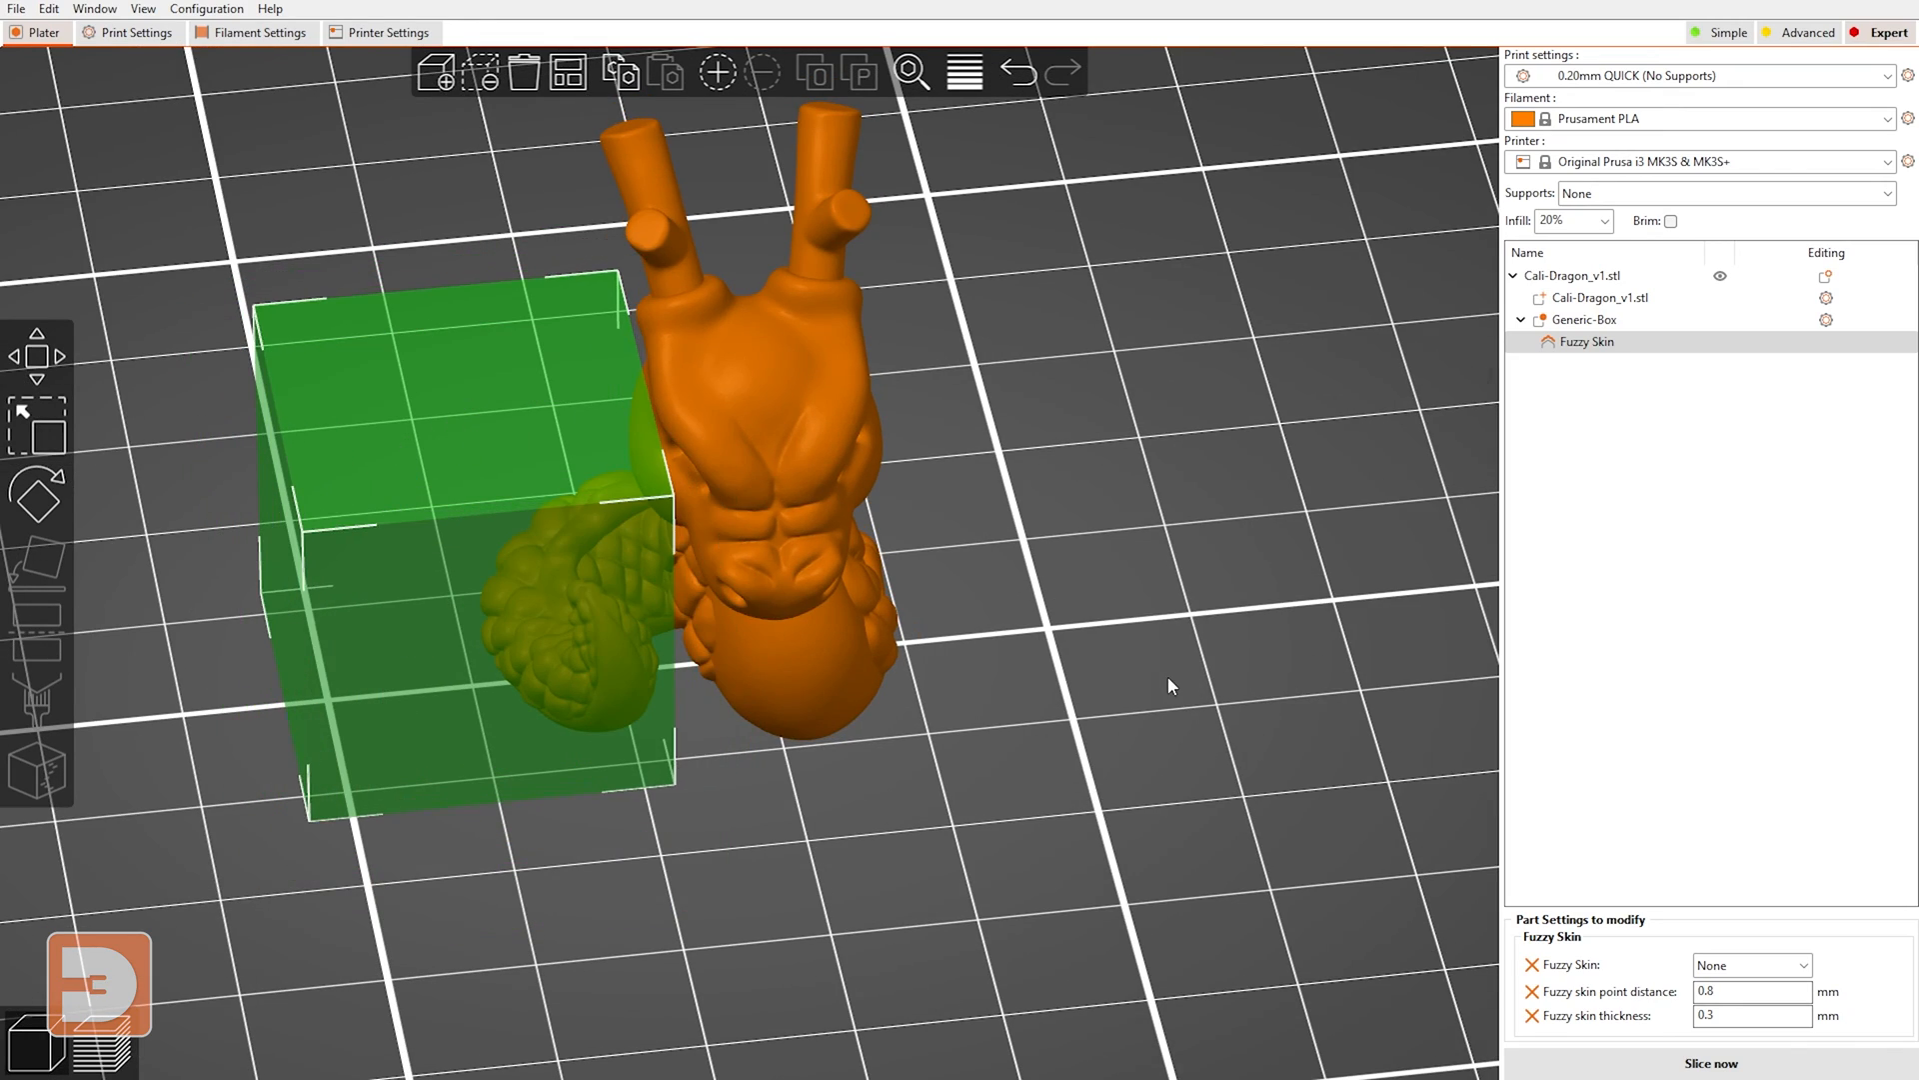
left_click_drag(1170, 686, 749, 602)
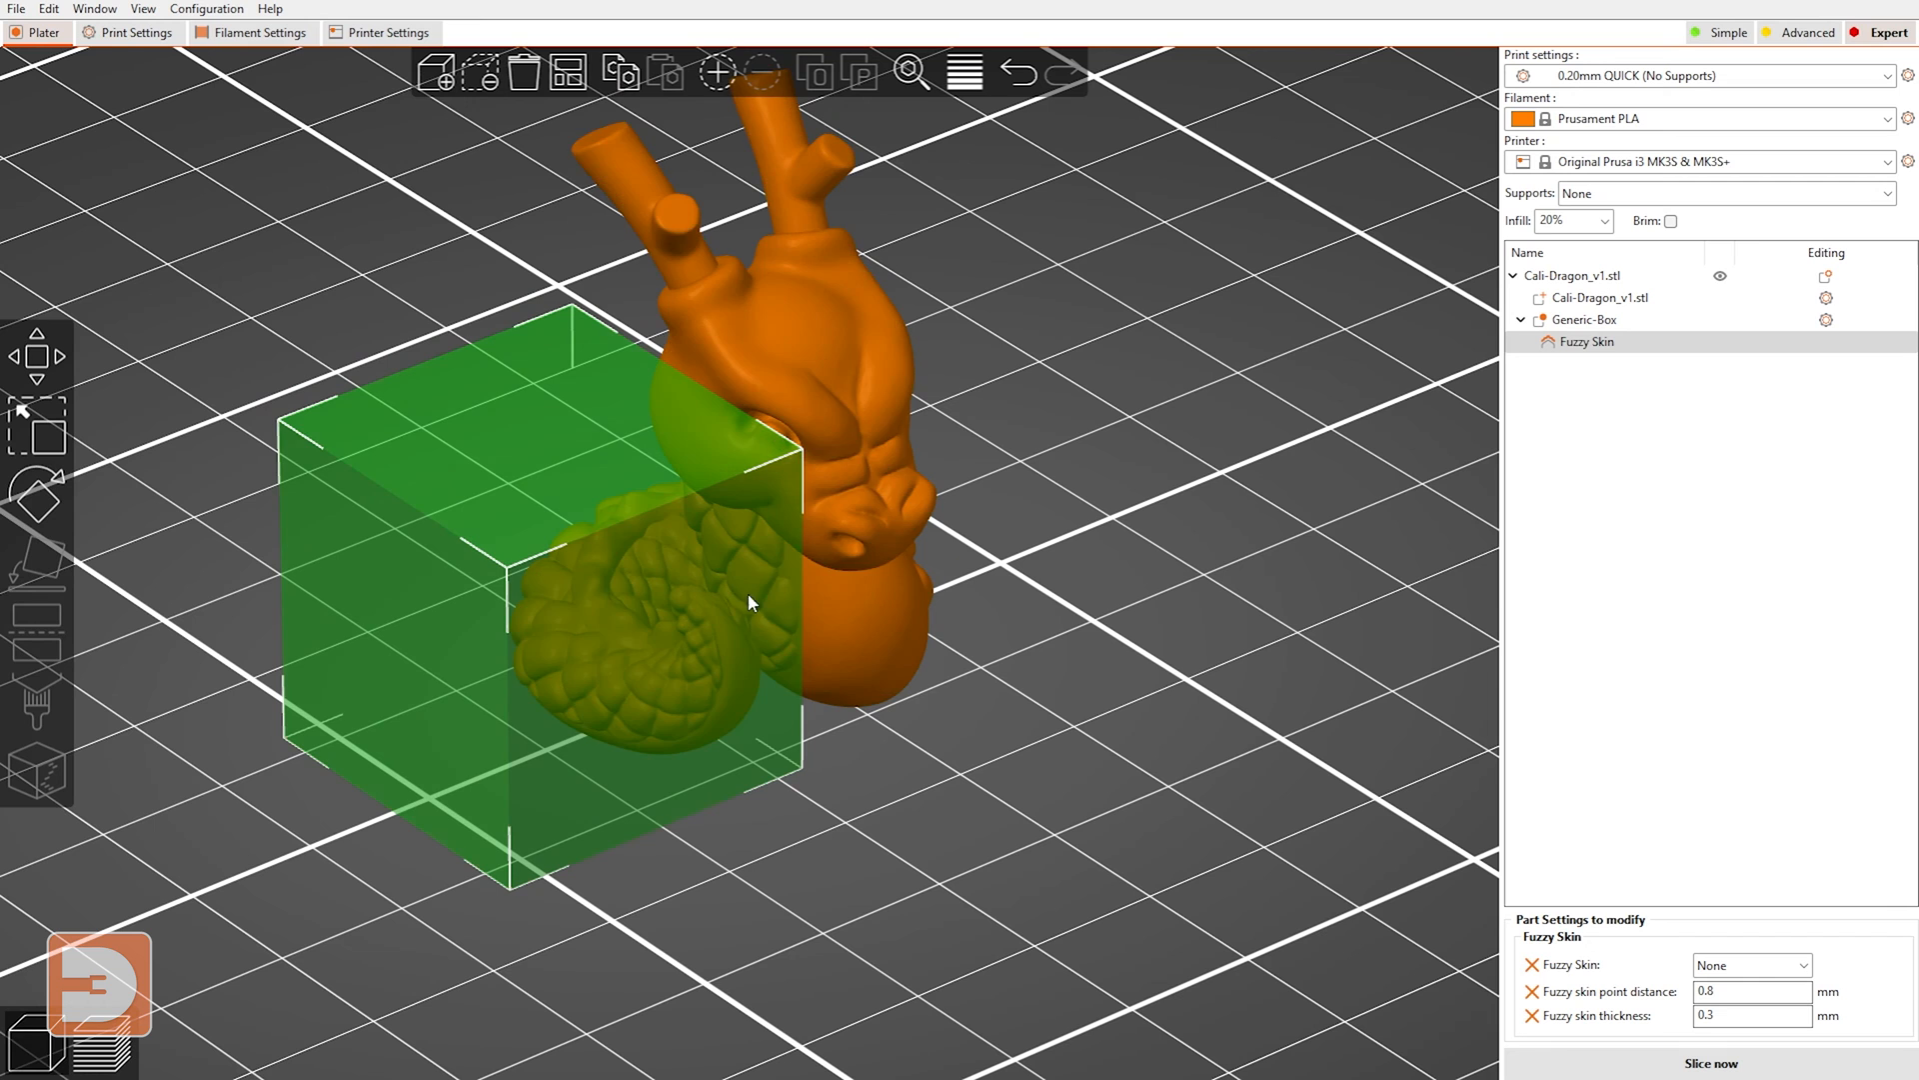
mouse_move(1093, 576)
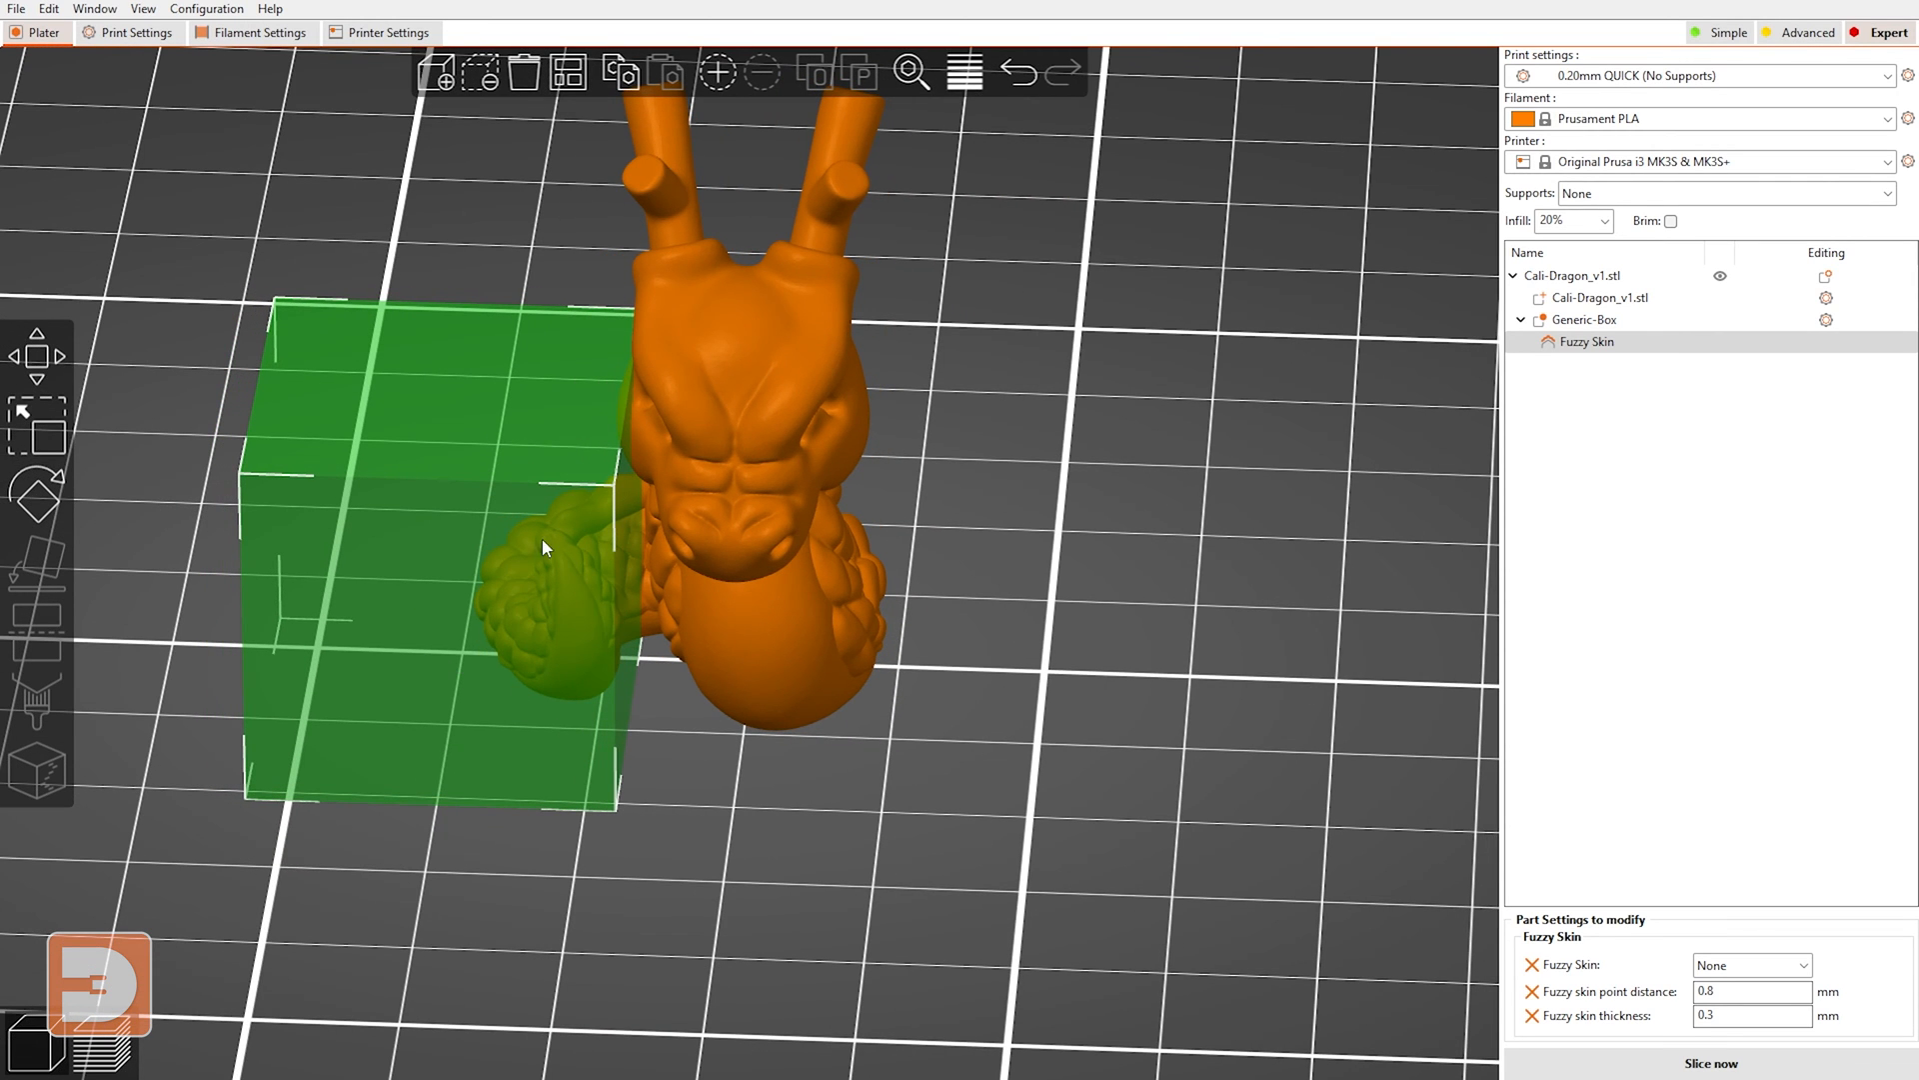
mouse_move(640, 682)
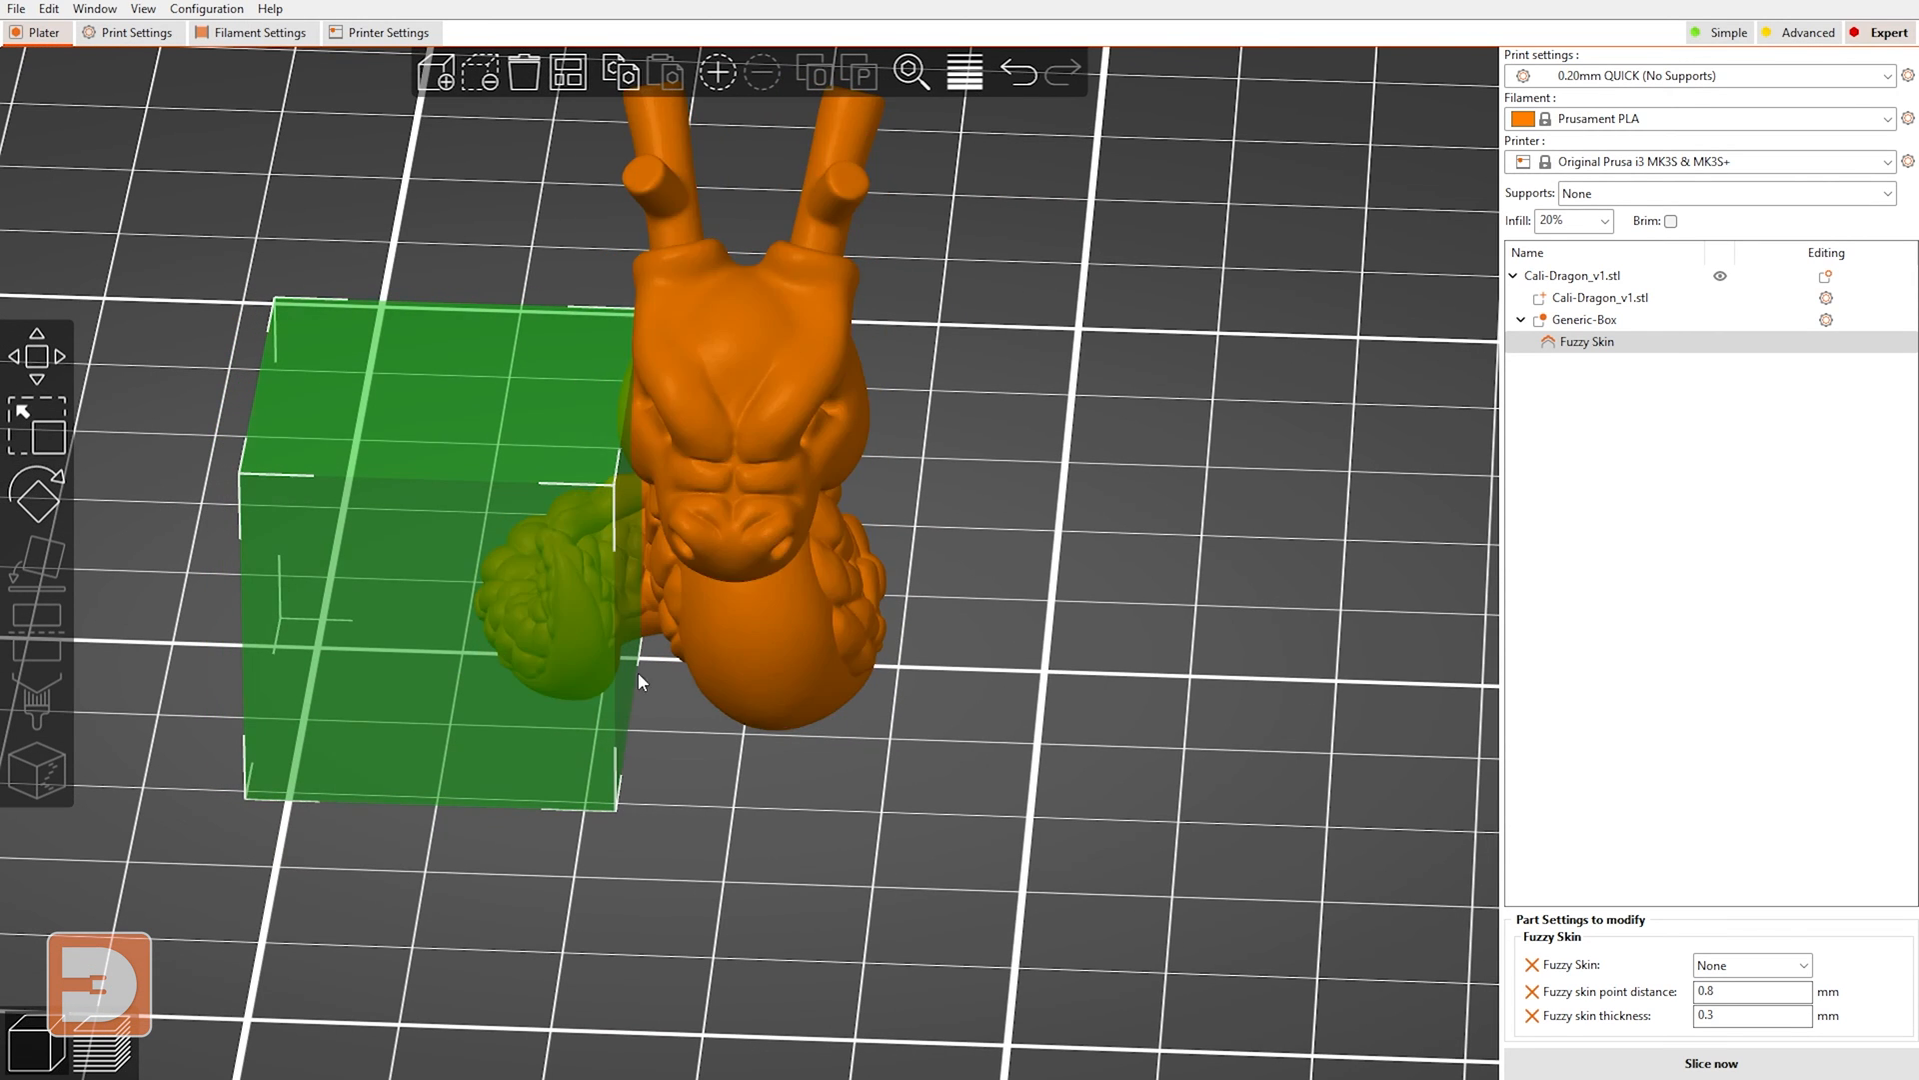
mouse_move(1100, 702)
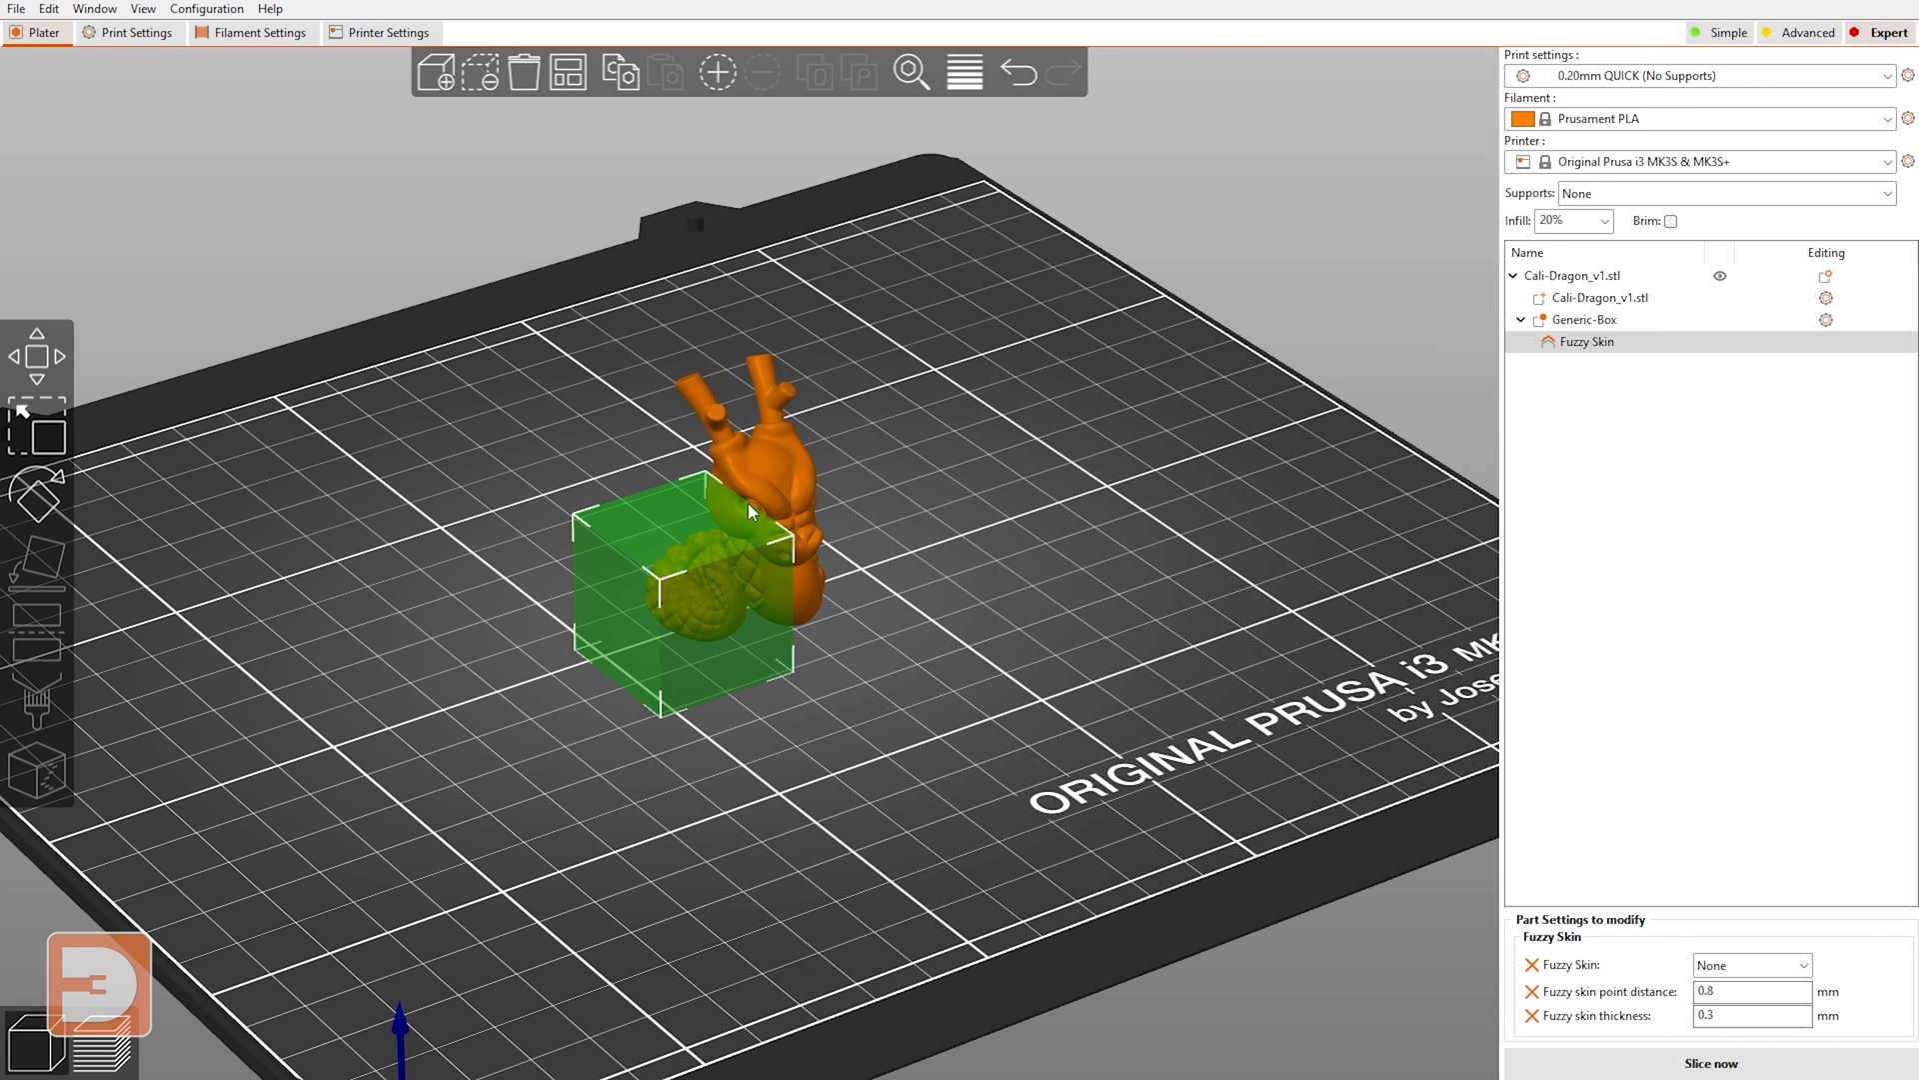
mouse_move(844, 494)
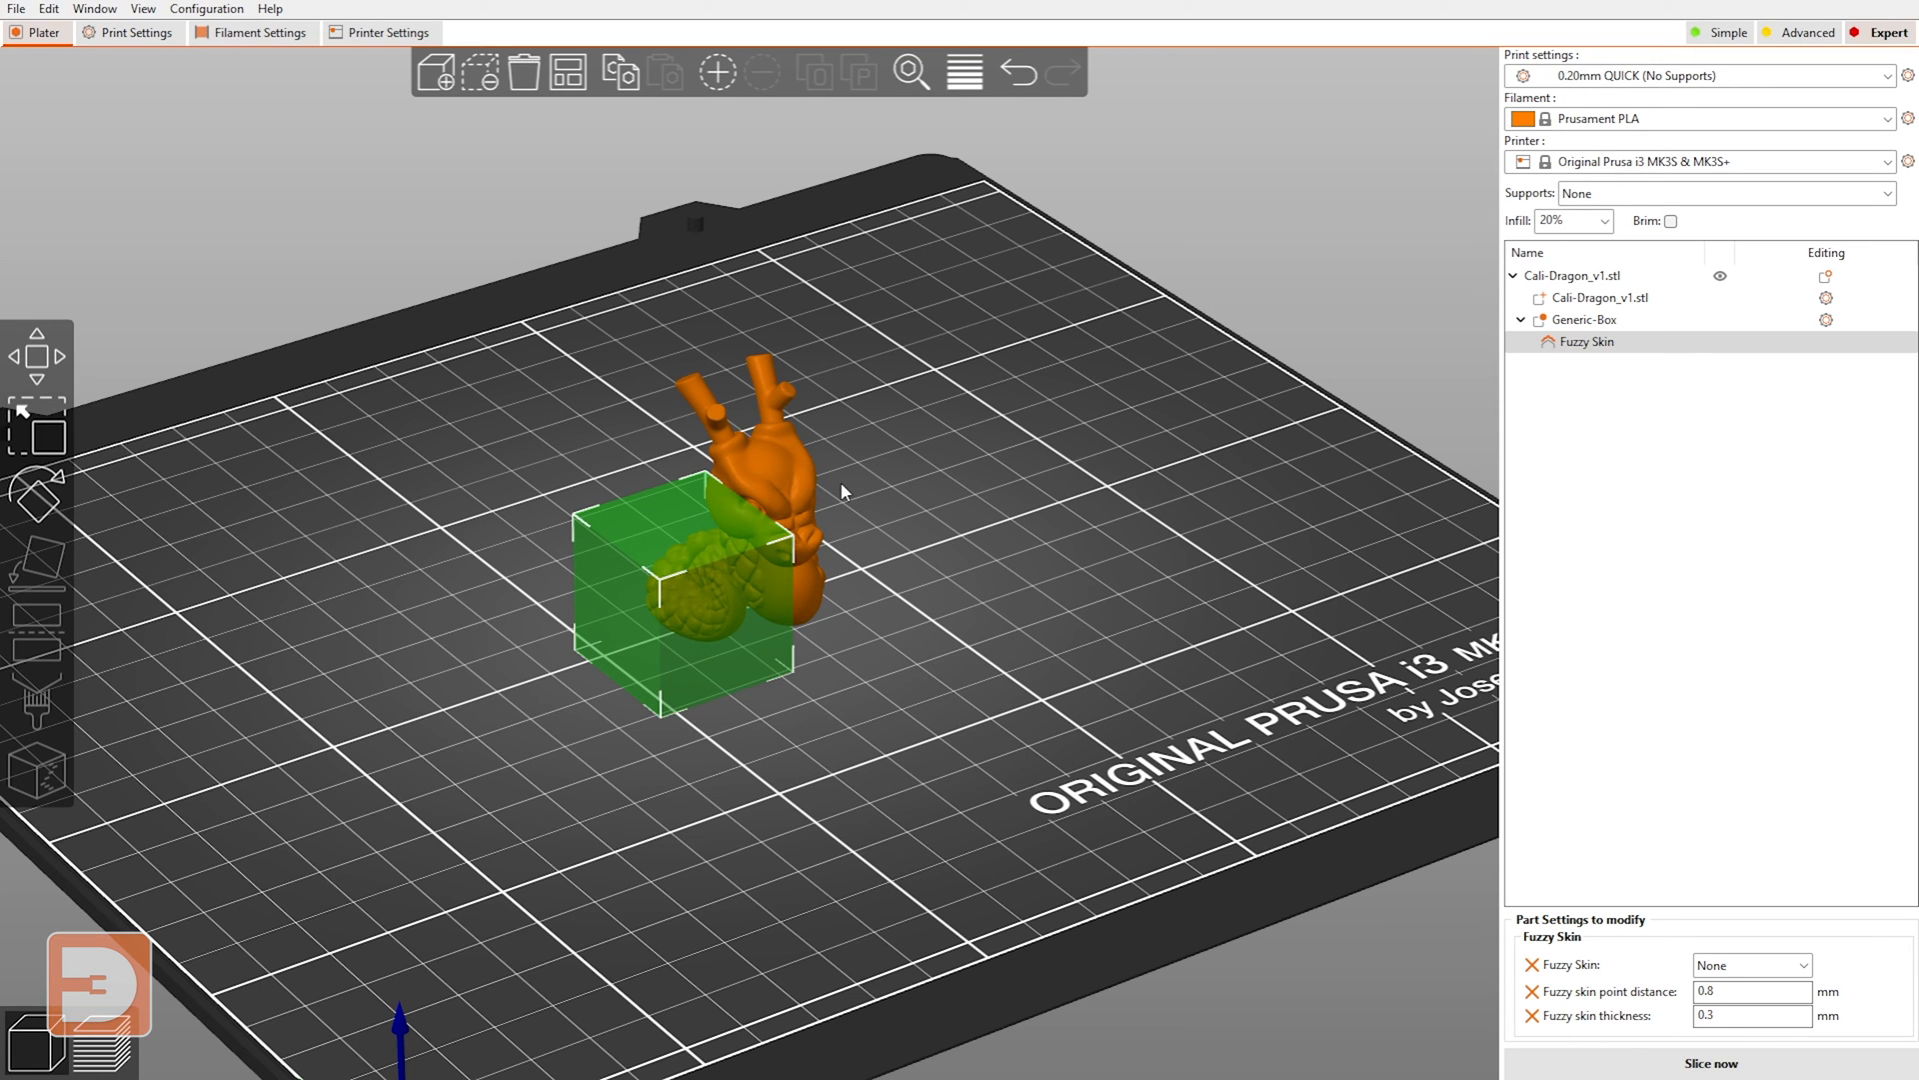
mouse_move(985, 542)
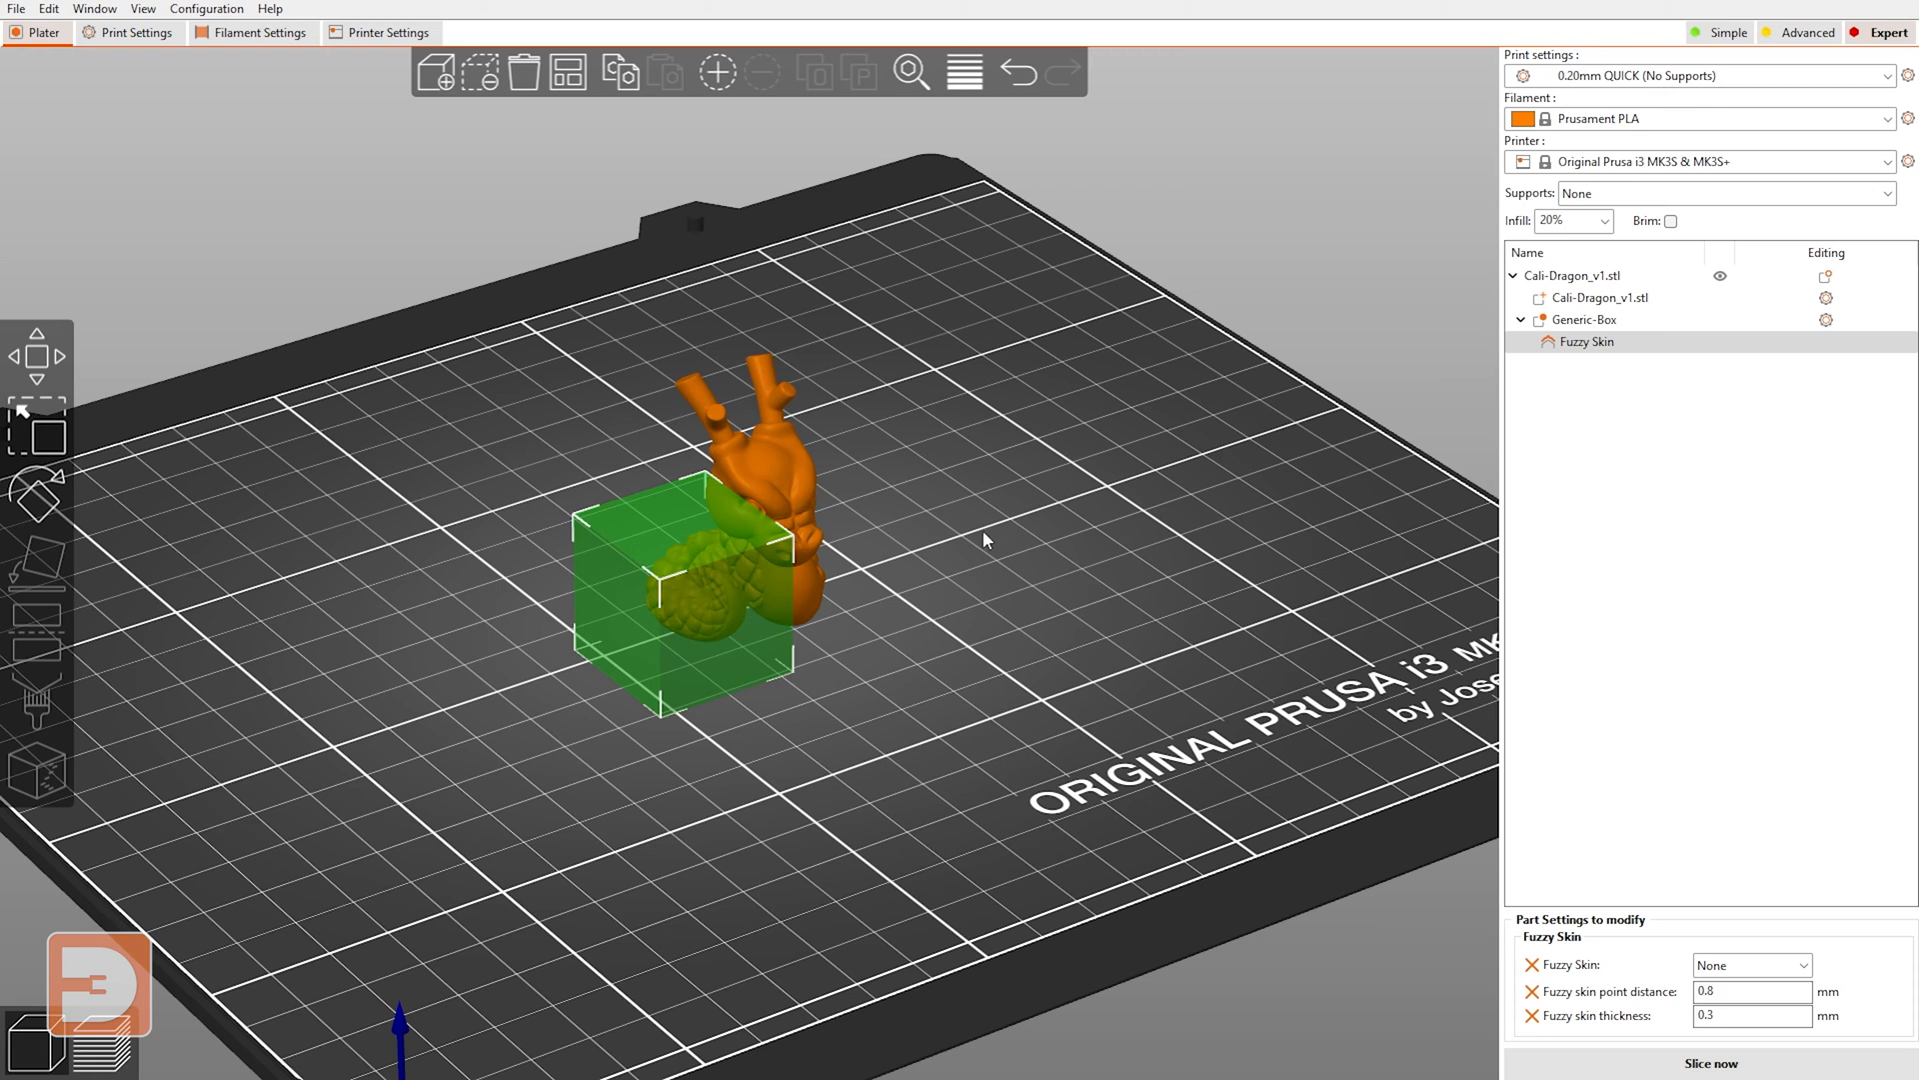
mouse_move(1073, 506)
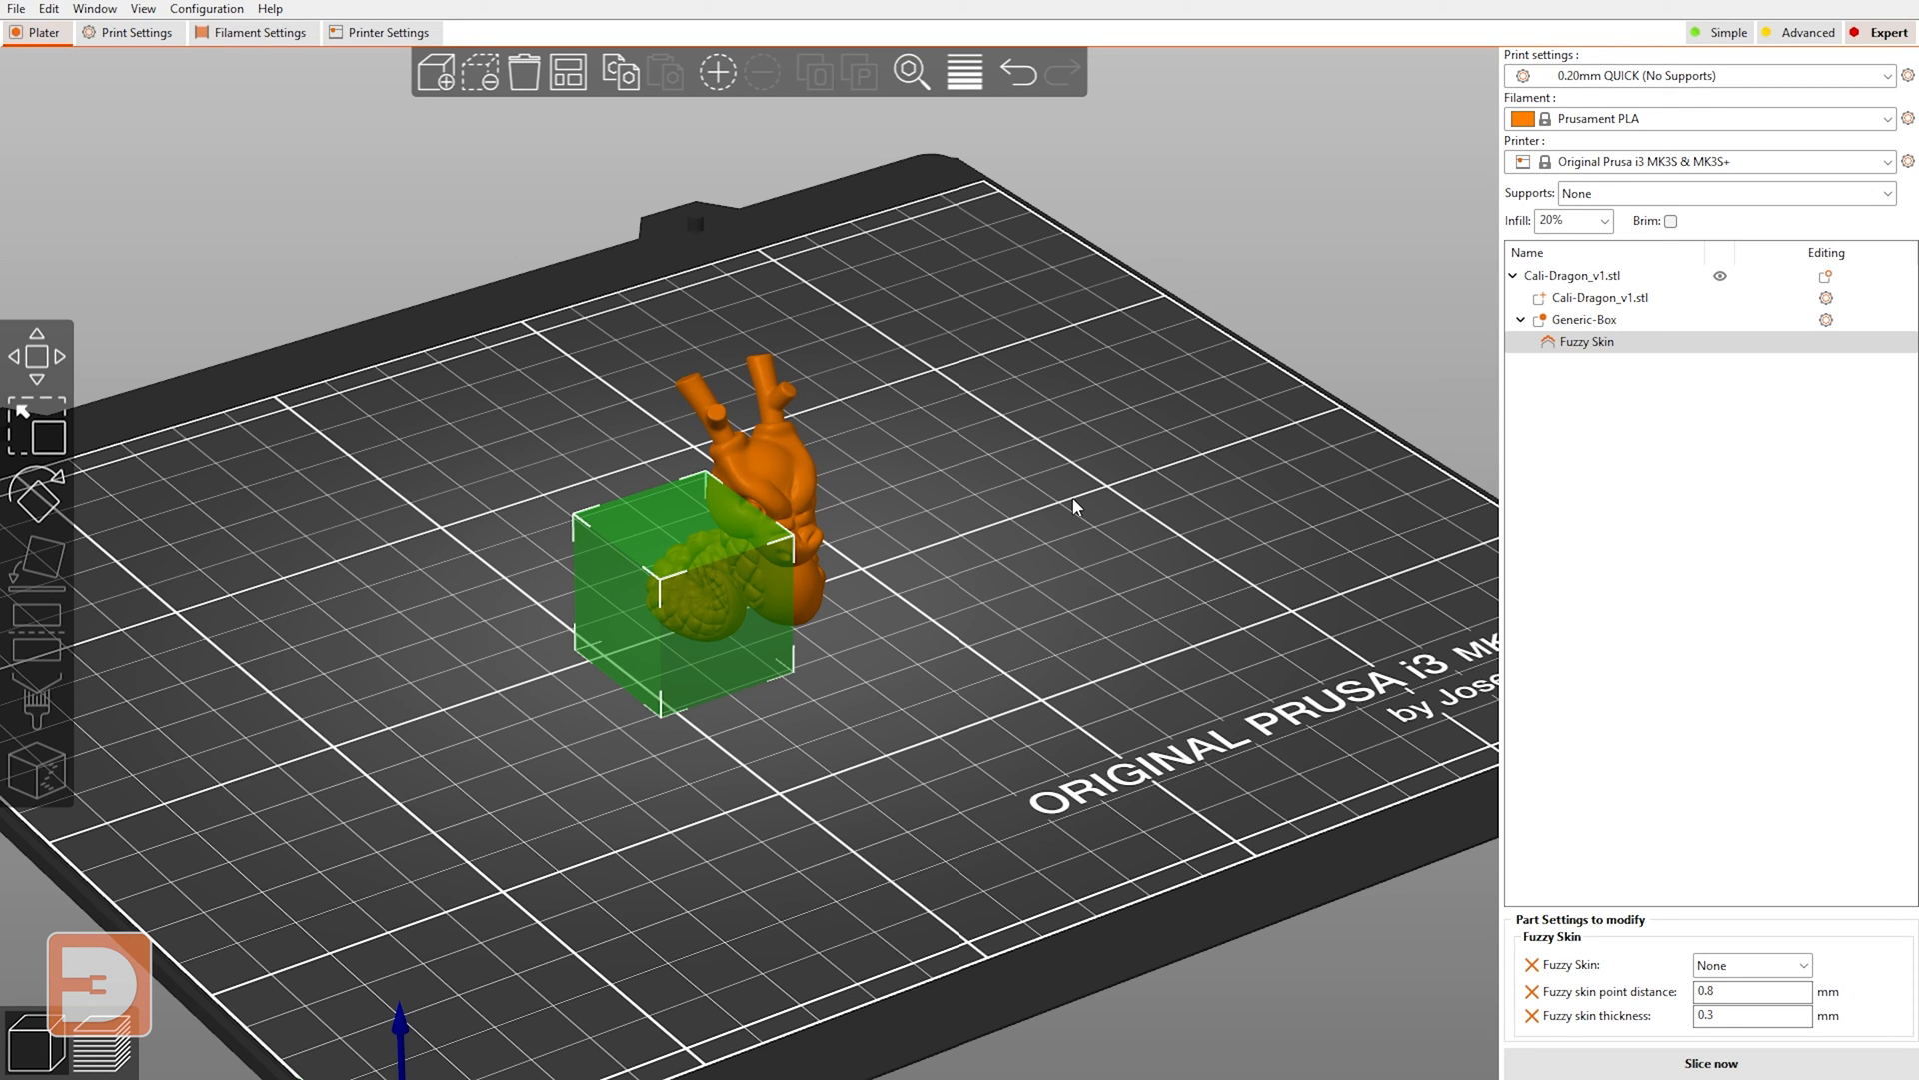
mouse_move(1056, 602)
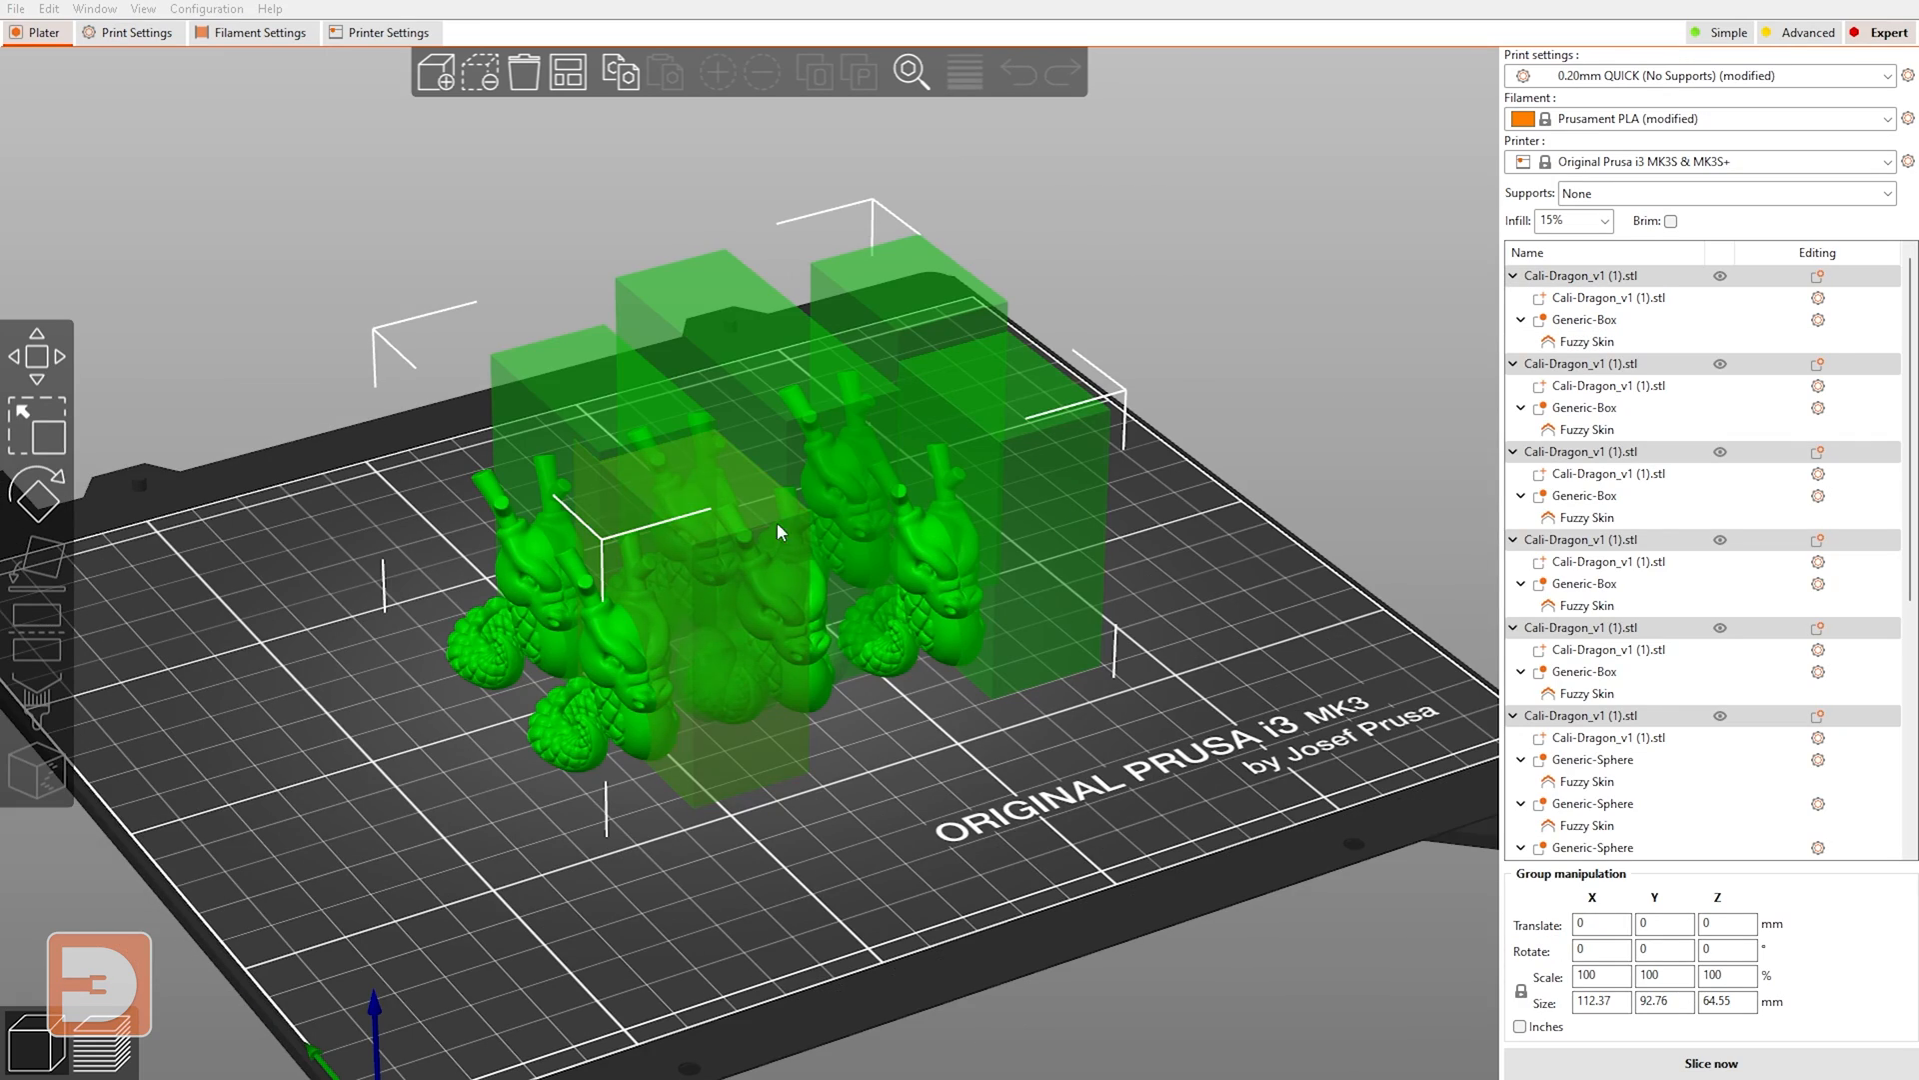
- Orbit to a top-down view of the six dragons with their modifiers
left_click_drag(777, 532, 1396, 584)
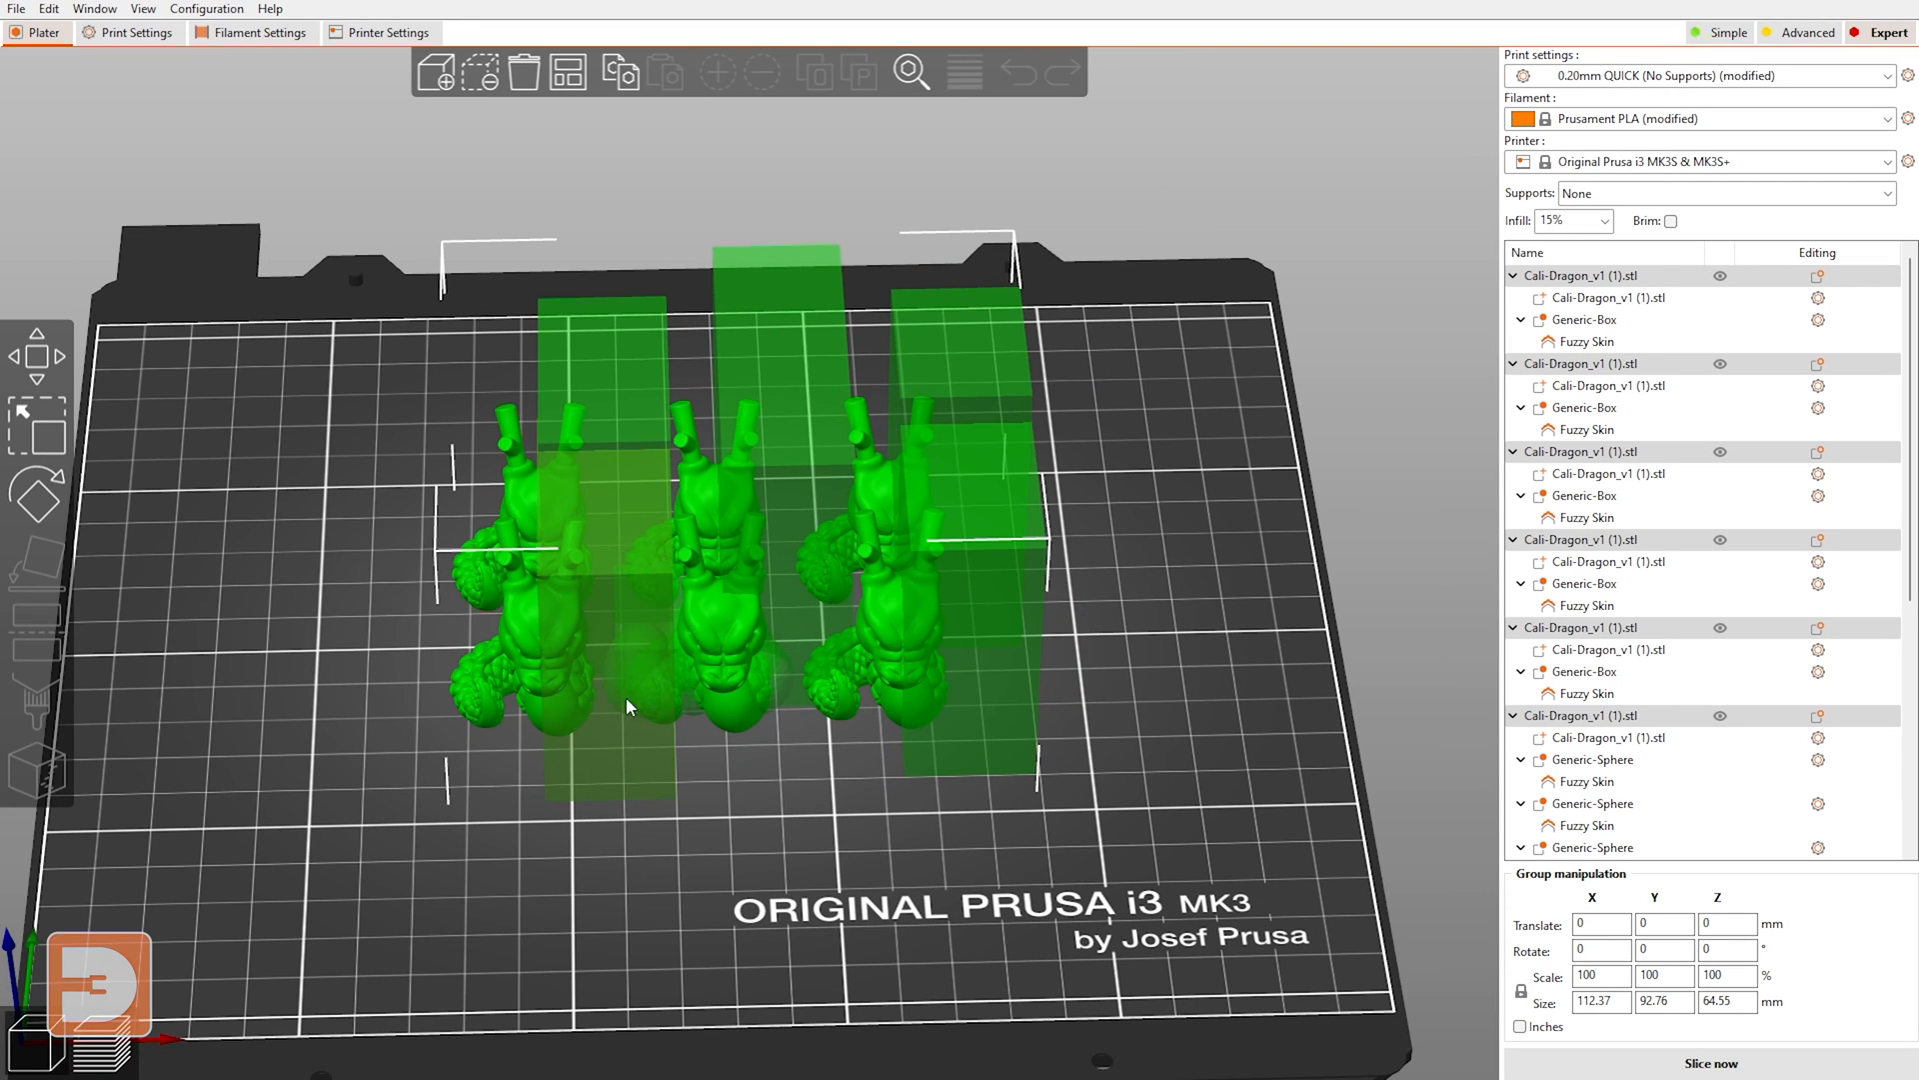
mouse_move(566, 504)
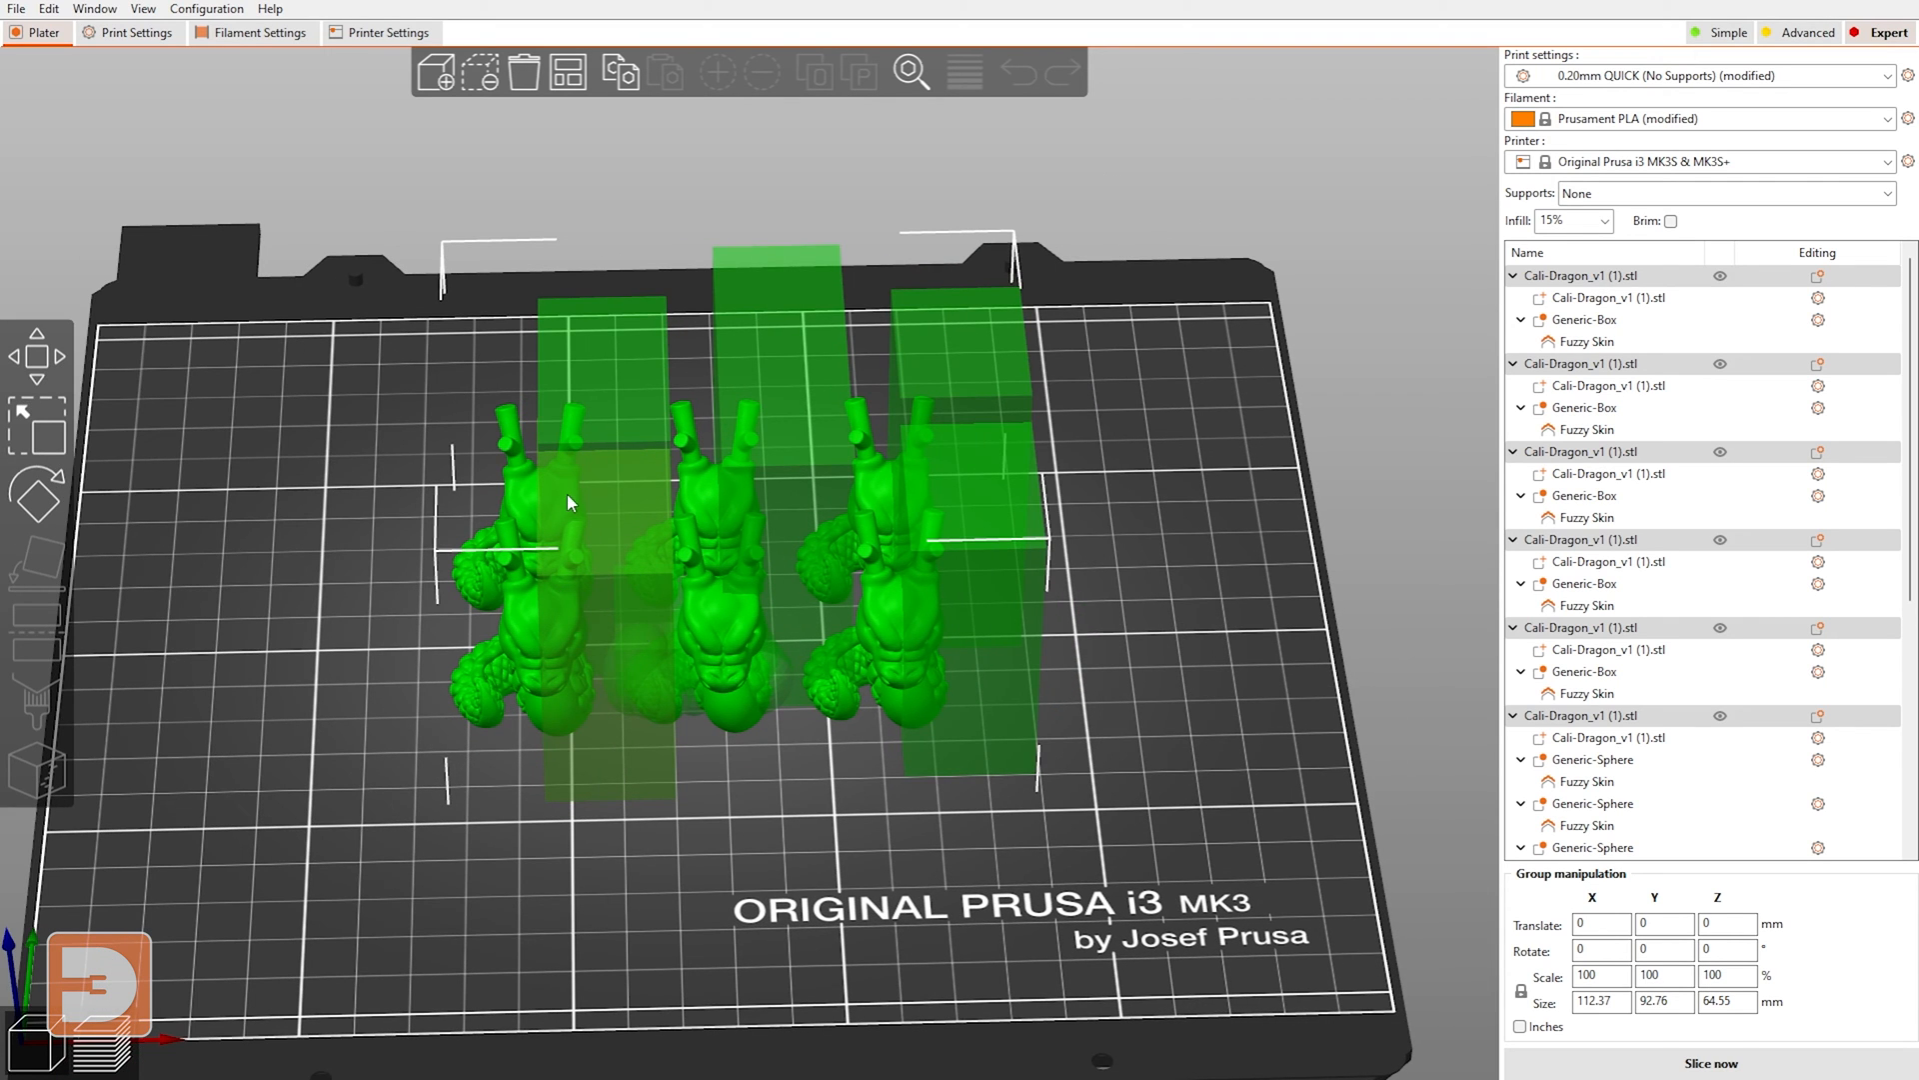